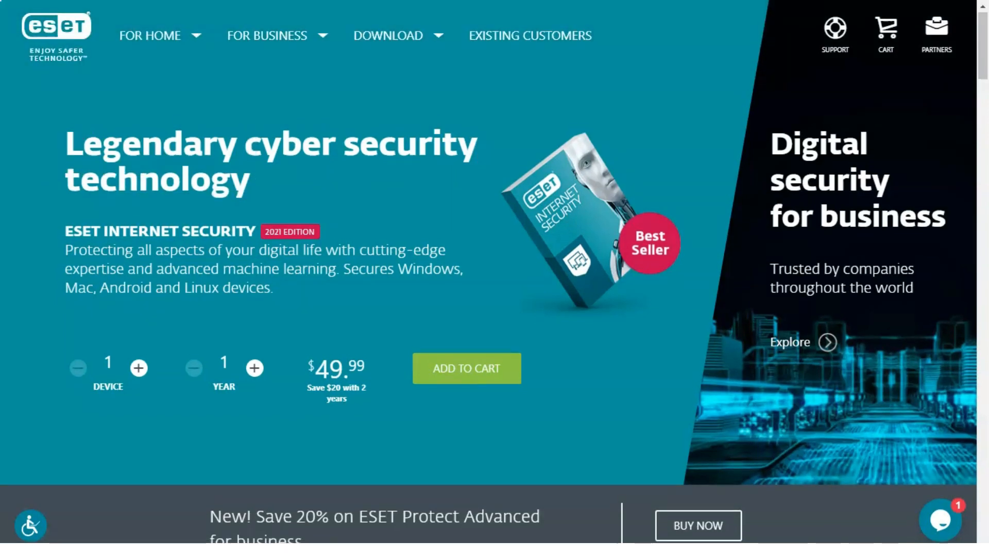
Step: Scroll the ESET home page down past the top banners and award badges
scroll(down, 3)
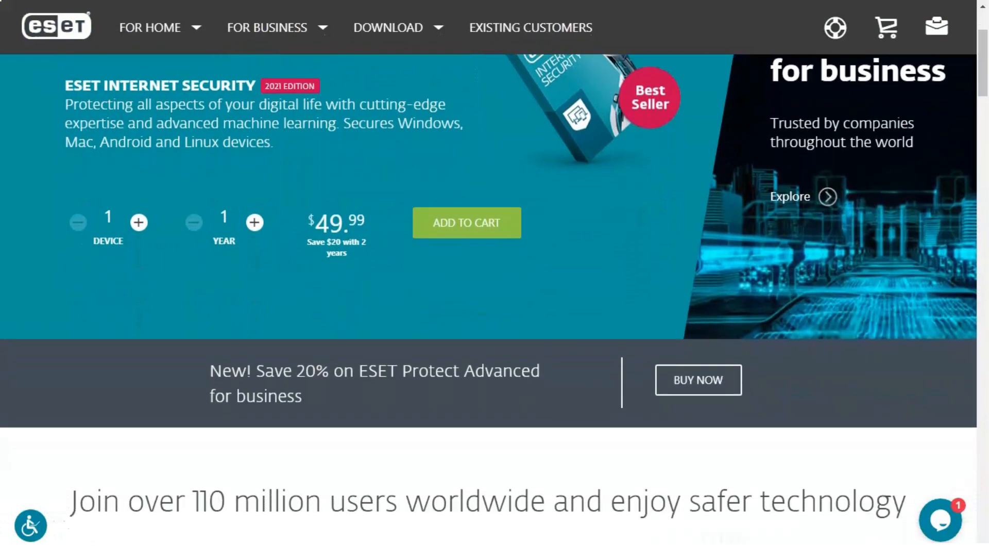
scroll(down, 3)
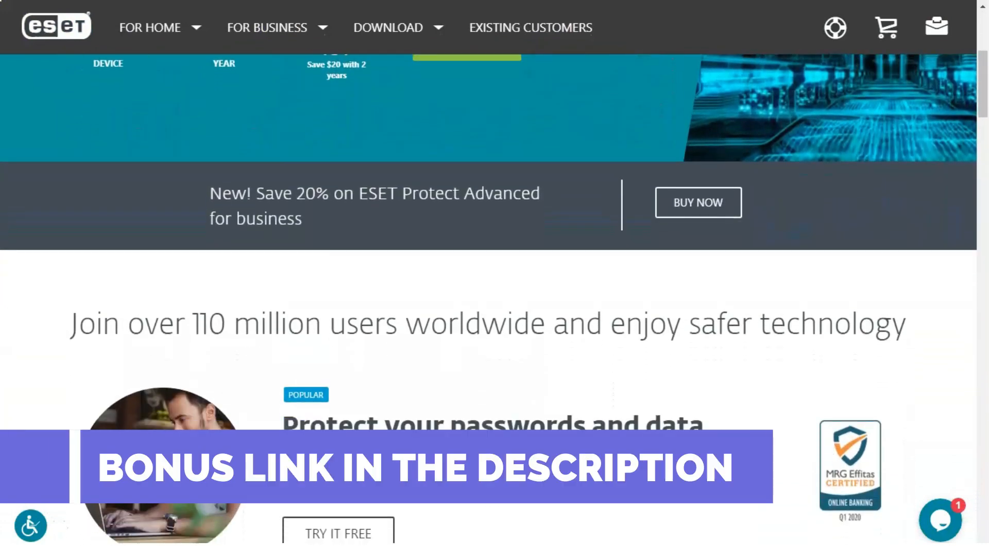
scroll(down, 3)
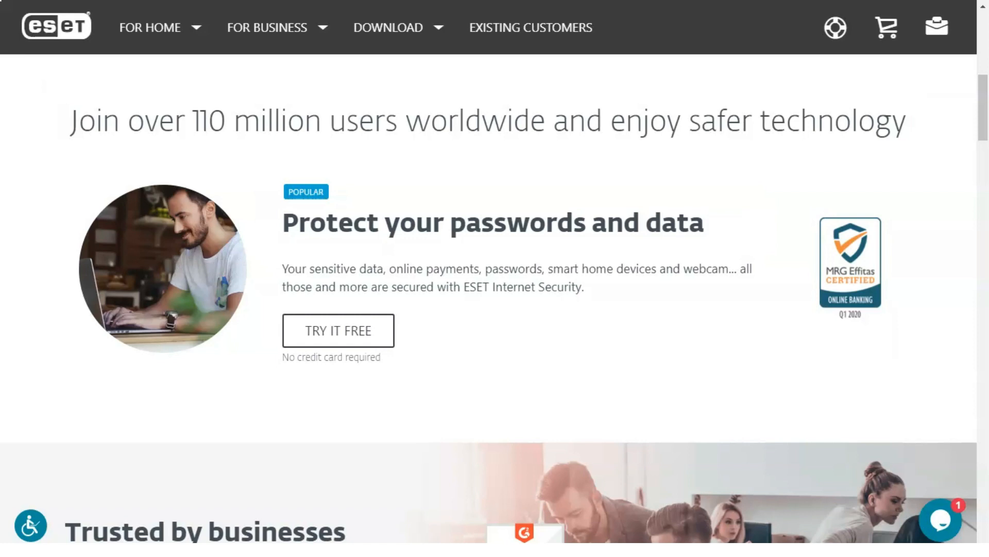
scroll(down, 3)
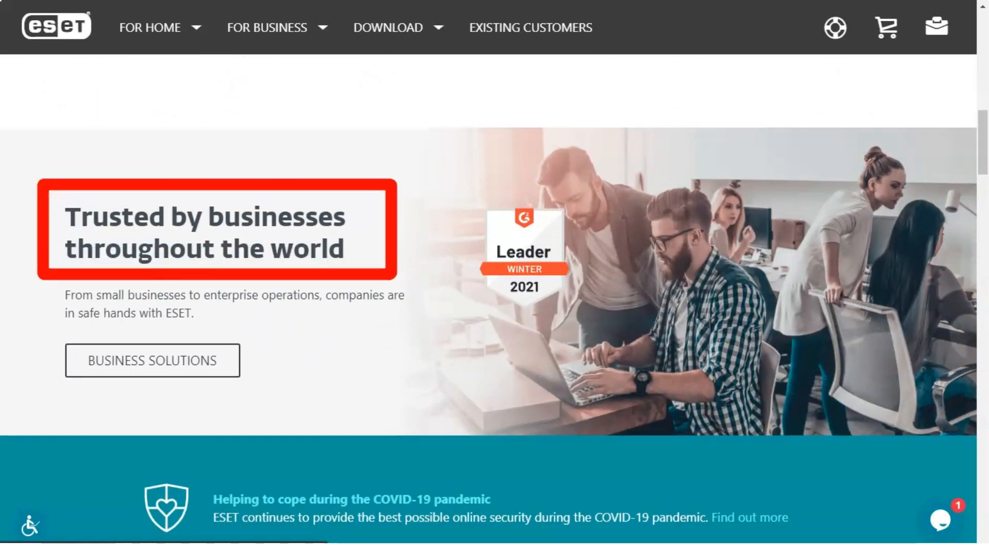
scroll(down, 3)
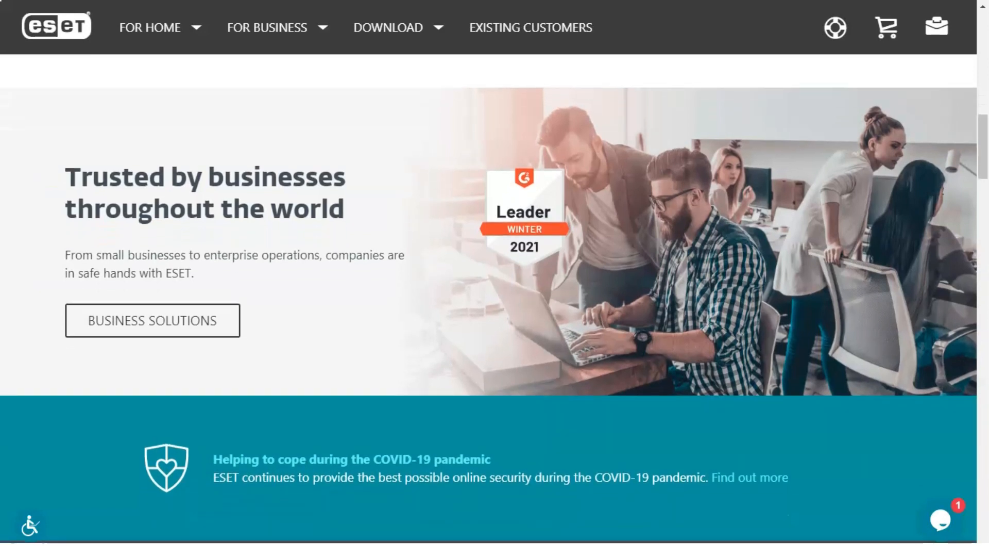
scroll(down, 3)
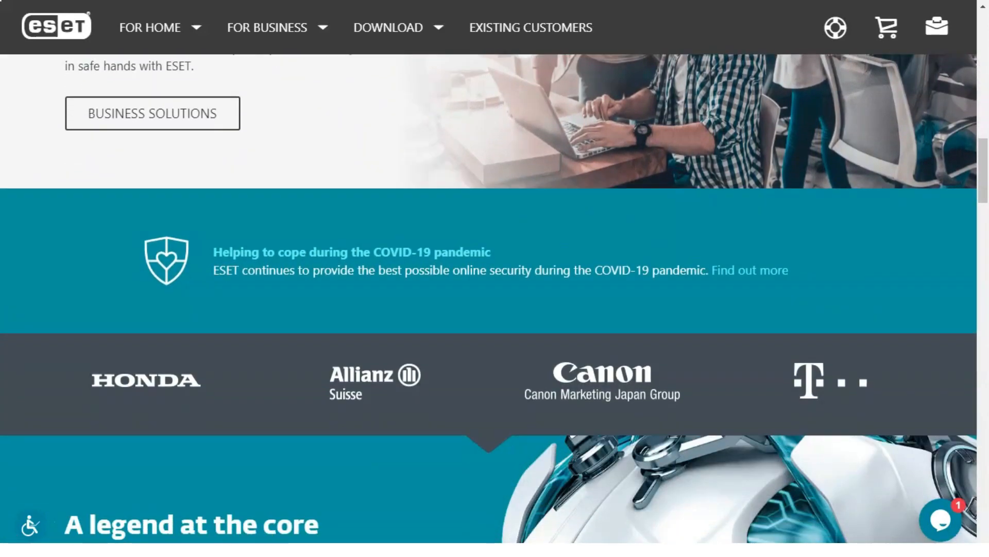
Step: Continue down to the 'Secure all your devices' comparison of the three home protection plans
scroll(down, 3)
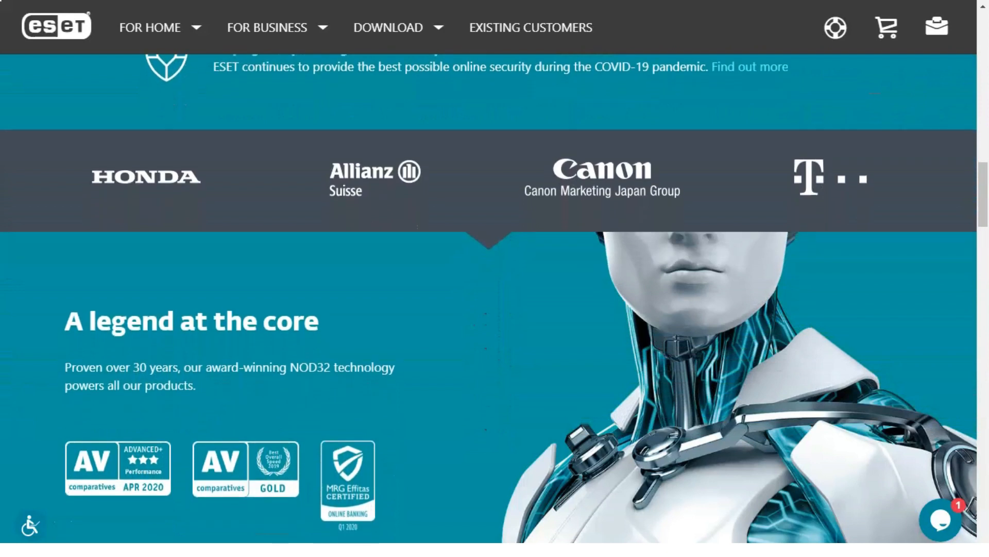
scroll(down, 3)
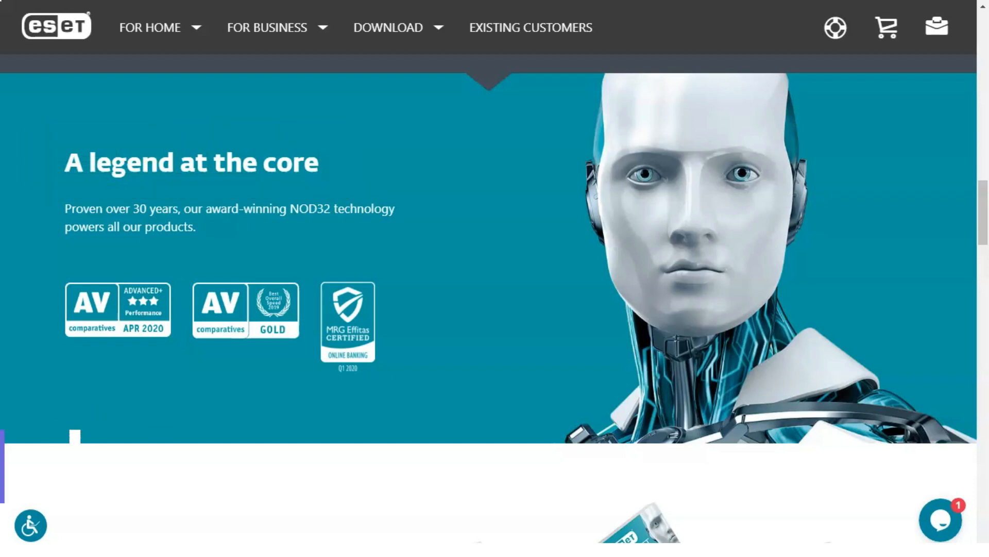
scroll(down, 3)
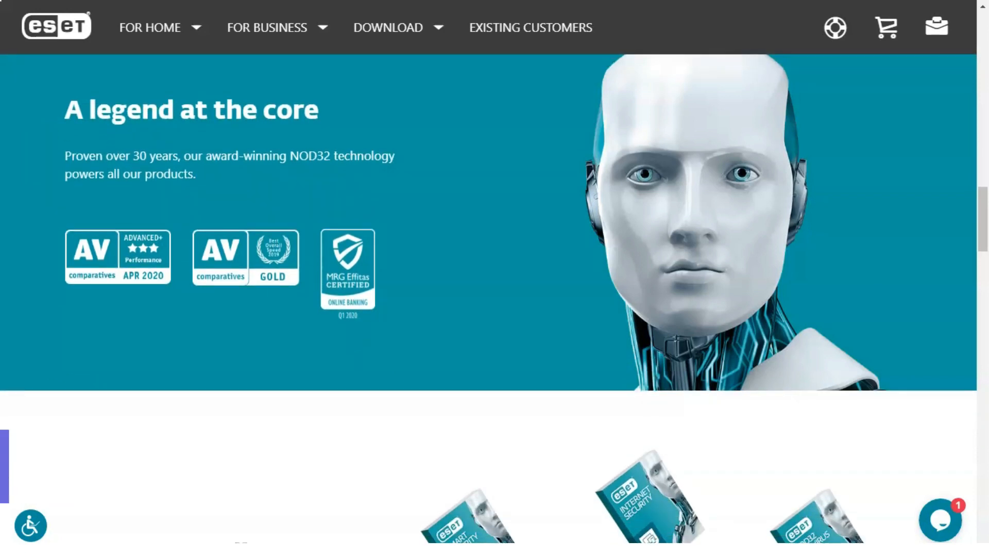
scroll(down, 3)
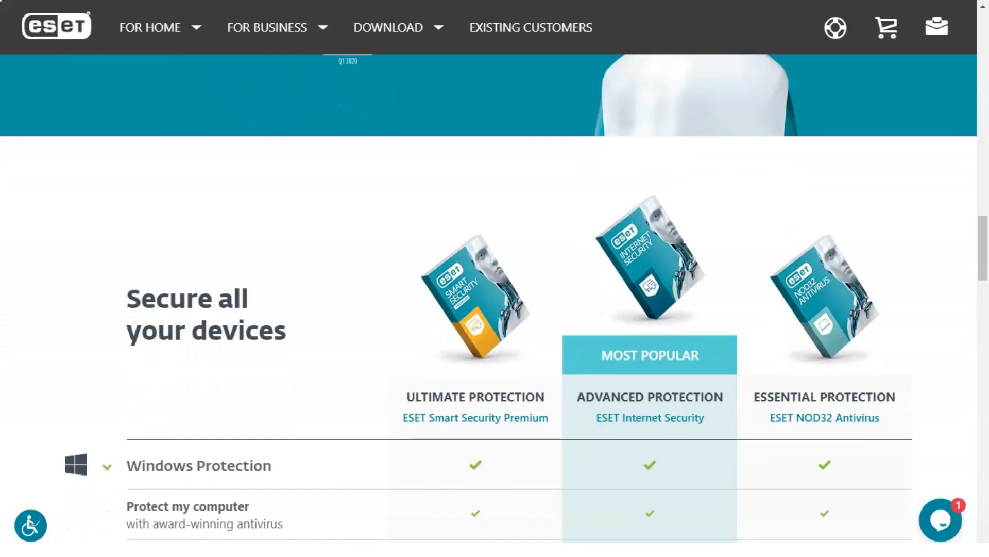
scroll(down, 3)
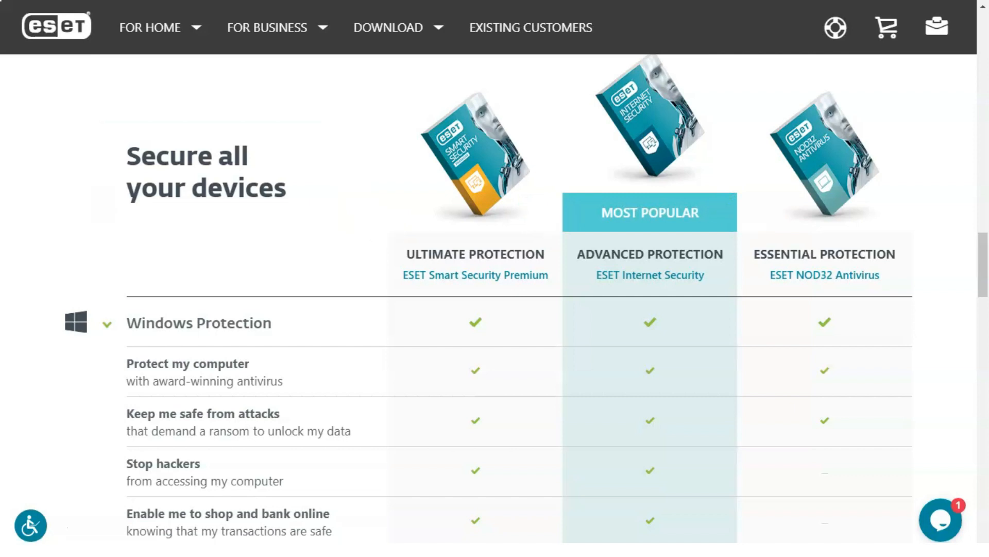
Step: Expand and collapse the Android Protection feature details in the comparison table
scroll(down, 3)
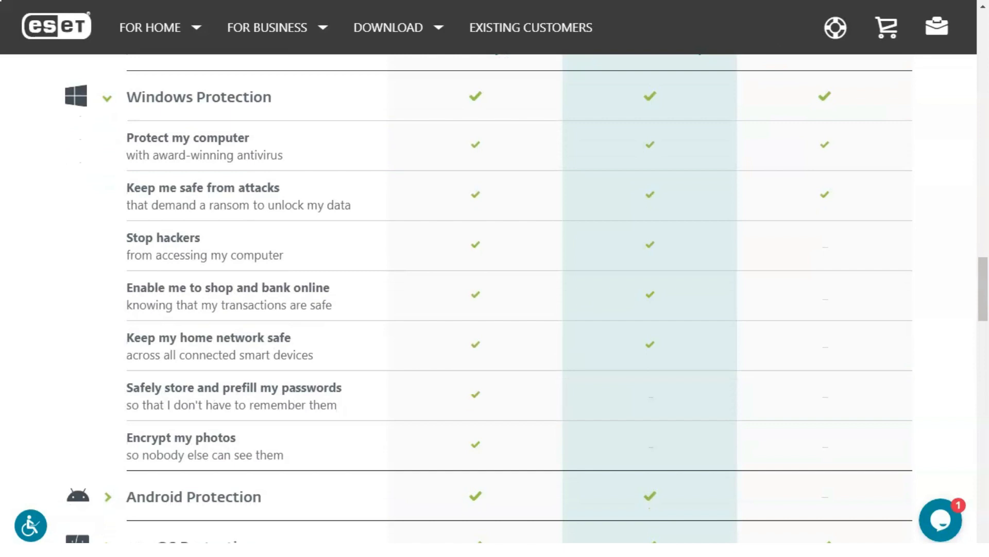
click(107, 97)
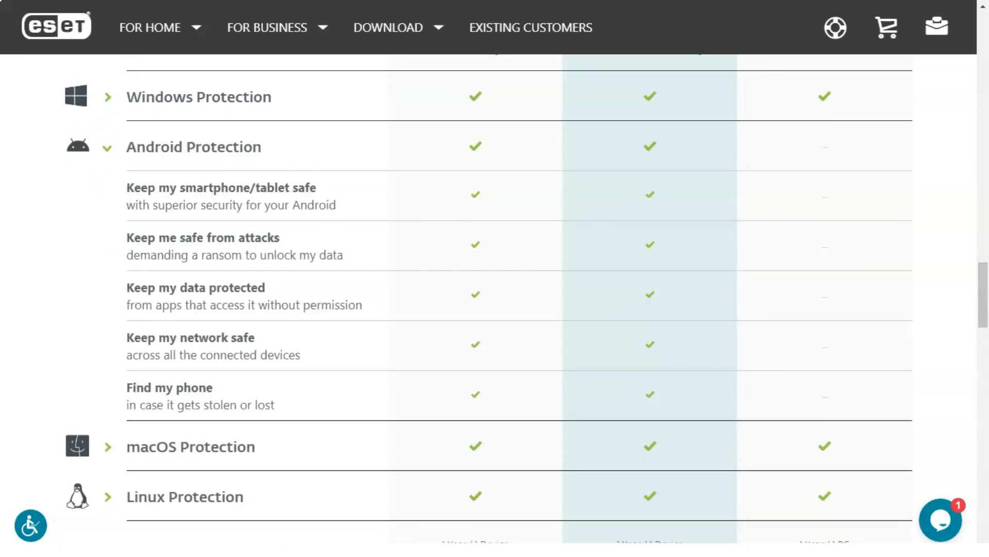
click(106, 147)
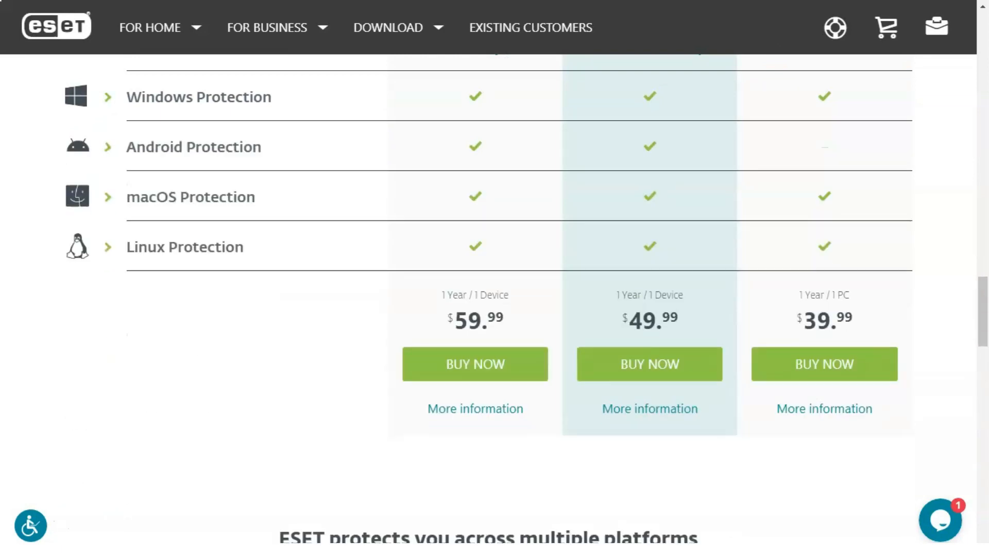
click(107, 196)
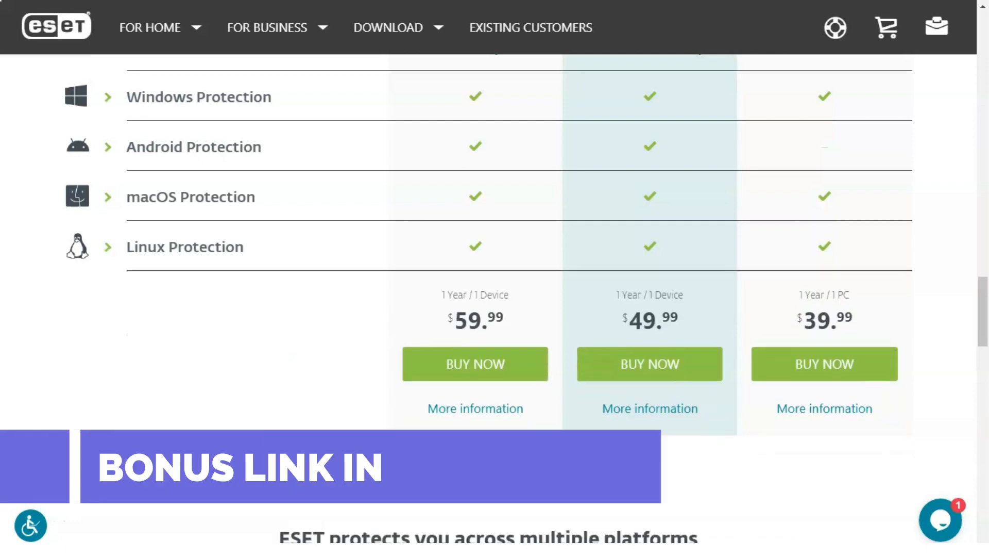
Step: Scroll past the three plan prices and the customer sections
scroll(down, 3)
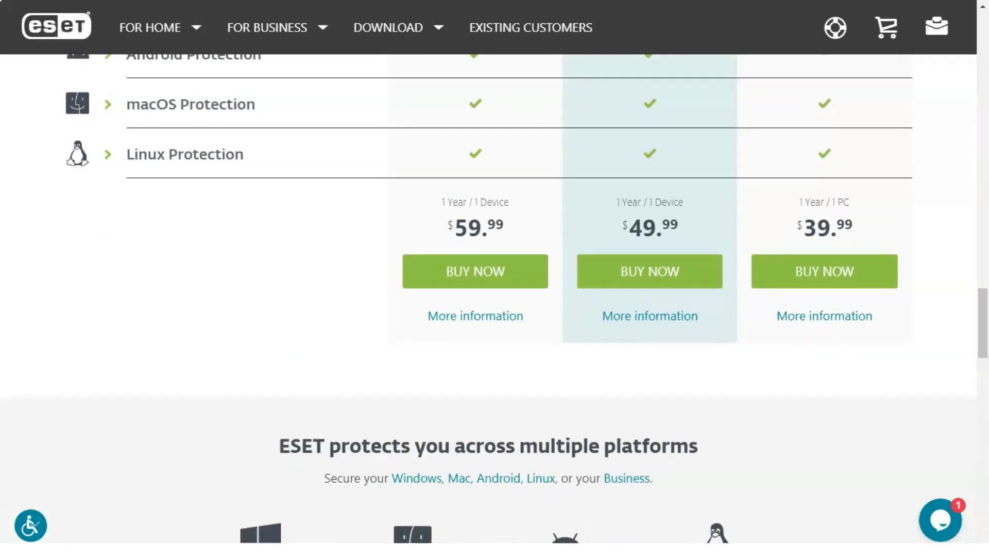
scroll(down, 3)
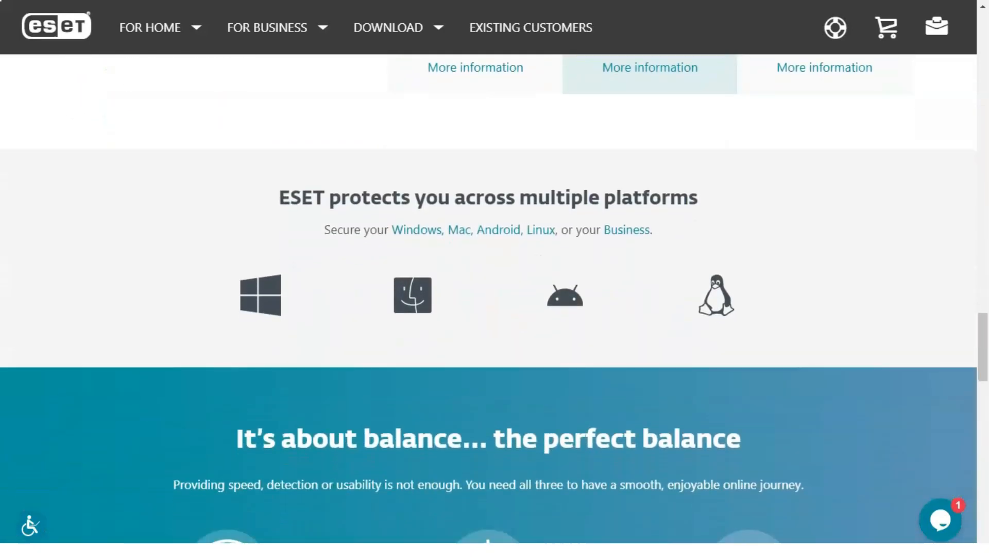
scroll(down, 3)
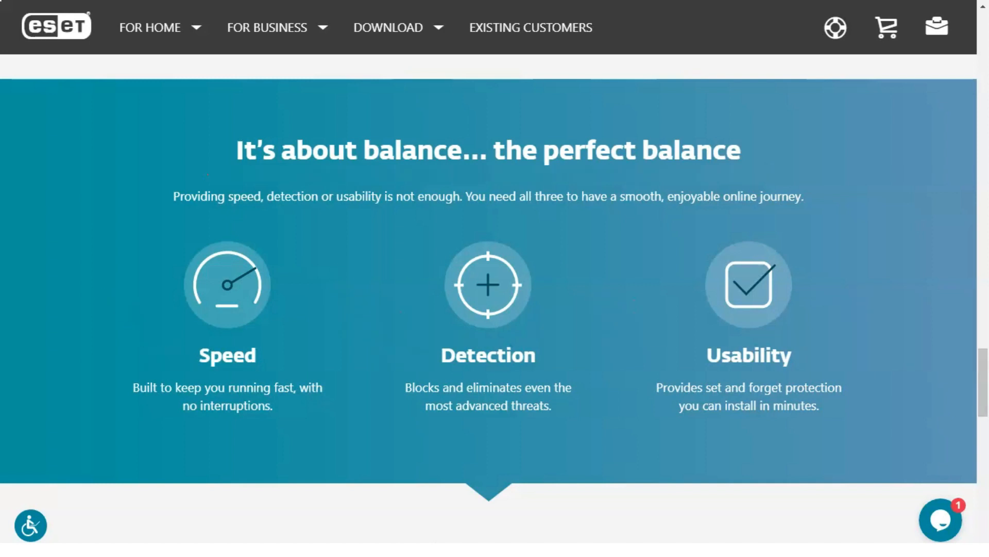
scroll(down, 3)
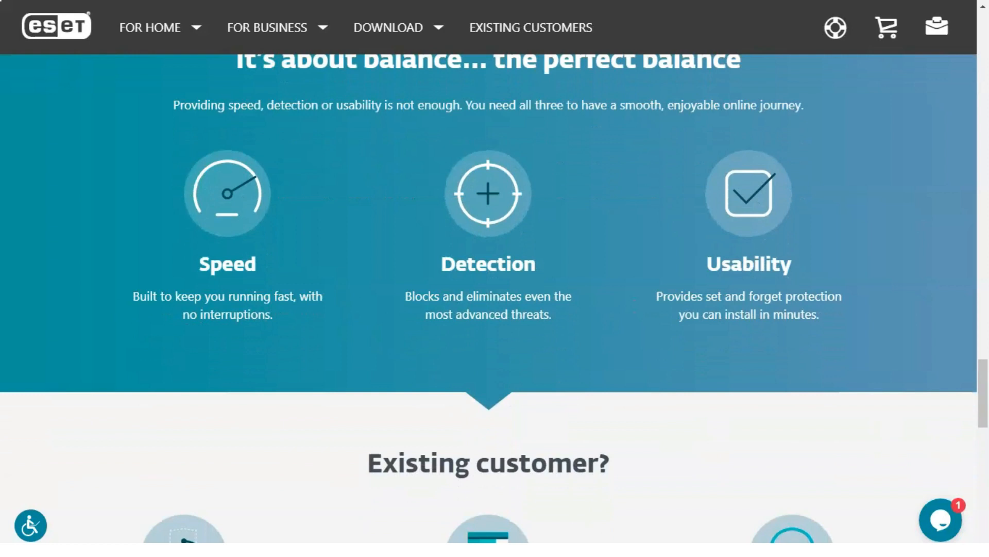
scroll(down, 3)
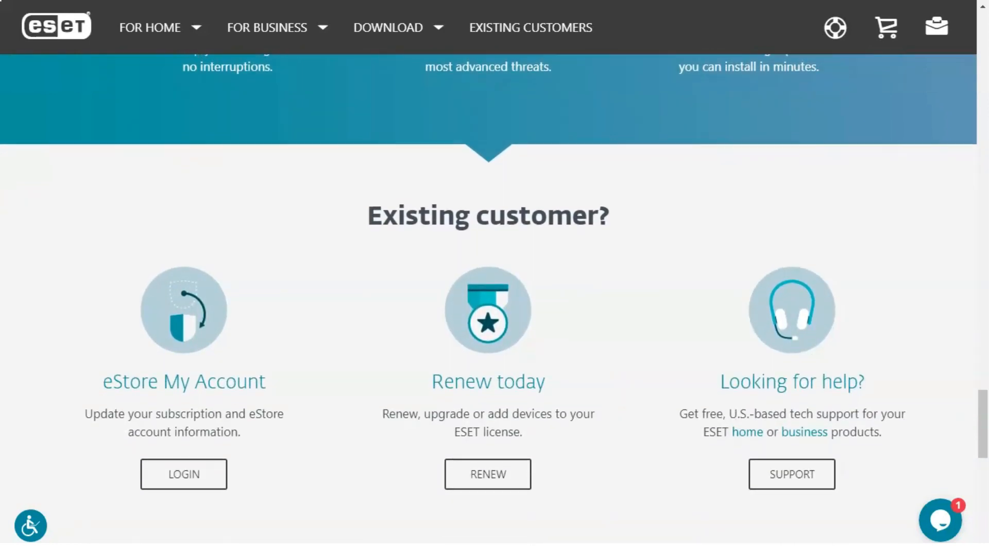
scroll(down, 3)
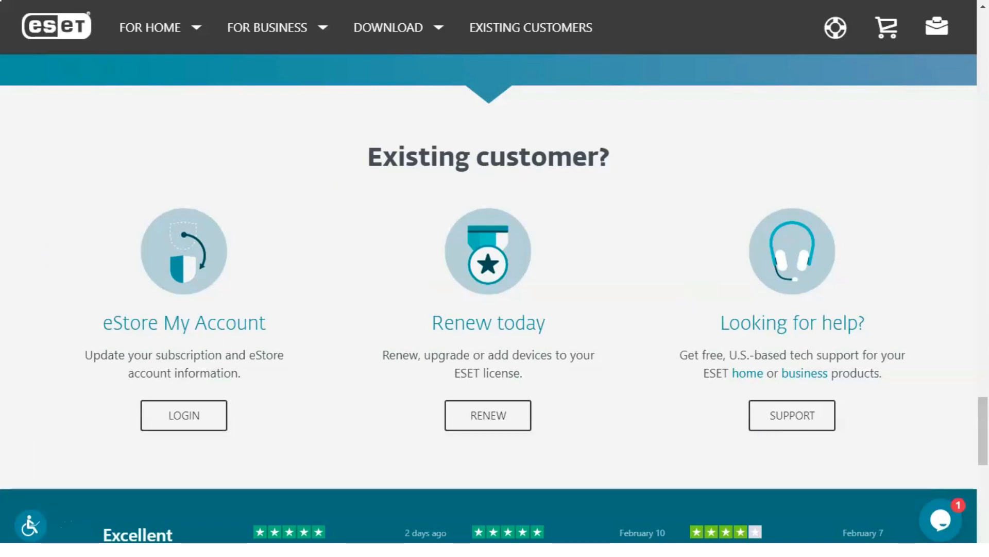
Step: Reach the site footer with its product and support links
scroll(down, 3)
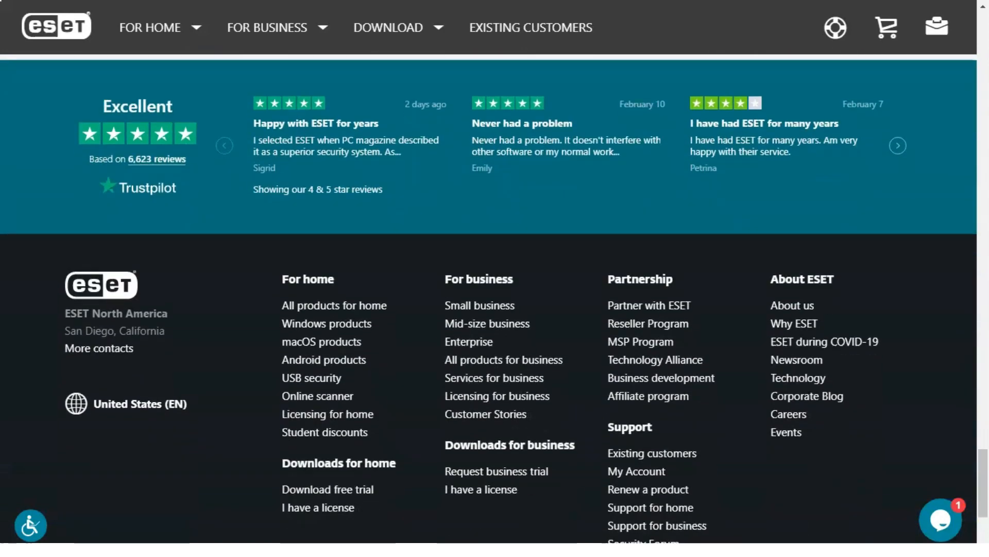
scroll(down, 3)
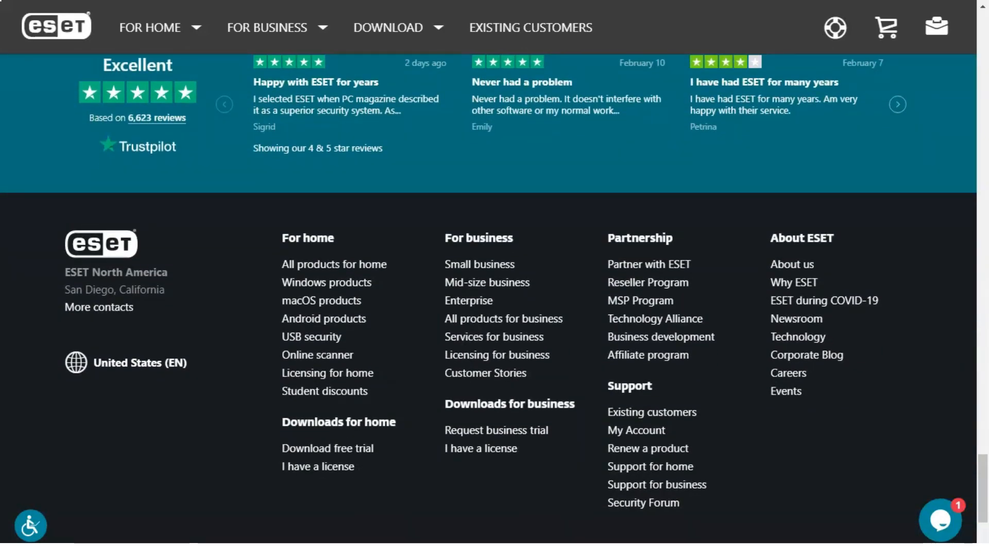
scroll(up, 3)
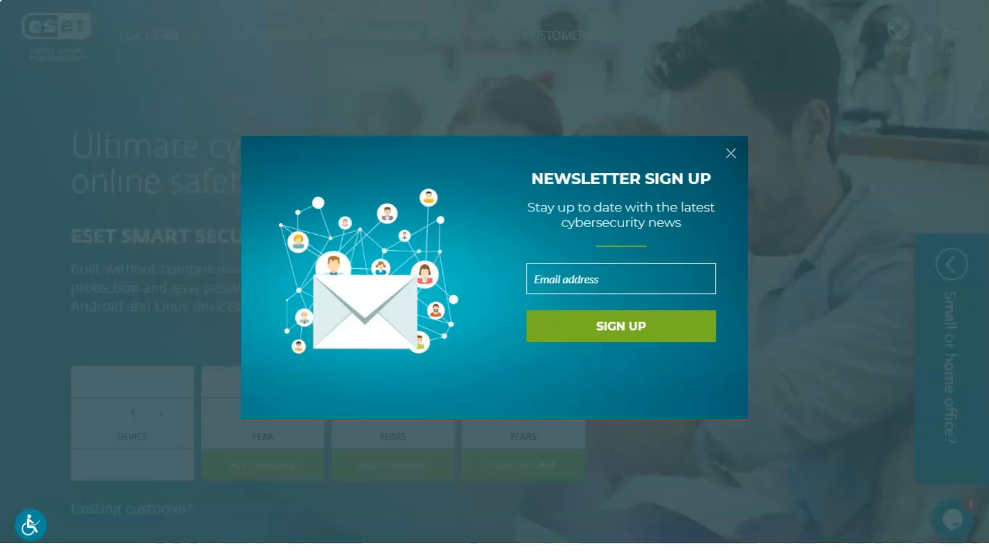
Step: Dismiss the newsletter popup and raise the Smart Security Premium device count to 4
click(731, 154)
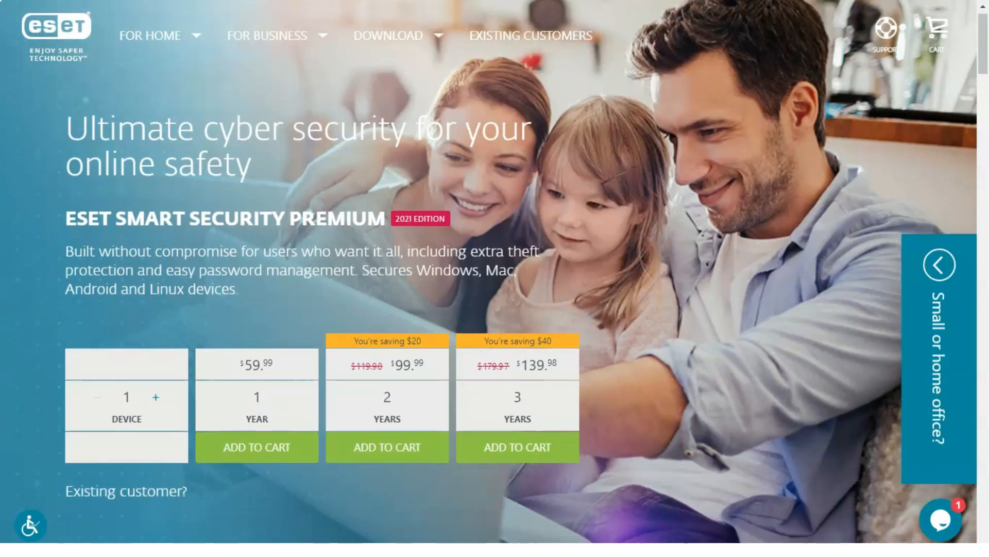
scroll(down, 3)
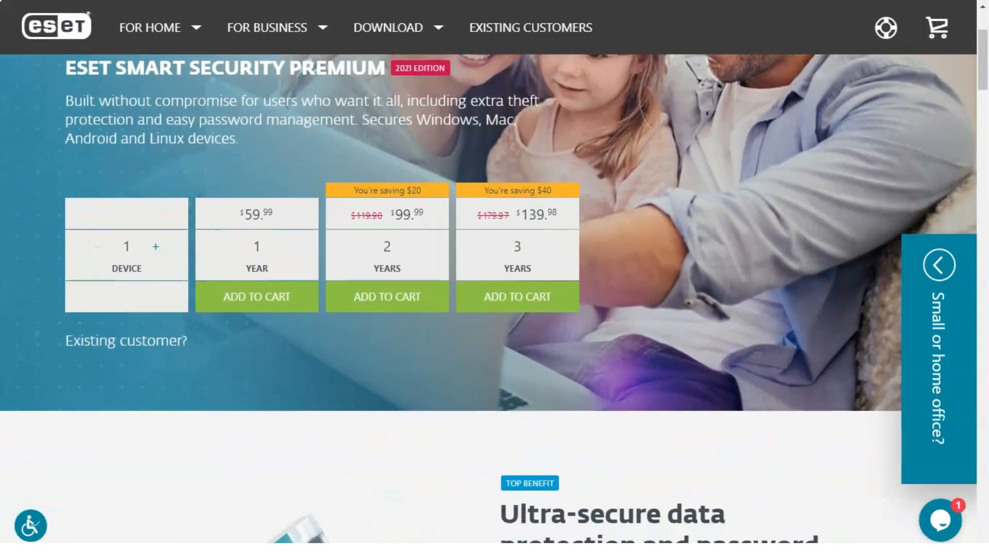
click(155, 247)
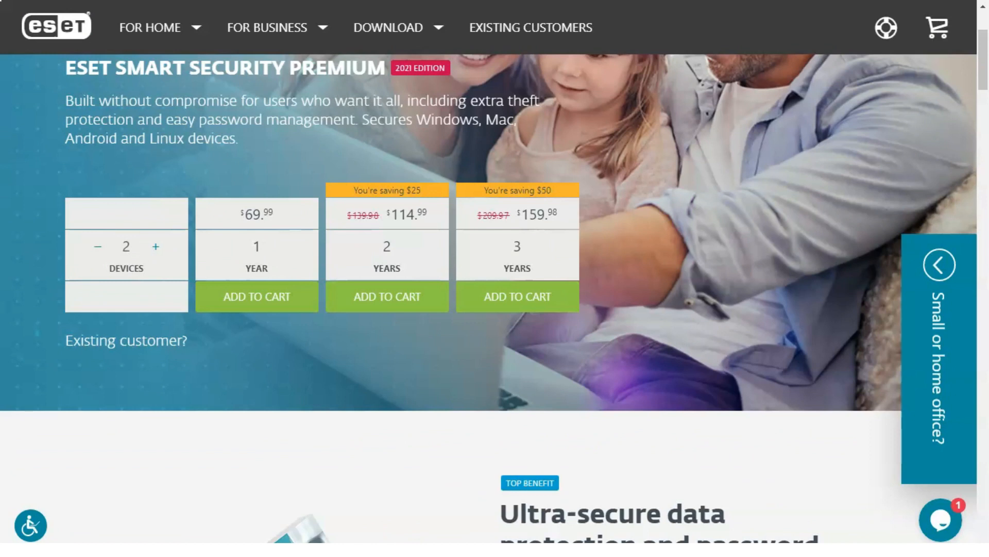
click(156, 246)
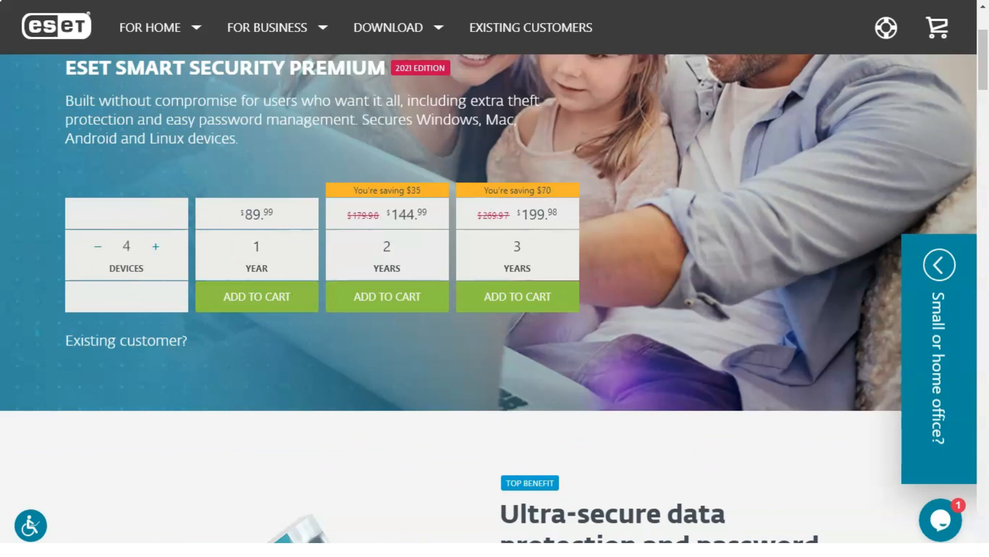
Step: Scroll below the pricing to the 'Ultra-secure data protection' benefit
scroll(down, 3)
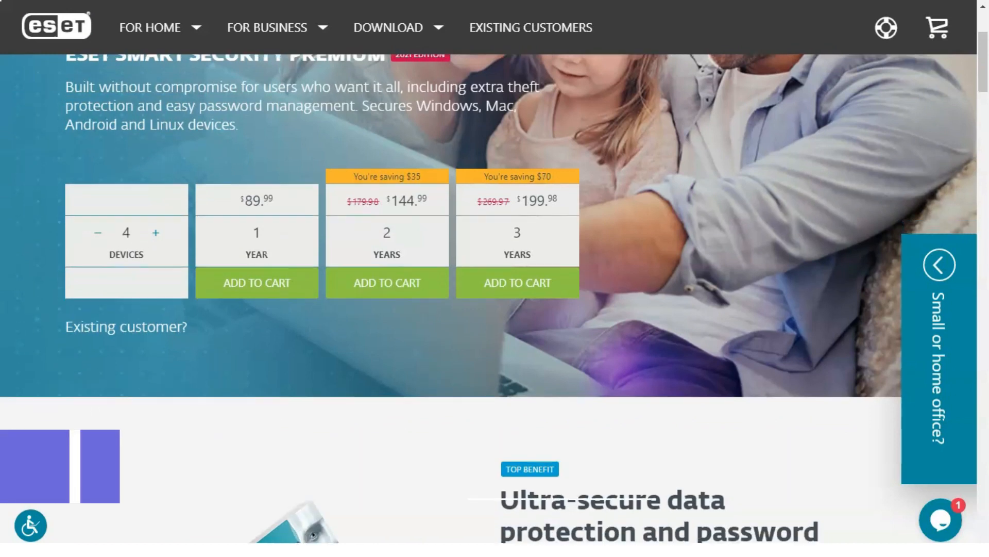
scroll(down, 3)
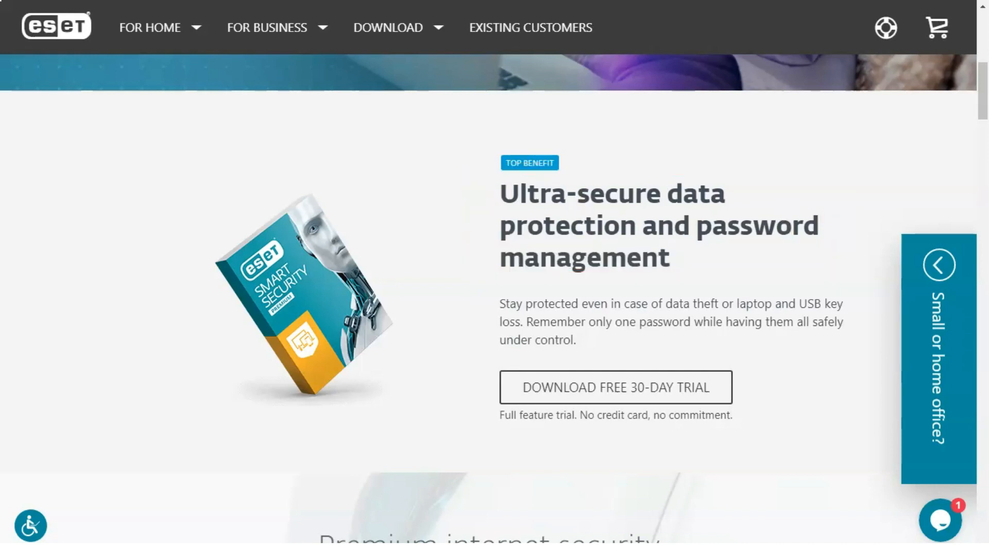
Step: Scroll past the Premium internet security features to the What's inside screenshots
scroll(down, 3)
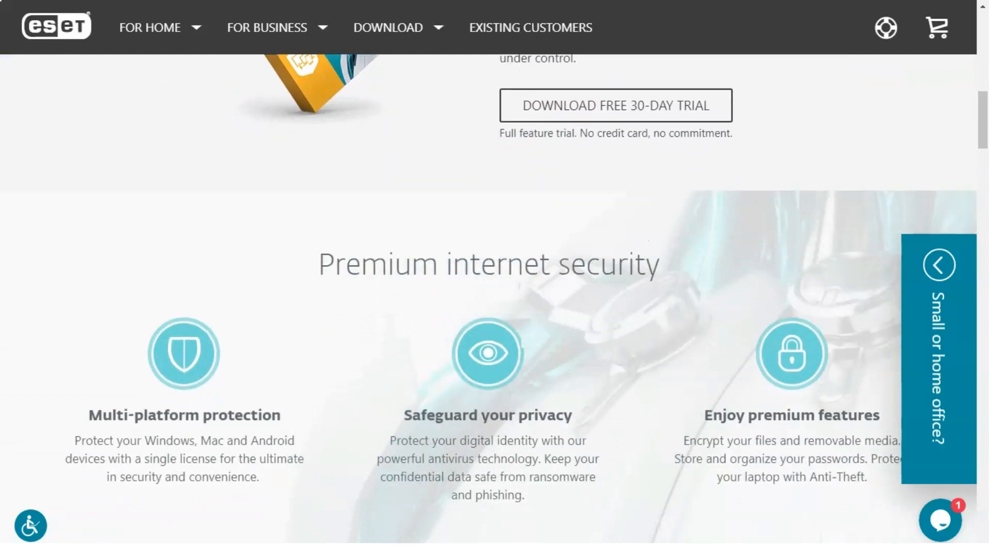
scroll(down, 3)
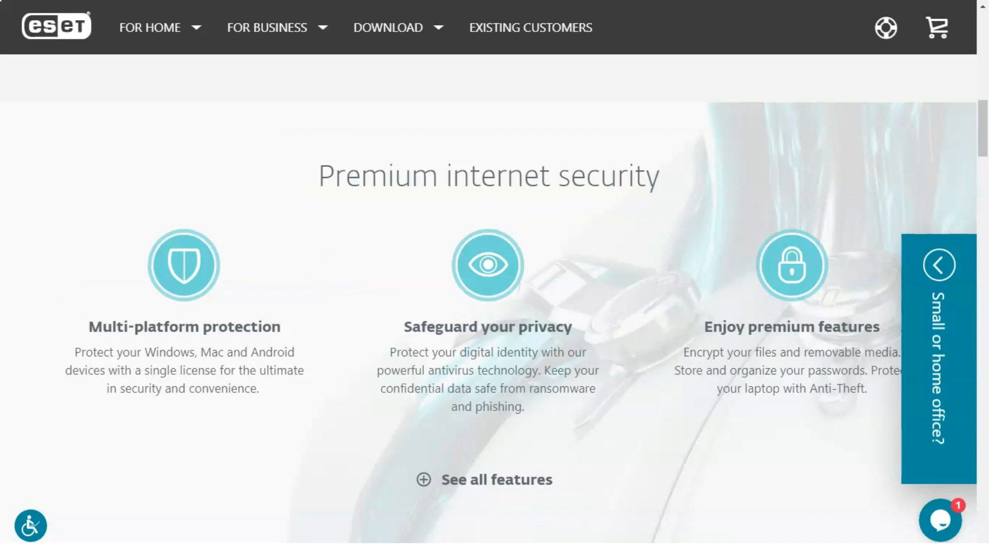
scroll(down, 3)
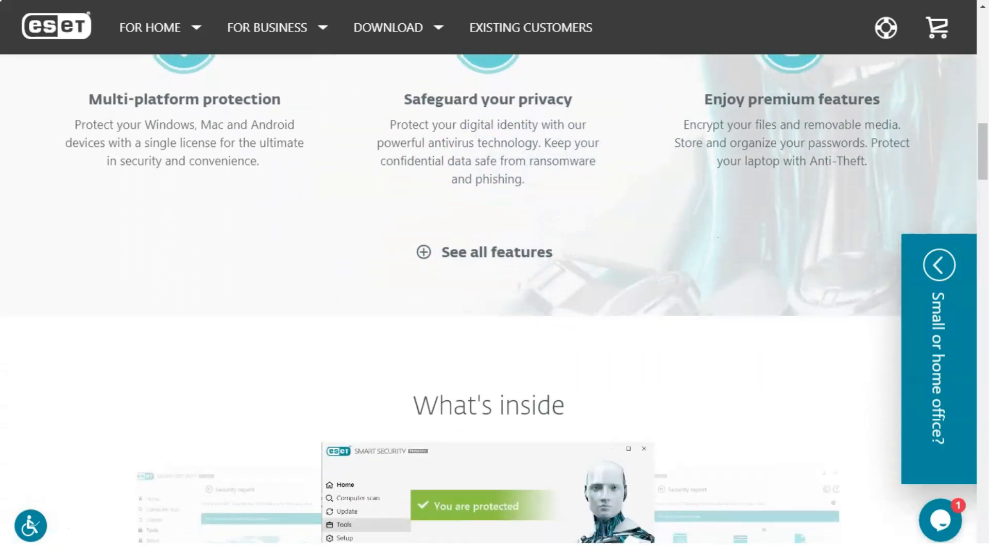
scroll(down, 3)
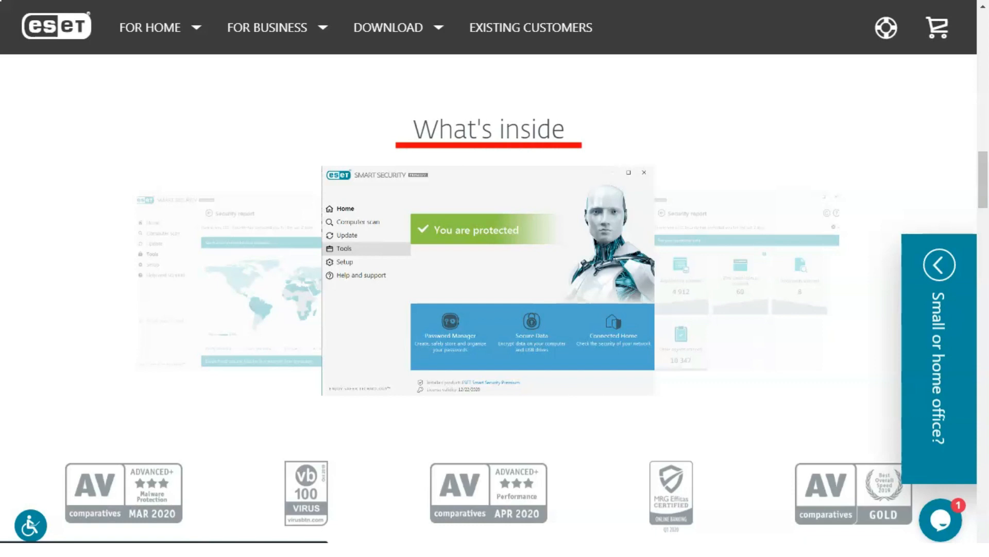
Step: Show the next product screenshot, then scroll past the awards to 'Secure all your devices'
click(489, 278)
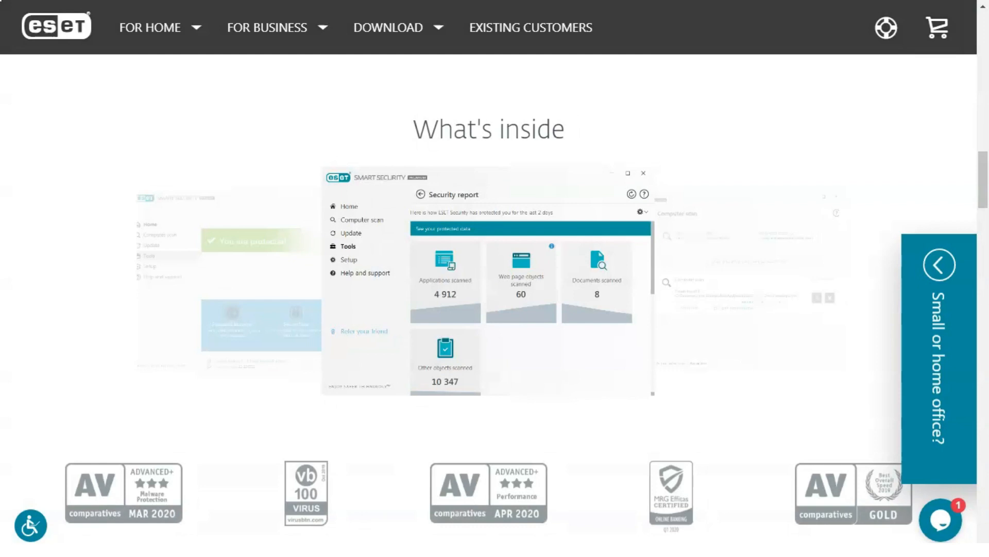
scroll(down, 3)
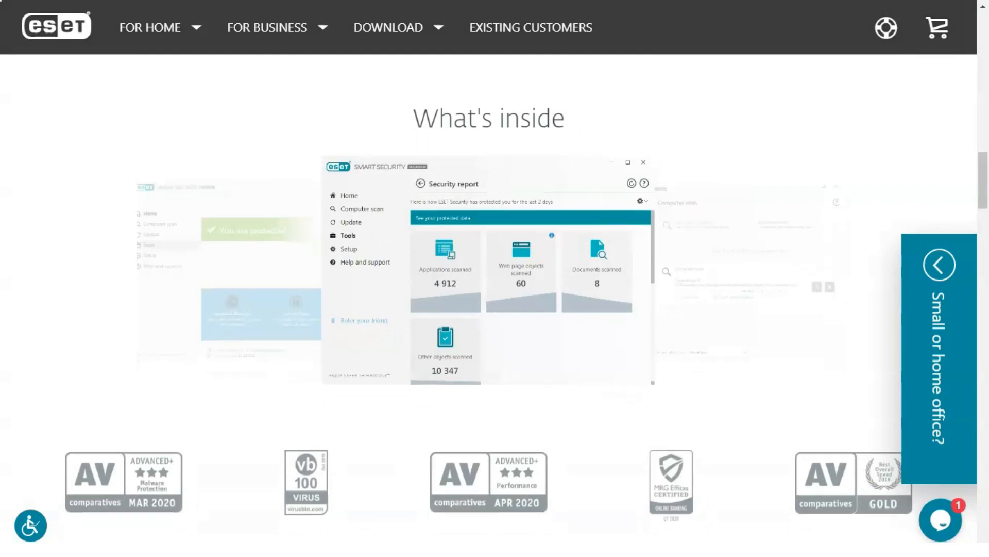
scroll(down, 3)
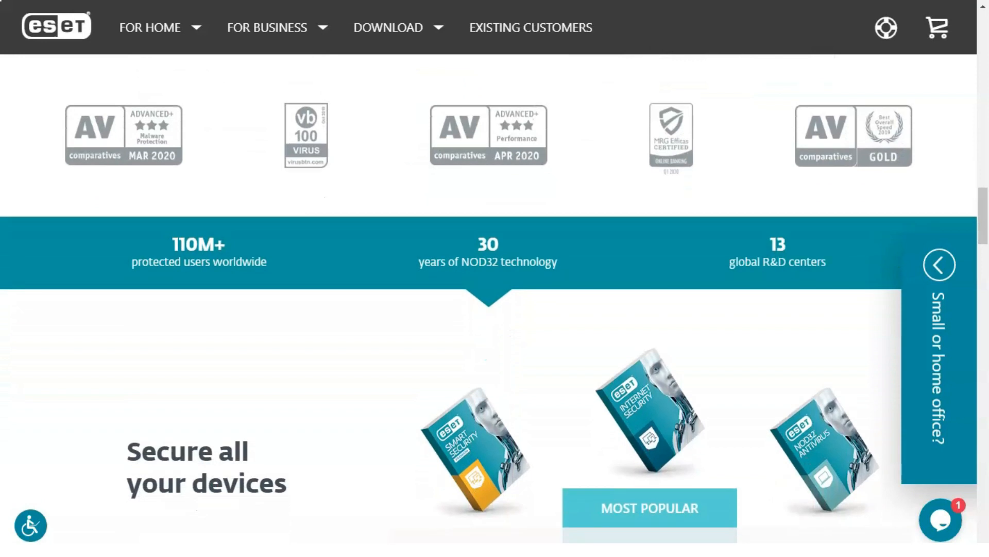
Step: Collapse Windows Protection in the comparison table and scroll down past the plan prices
scroll(down, 3)
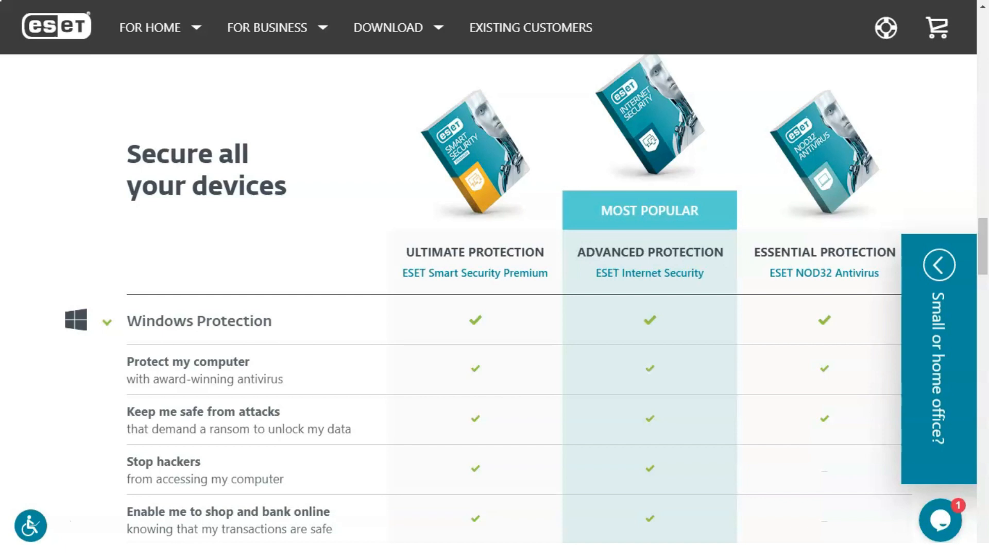
click(106, 321)
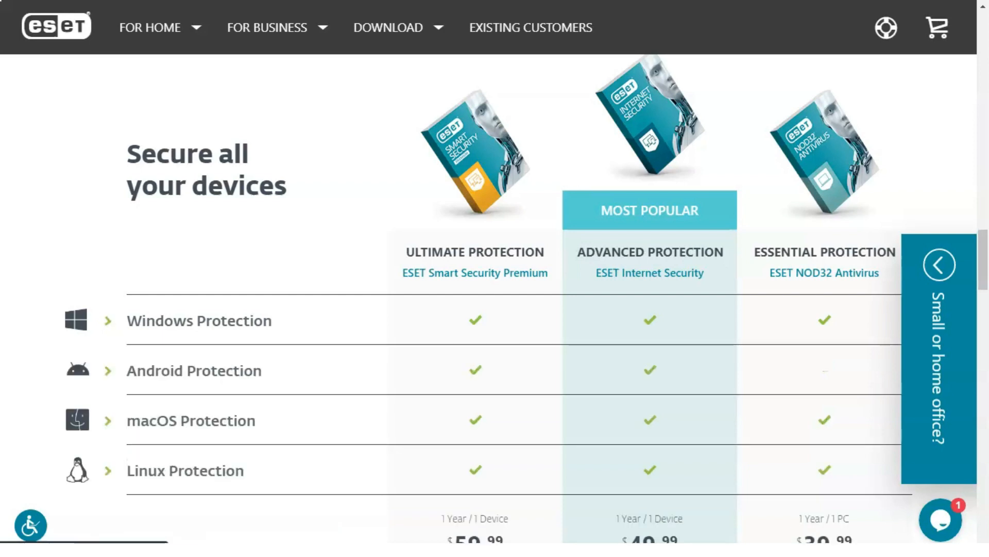
scroll(down, 3)
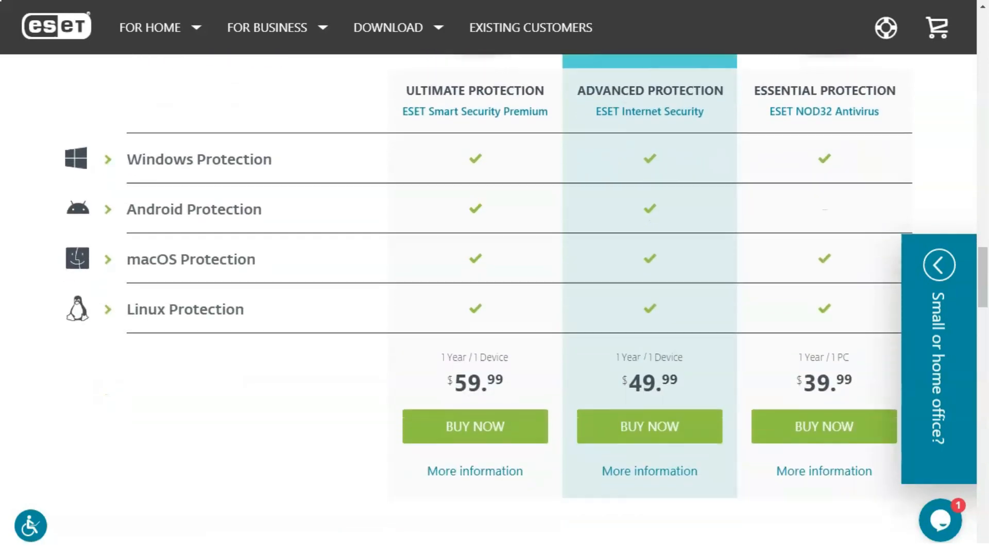
scroll(down, 3)
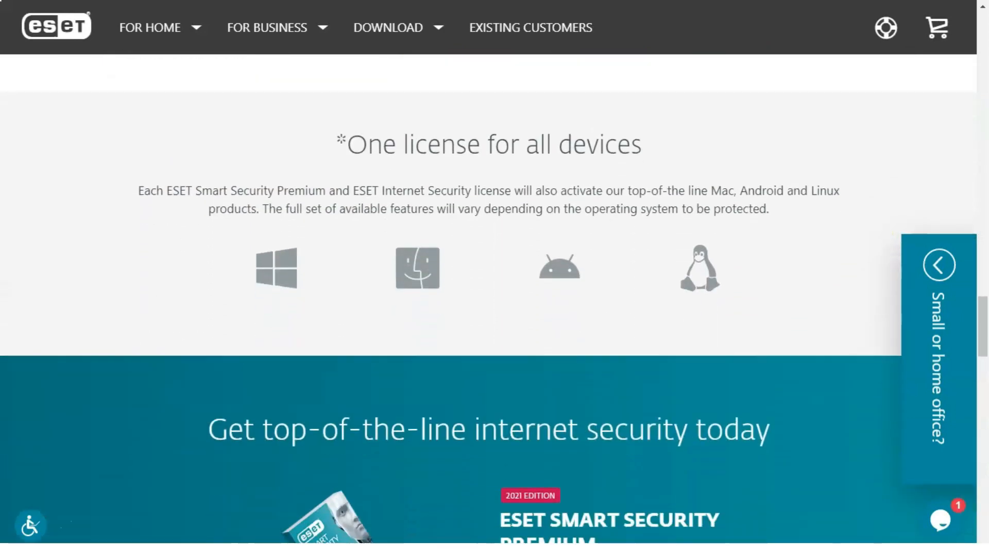
scroll(down, 3)
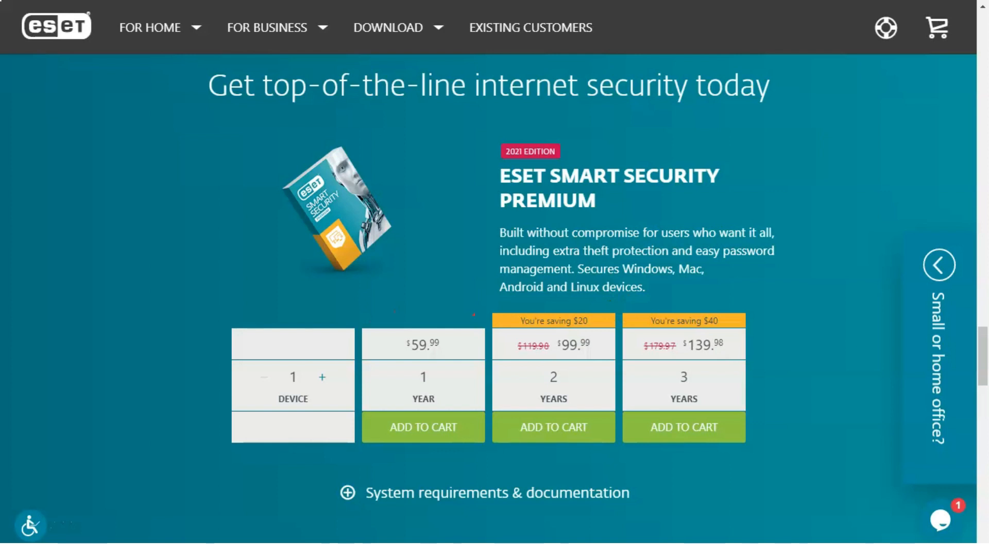
Step: Scroll to the FAQs and bring up the FOR HOME menu listing the protection levels
scroll(down, 3)
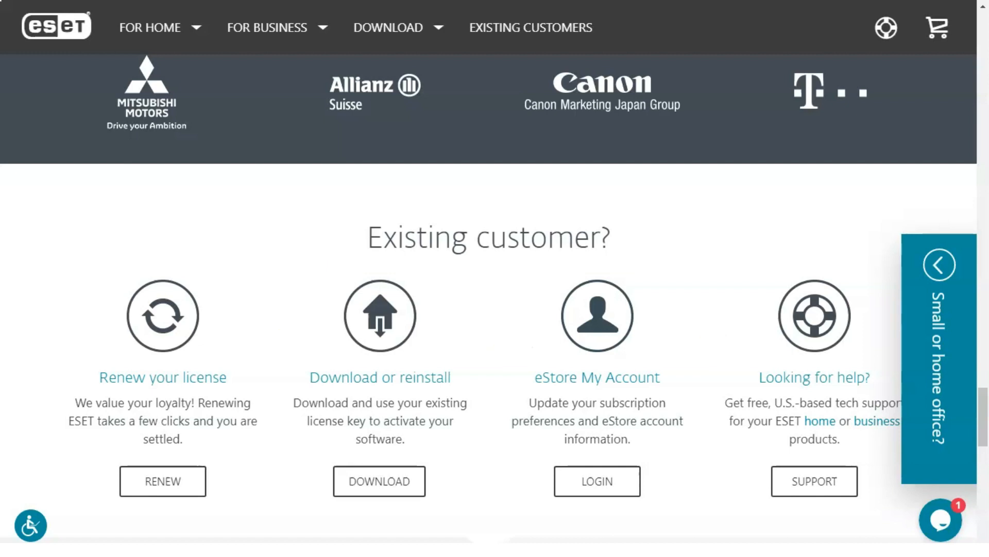
scroll(down, 3)
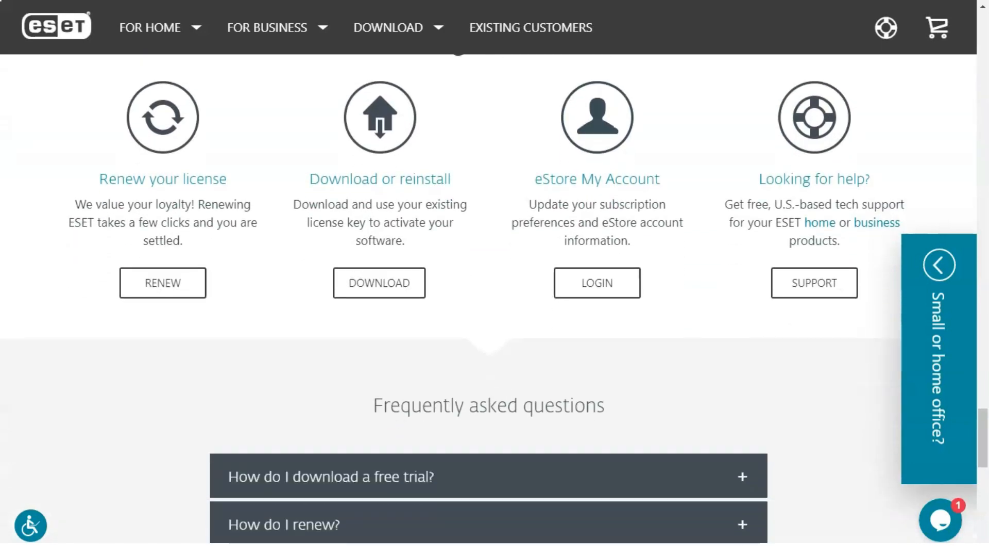
scroll(down, 3)
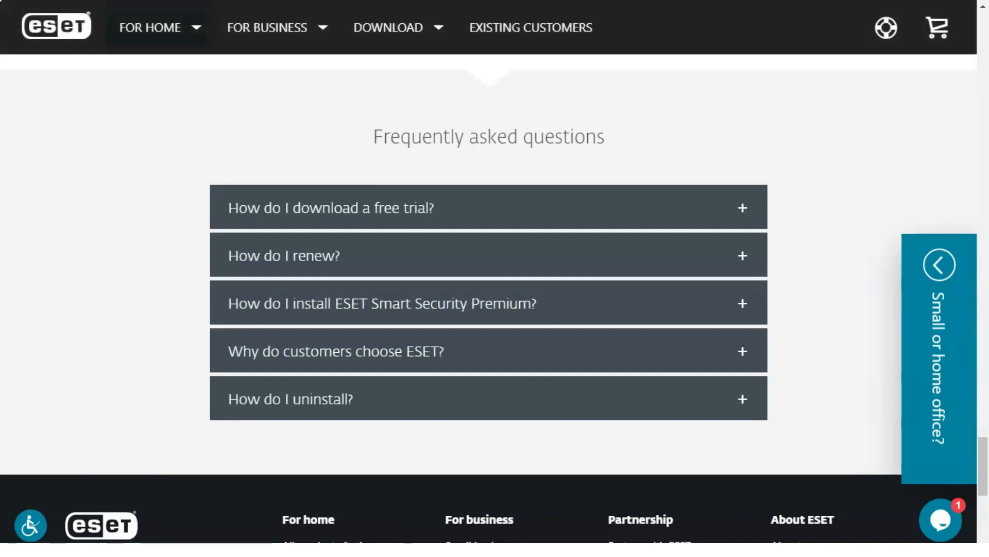
click(149, 27)
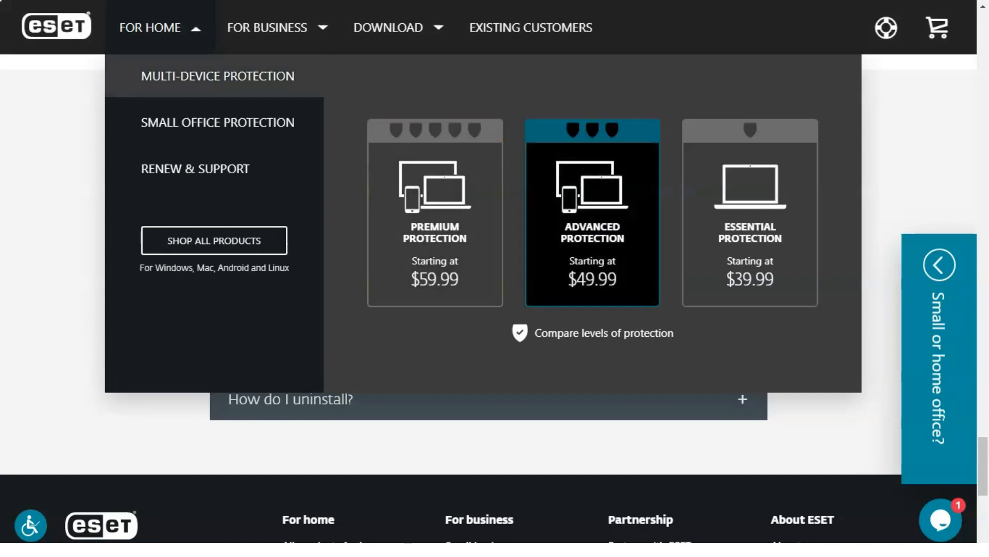
Step: Open ESET Internet Security, price it for 4 devices, and scroll to 'Protect your privacy'
click(592, 212)
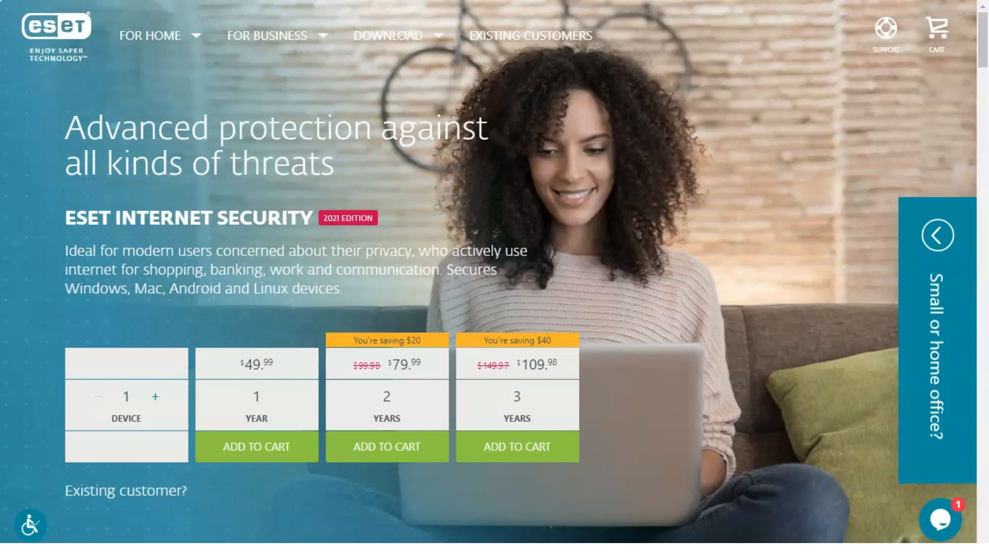
click(156, 397)
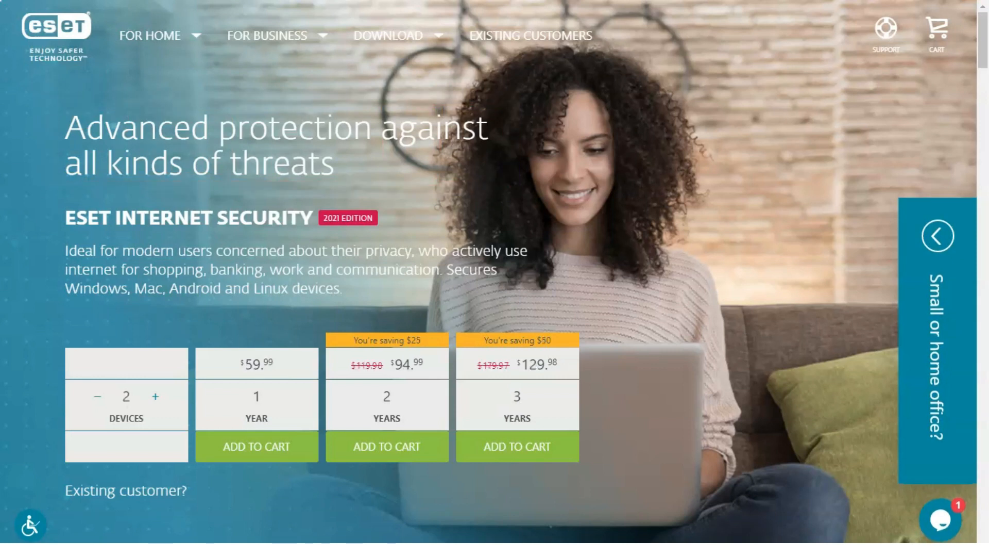
click(155, 397)
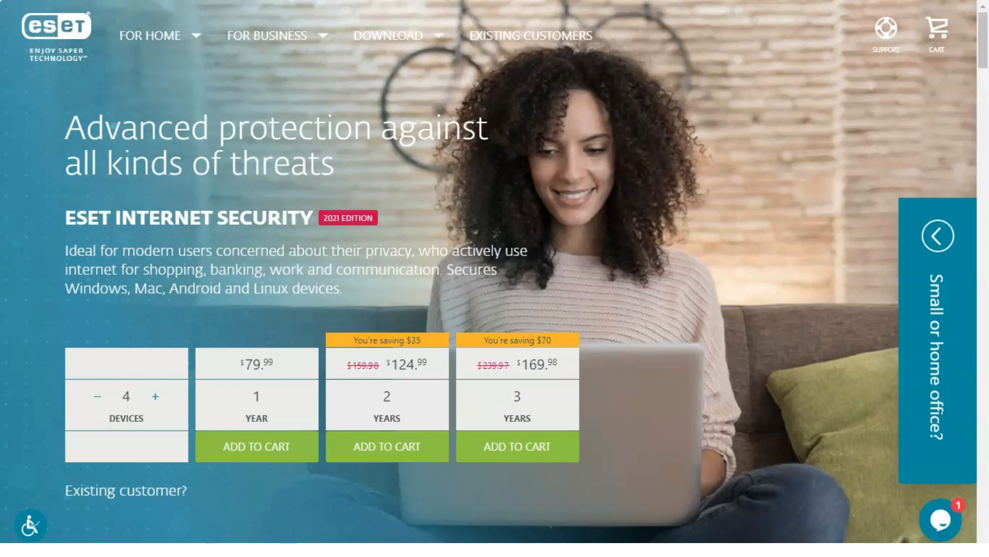
scroll(down, 3)
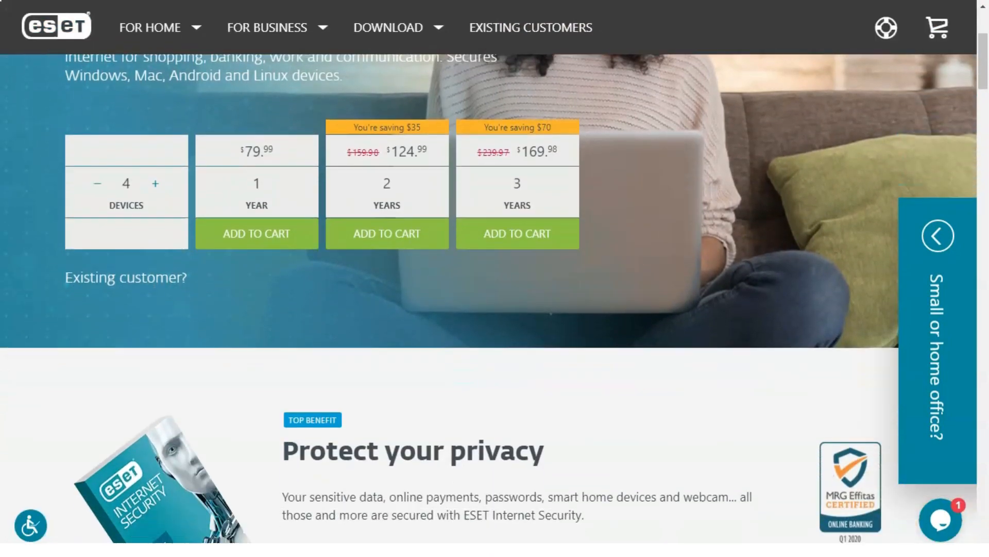
scroll(down, 3)
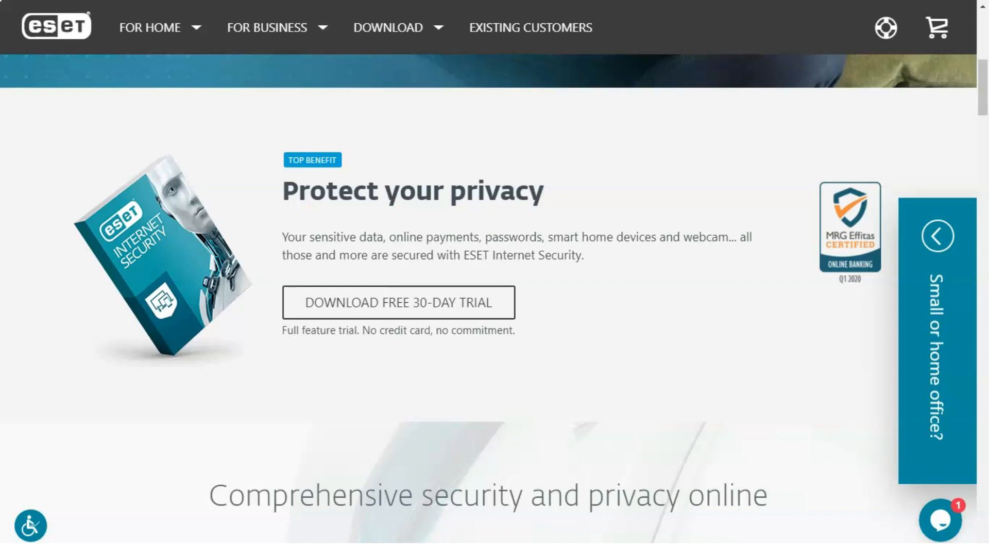
Step: Scroll past the features, What's inside and awards to the 'Secure all your devices' comparison
scroll(down, 3)
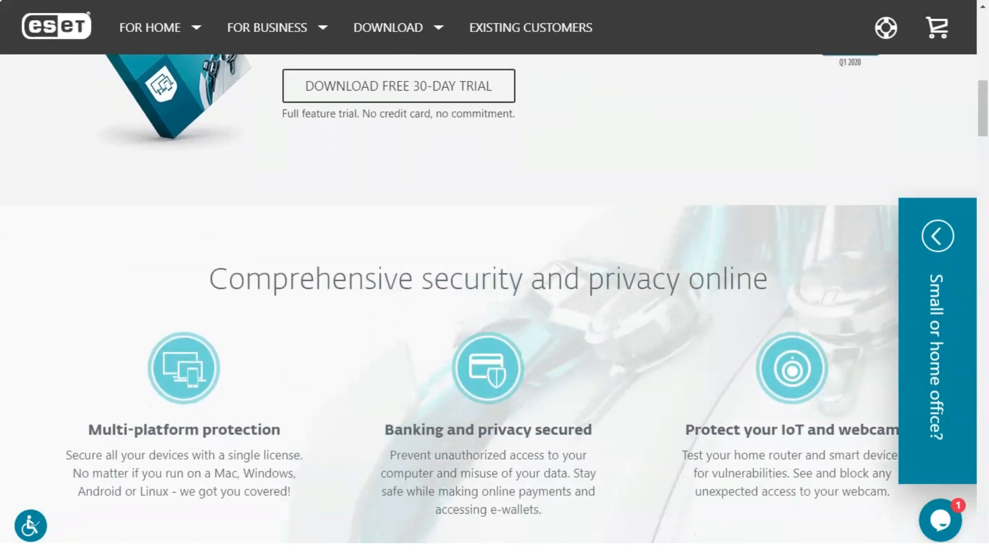
scroll(down, 3)
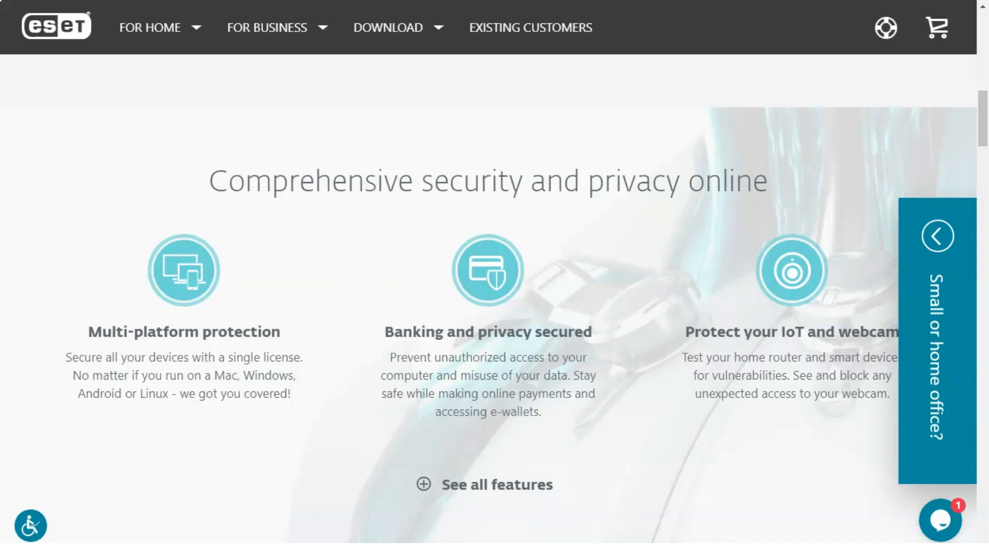
scroll(down, 3)
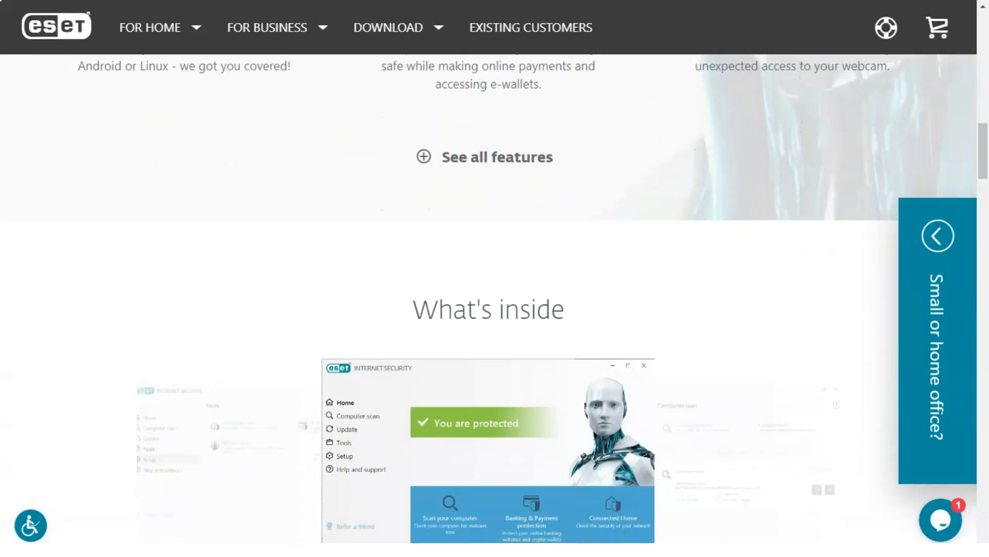
scroll(down, 3)
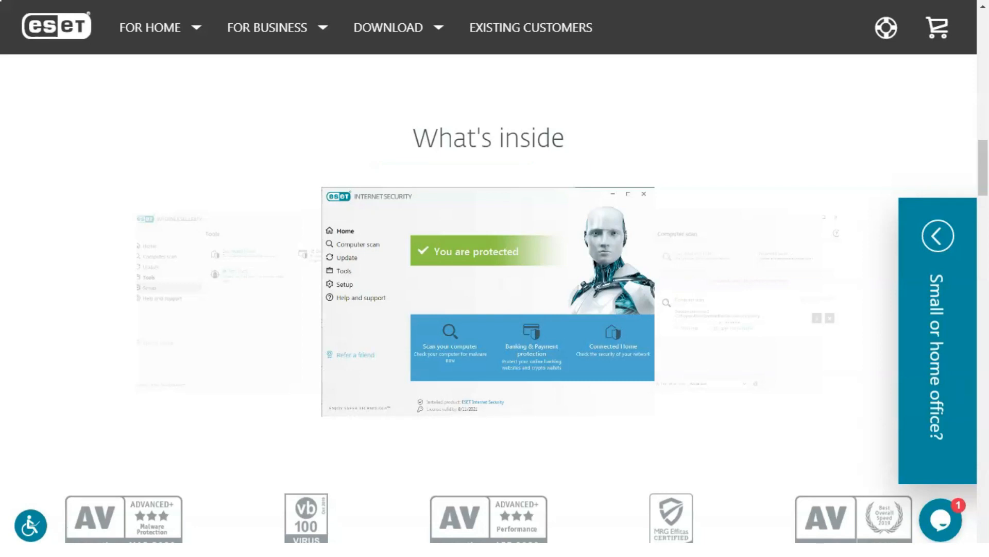
scroll(down, 3)
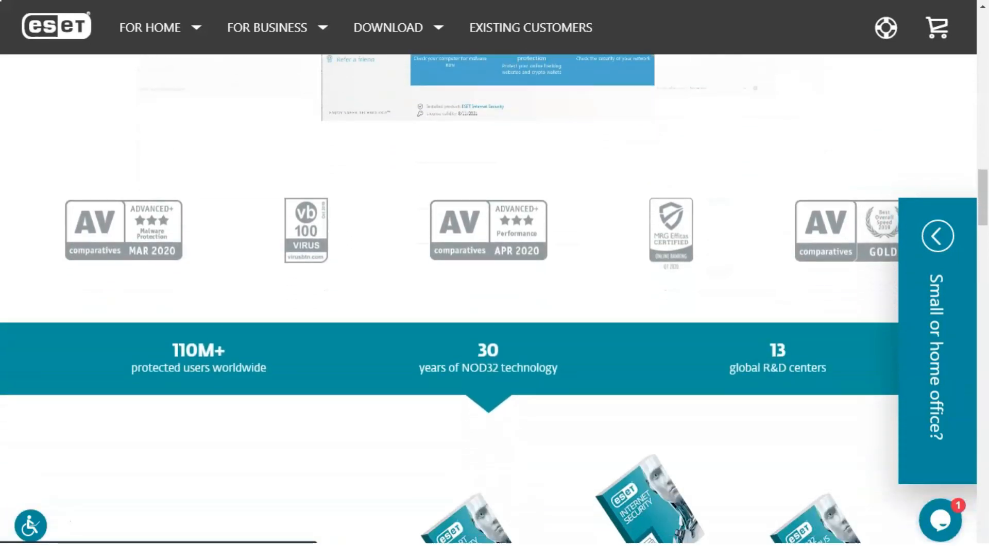
scroll(down, 3)
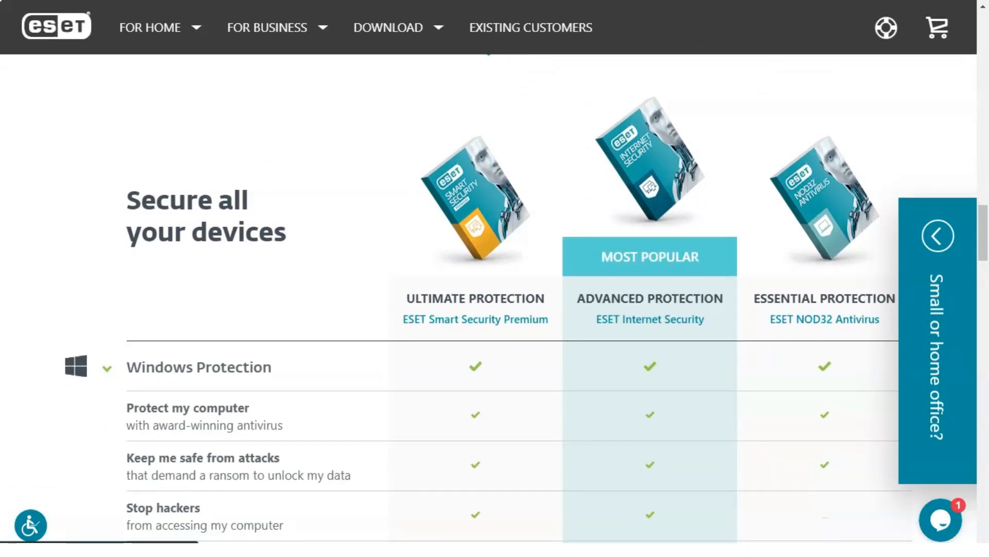
Step: Expand the macOS and Linux Protection feature lists in the comparison table
scroll(down, 3)
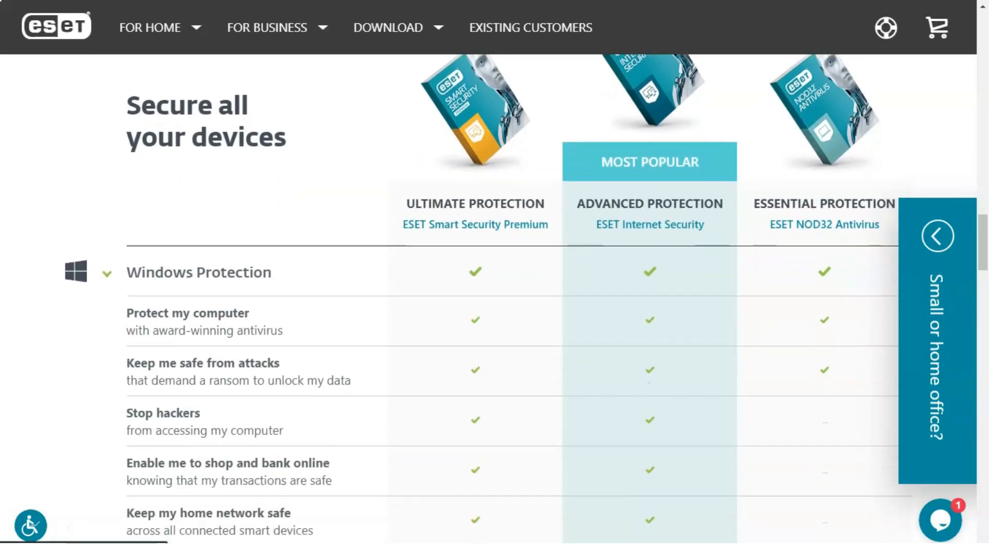
scroll(down, 3)
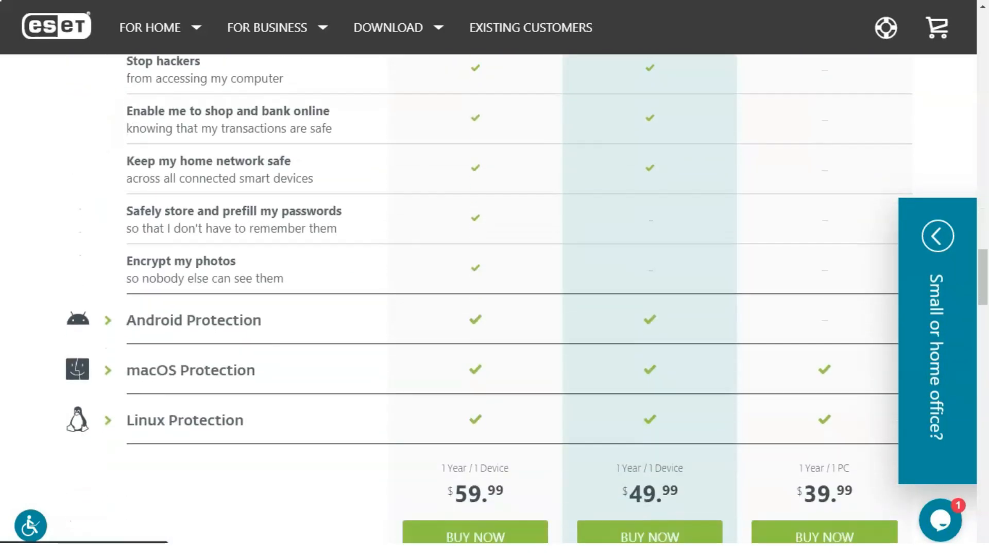
scroll(down, 3)
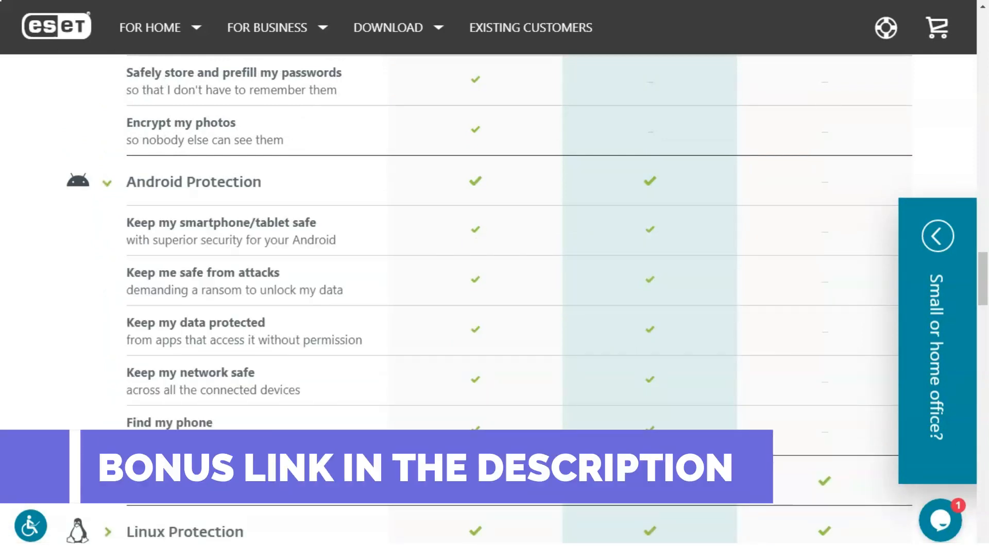
scroll(down, 3)
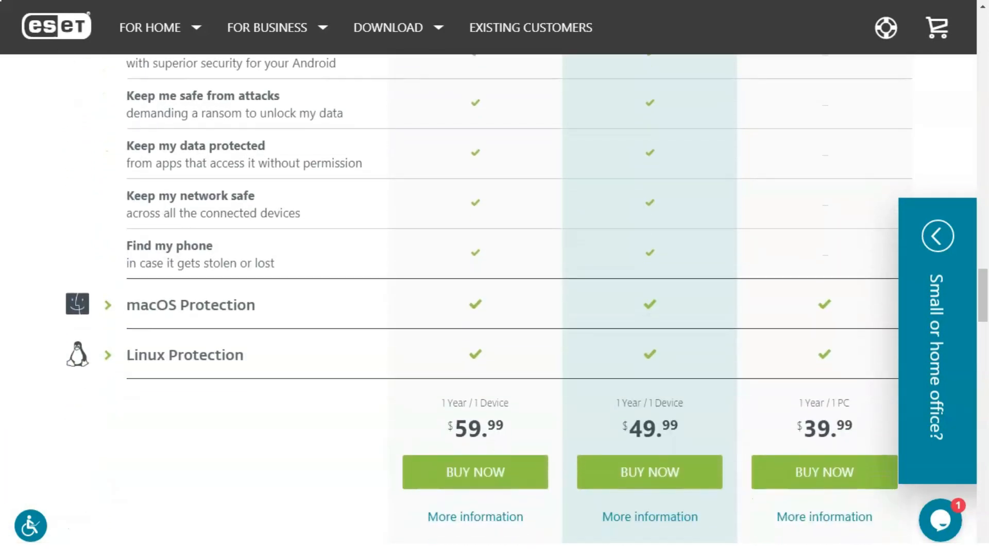
click(107, 304)
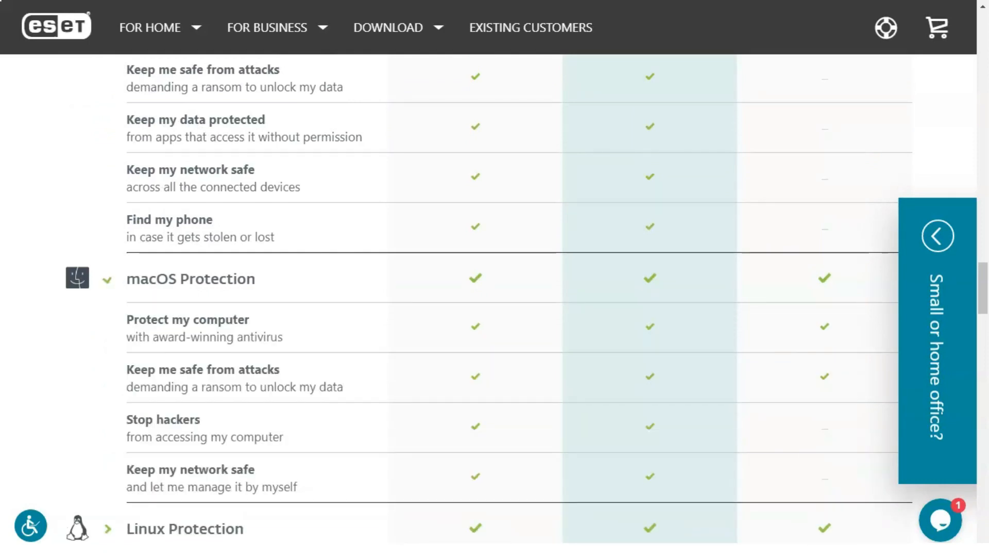
scroll(down, 3)
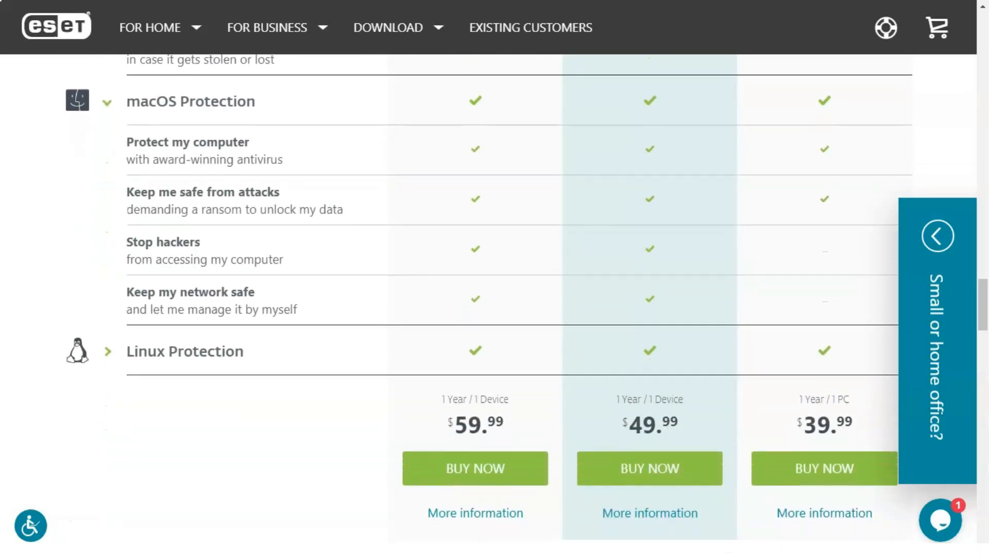
scroll(down, 3)
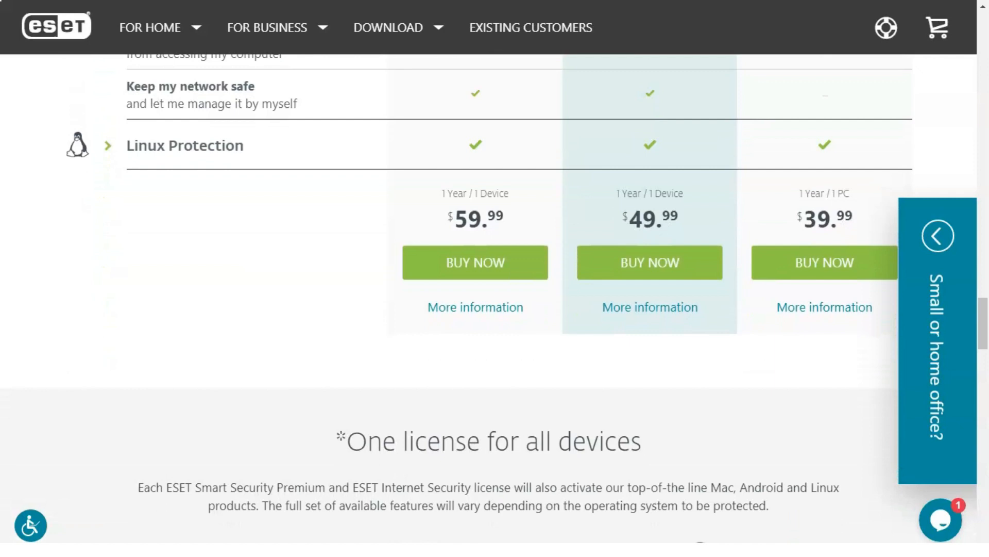
click(107, 146)
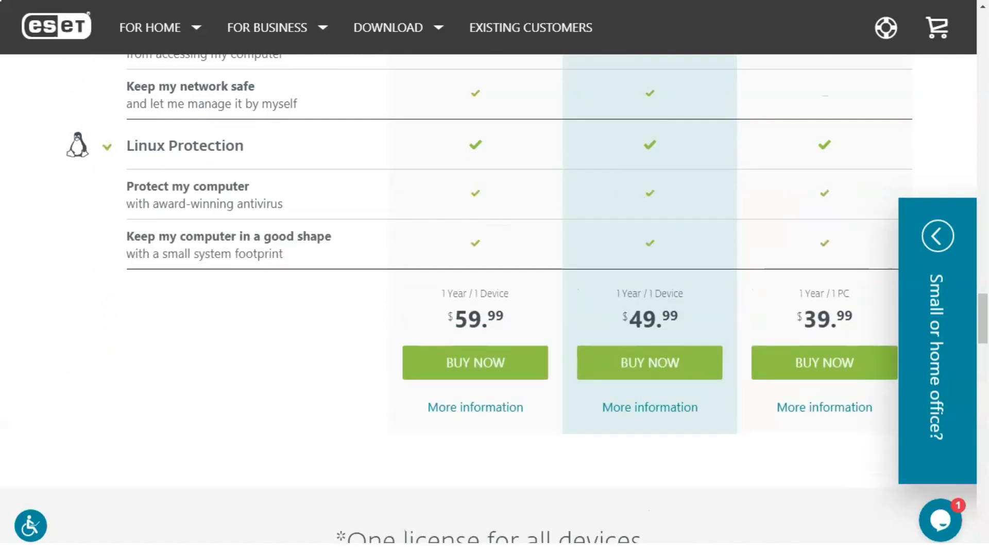
Step: Scroll to the 'Get universal Internet security today' pricing options
scroll(down, 3)
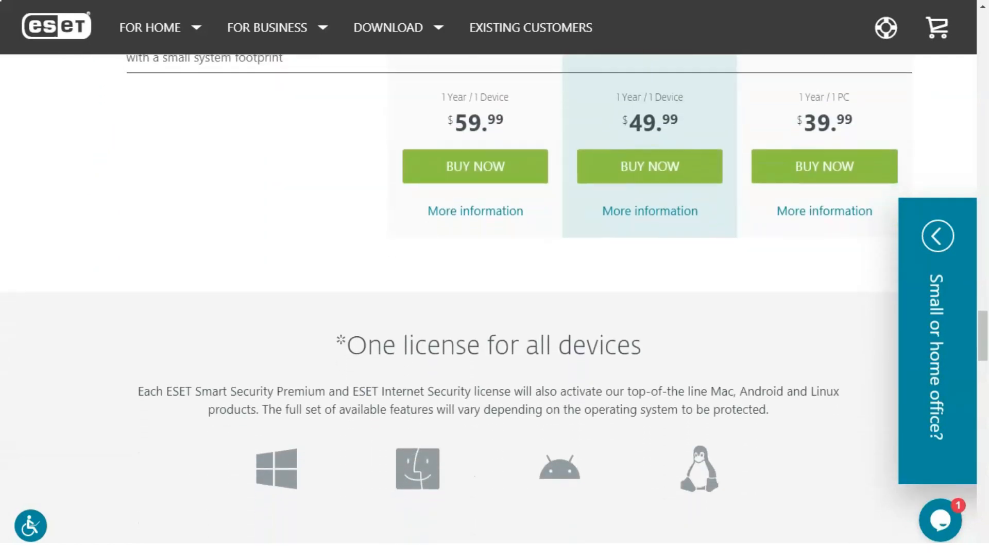
scroll(down, 3)
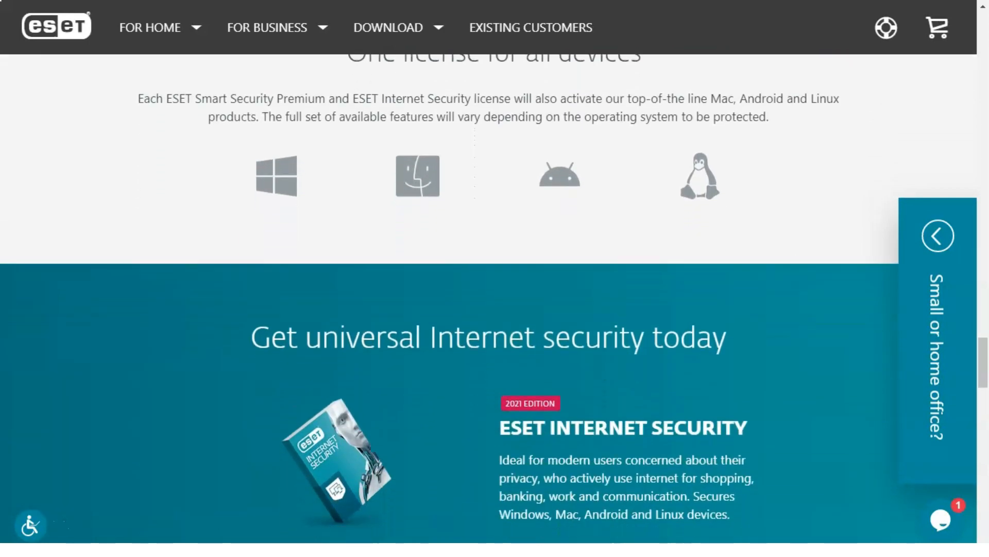
scroll(down, 3)
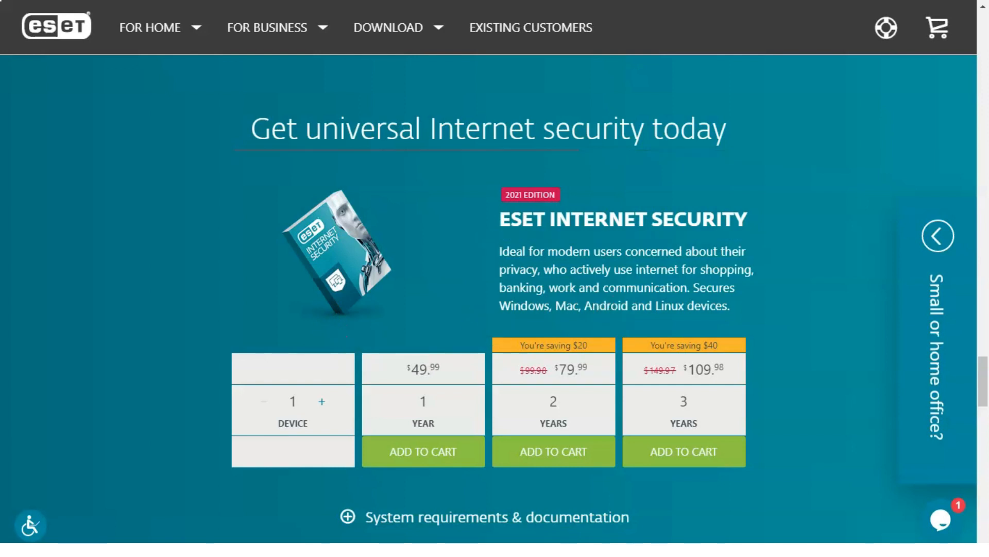
Step: Scroll past the Existing customer section to the FAQs, then bring up the FOR HOME menu
scroll(down, 3)
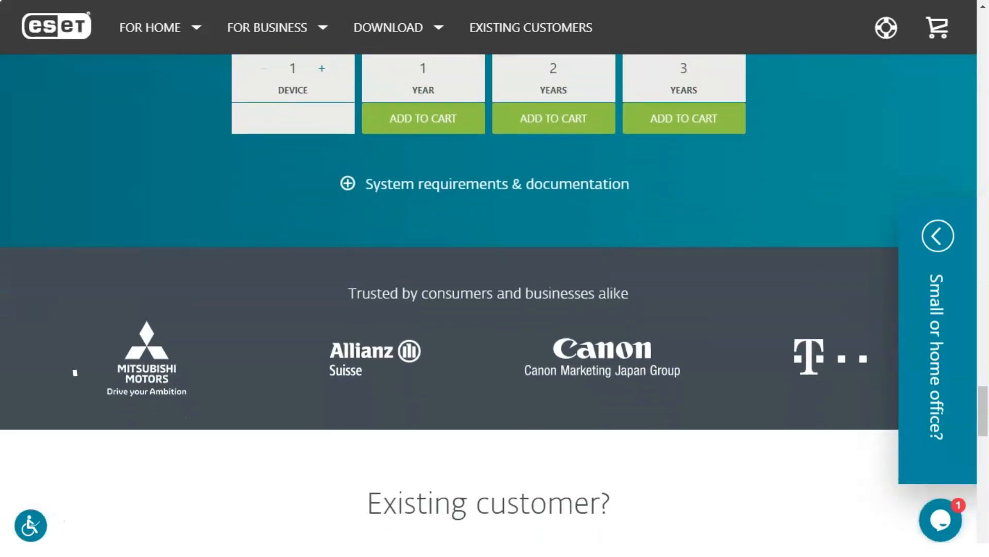
scroll(down, 3)
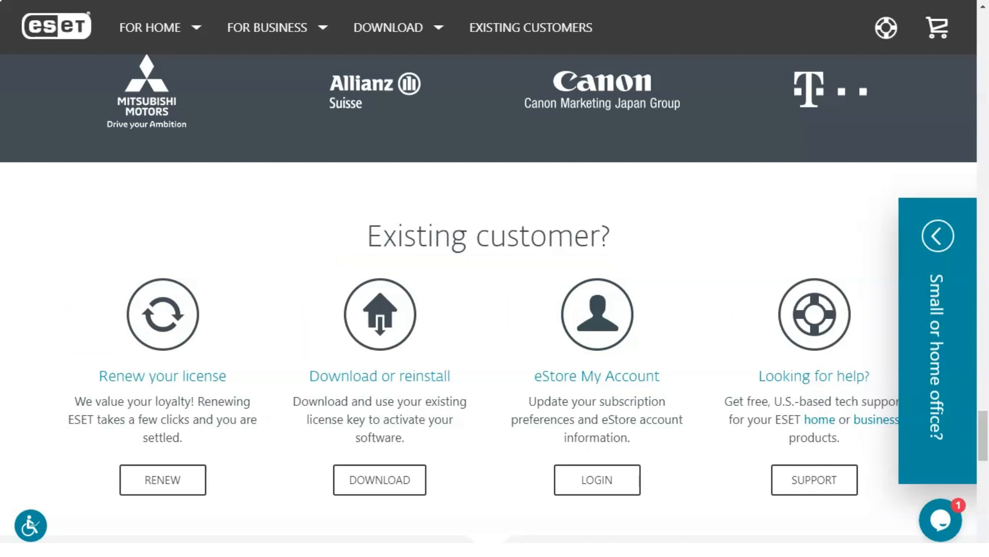
scroll(down, 3)
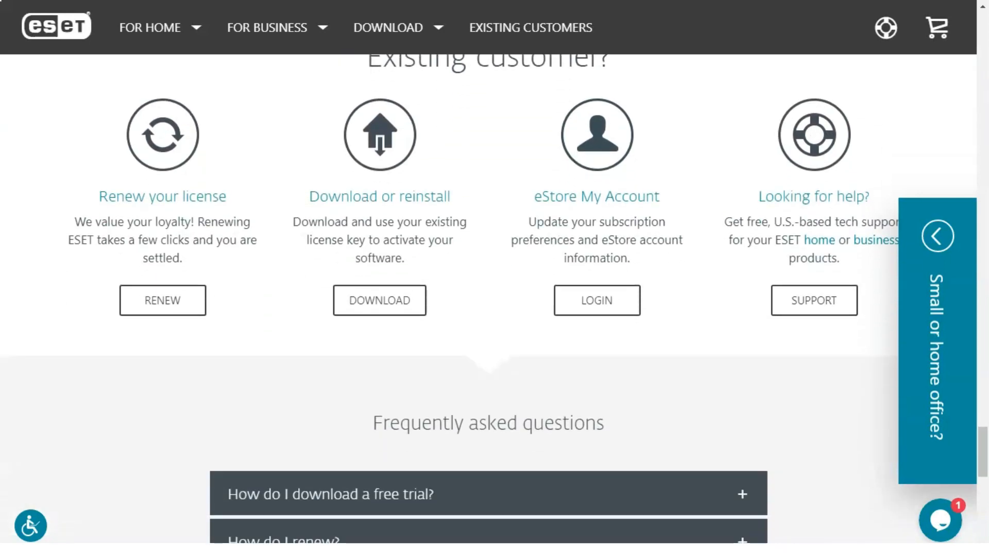
scroll(down, 3)
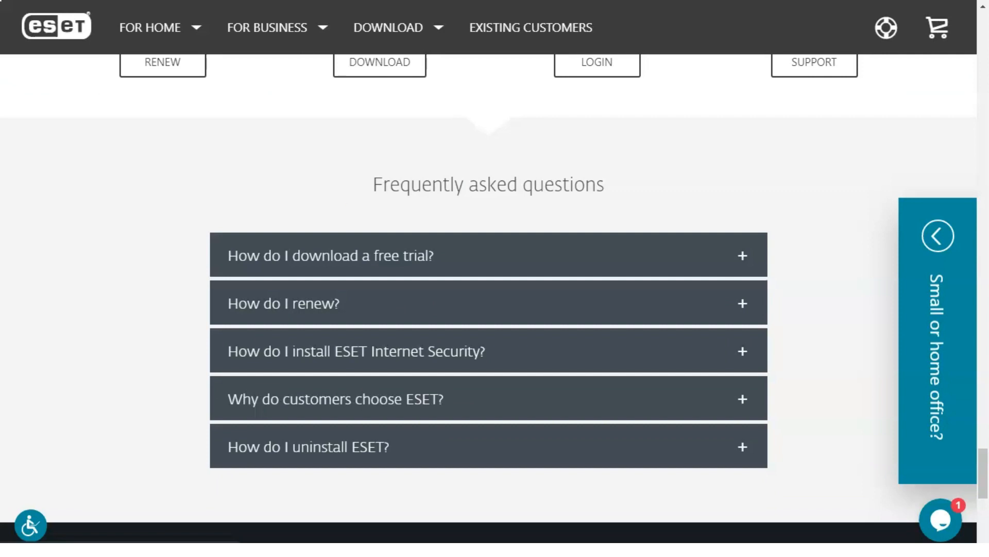
click(149, 27)
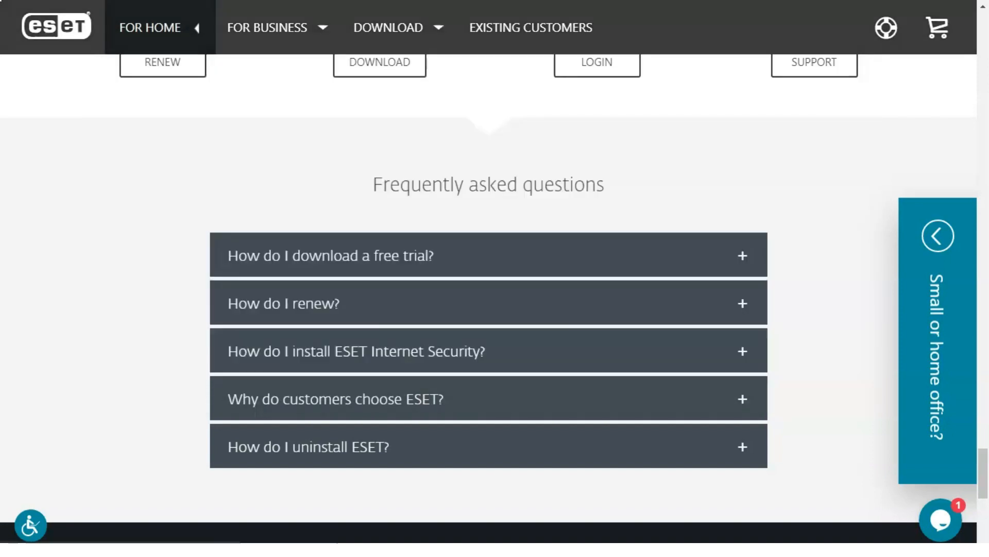
Step: On the ESET NOD32 Antivirus page, raise the device count to 4 to update prices
scroll(up, 3)
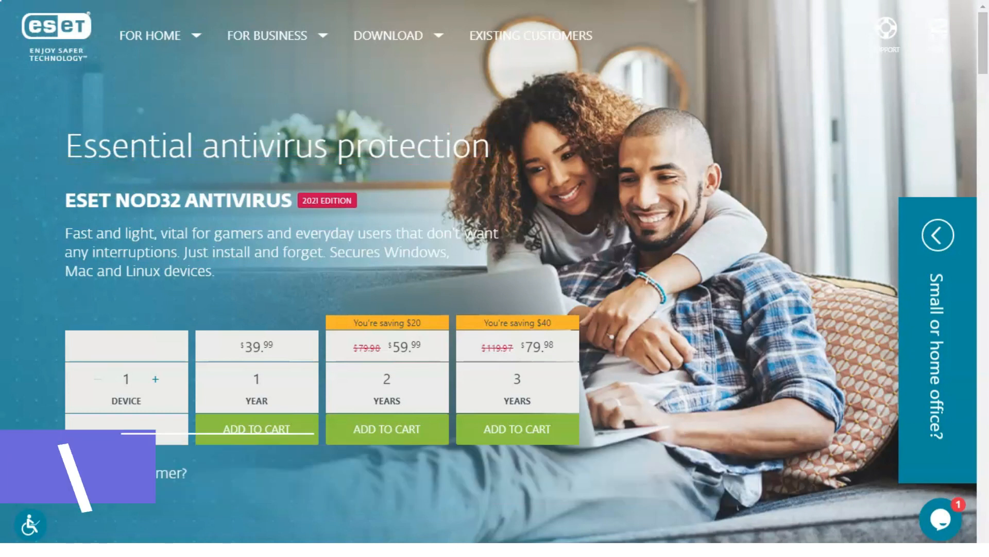
click(155, 378)
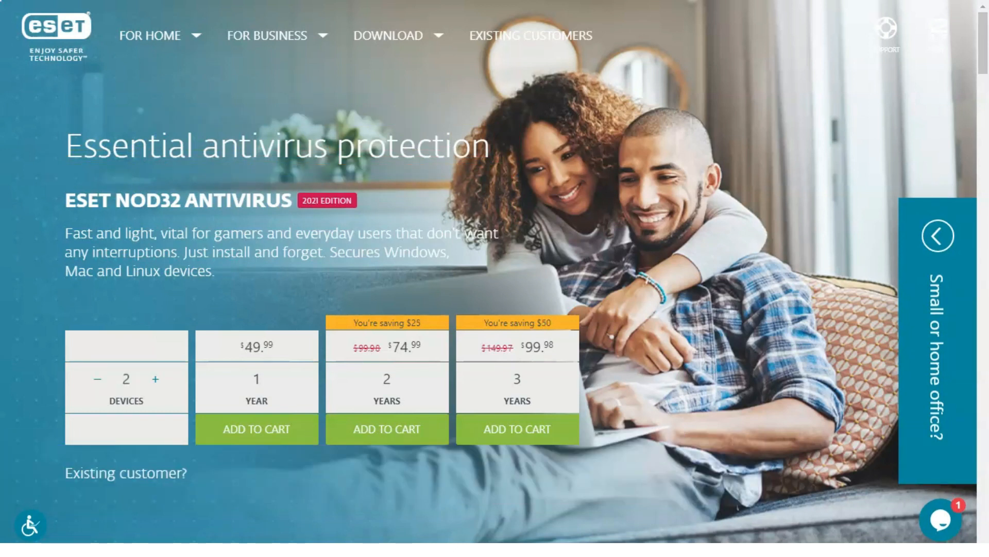
click(156, 379)
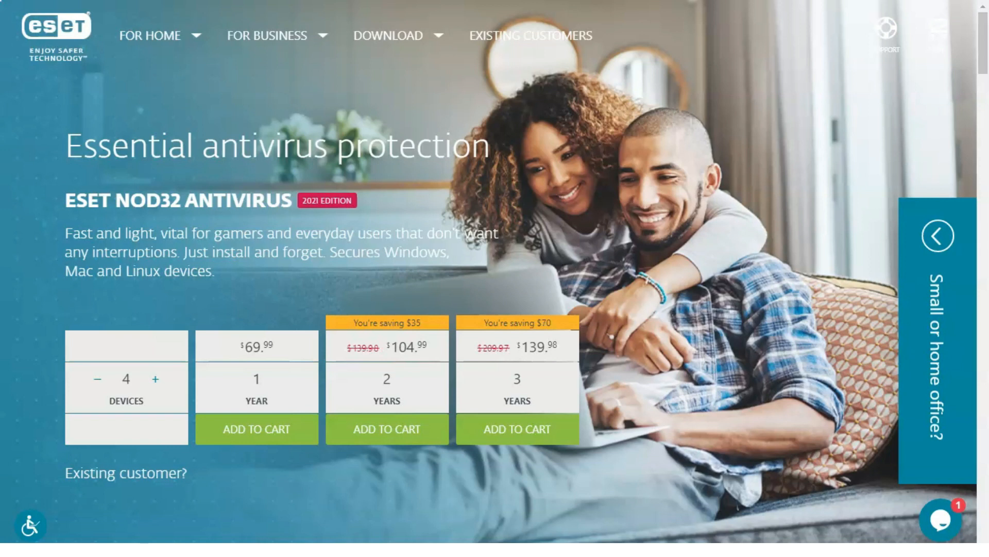
Step: Scroll down to the 'Dependable and discreet' benefit section
scroll(down, 3)
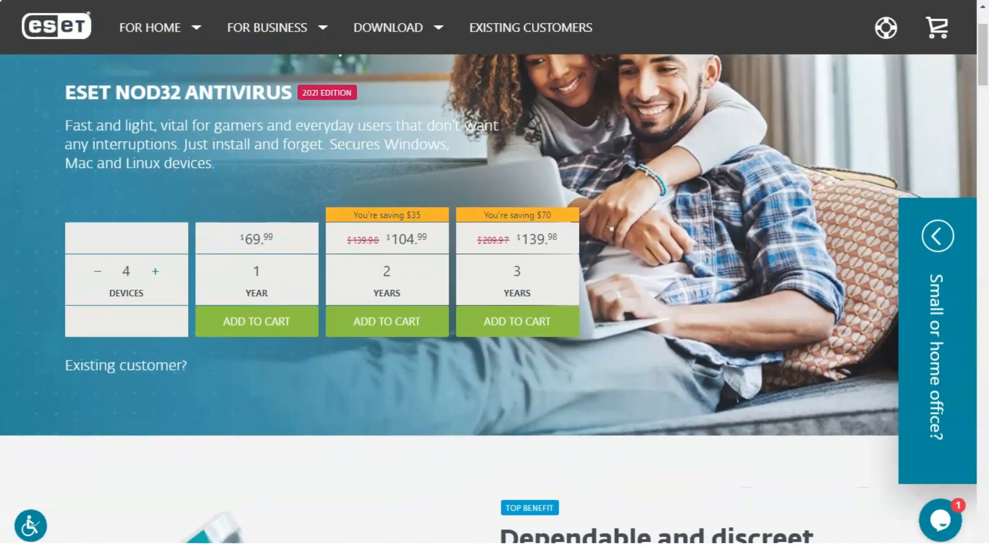
scroll(down, 3)
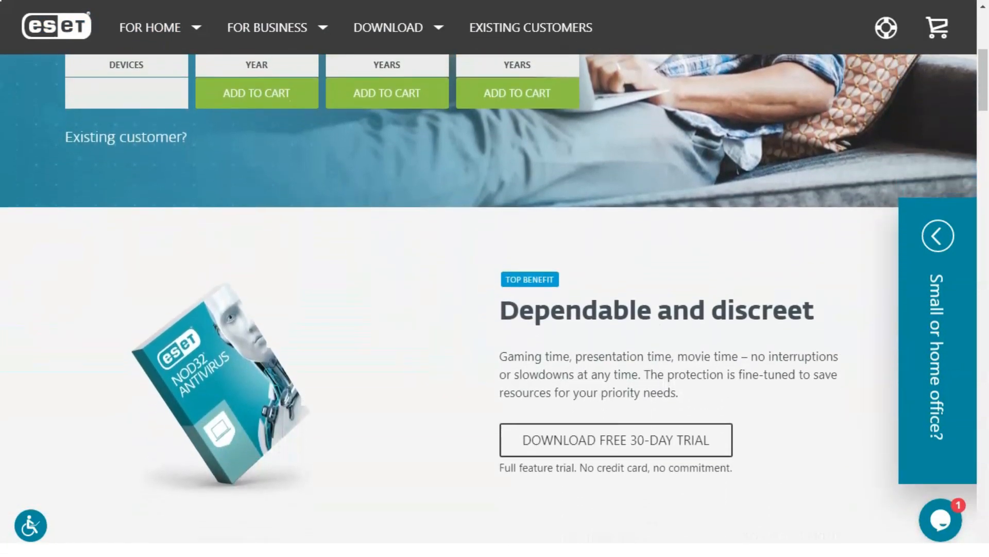
scroll(down, 3)
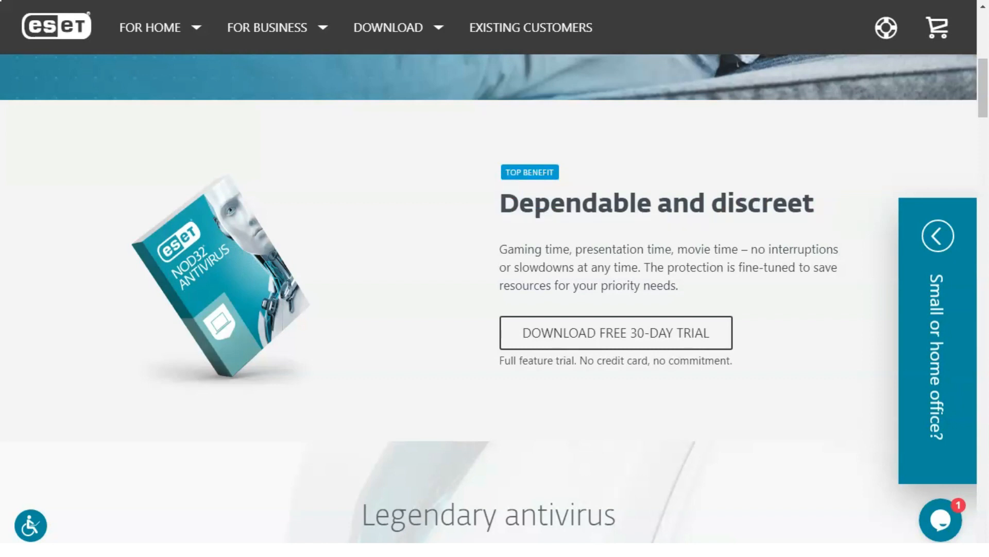
Step: Scroll the NOD32 Antivirus page through Legendary antivirus, What's inside and awards to 'Secure all your devices'
scroll(down, 3)
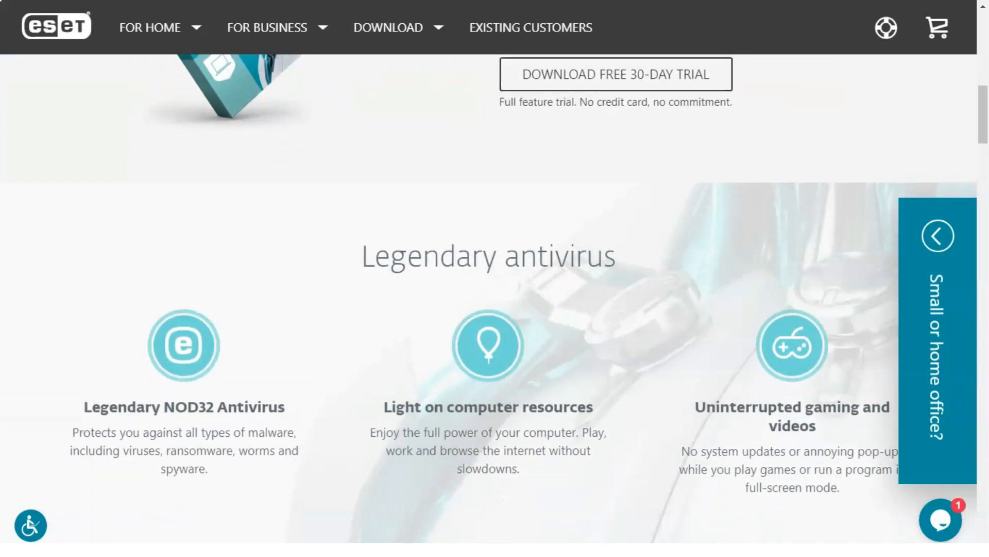
scroll(down, 3)
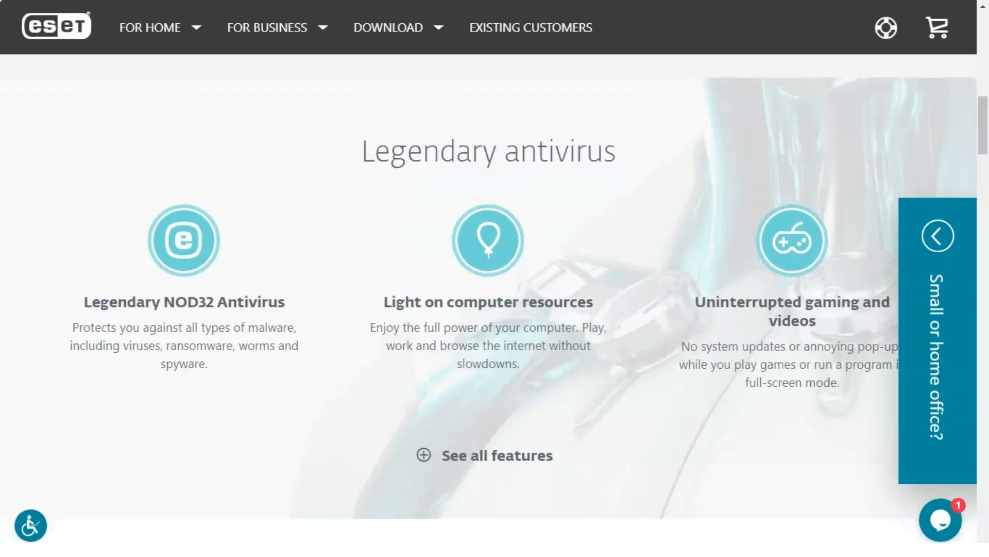
scroll(down, 3)
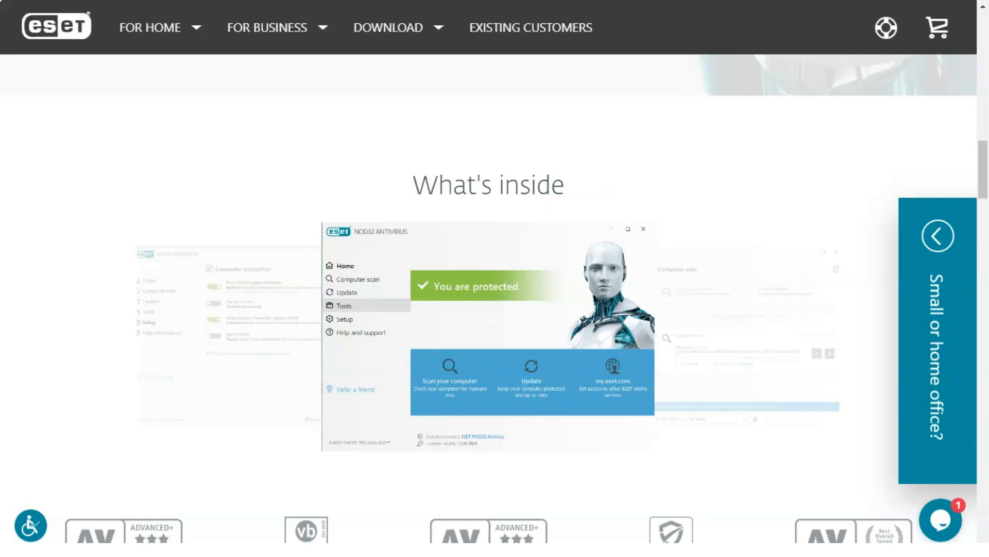
scroll(down, 3)
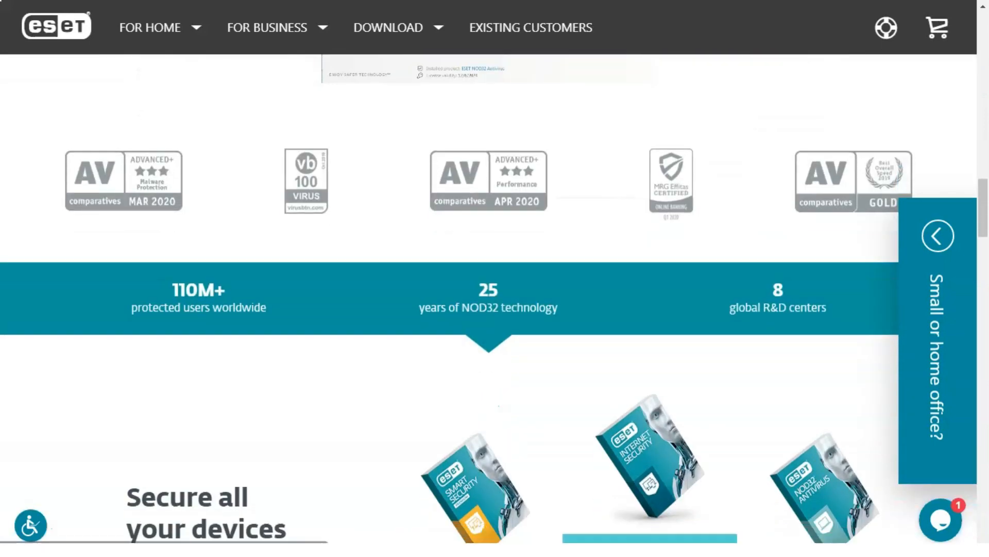
scroll(down, 3)
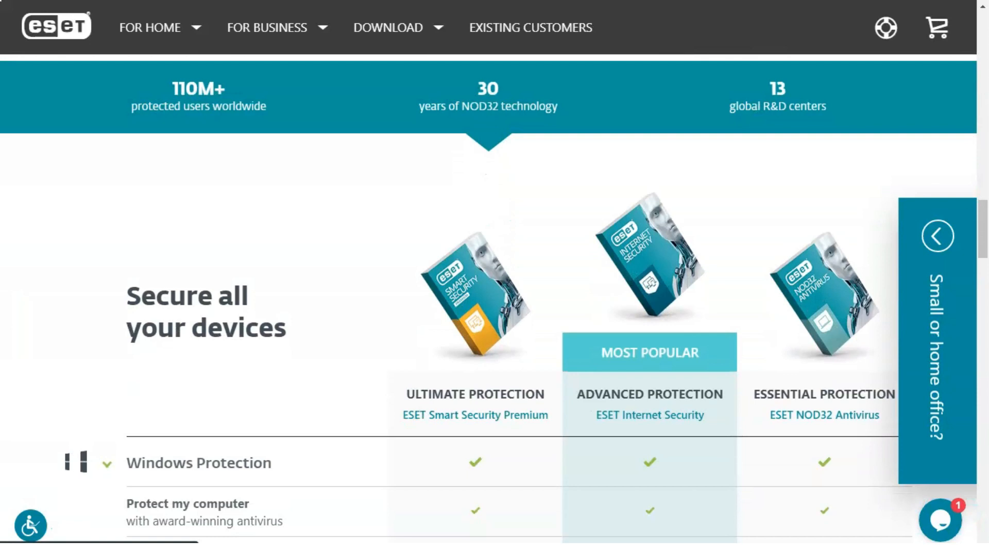
Step: Scroll through the home products comparison and pricing sections of the NOD32 page
scroll(down, 3)
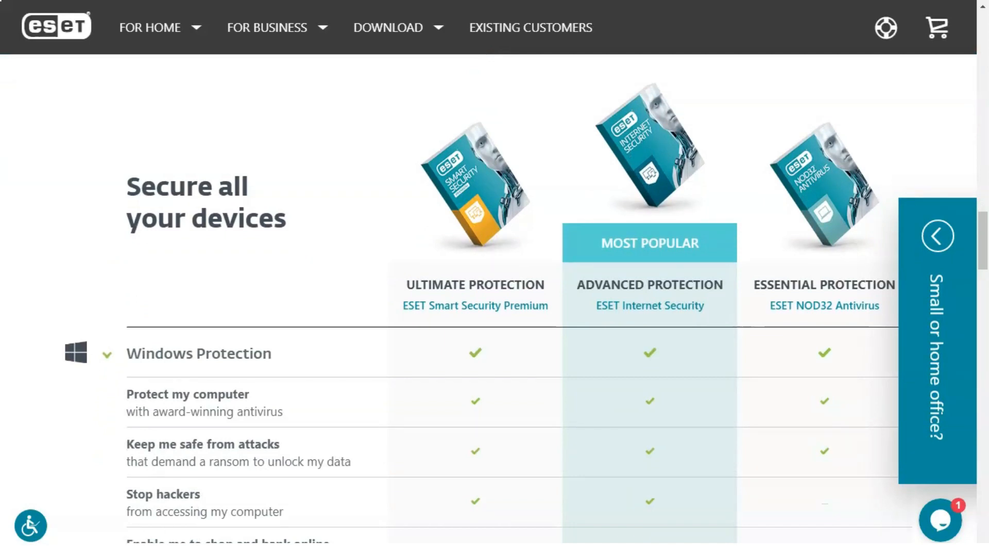
scroll(down, 3)
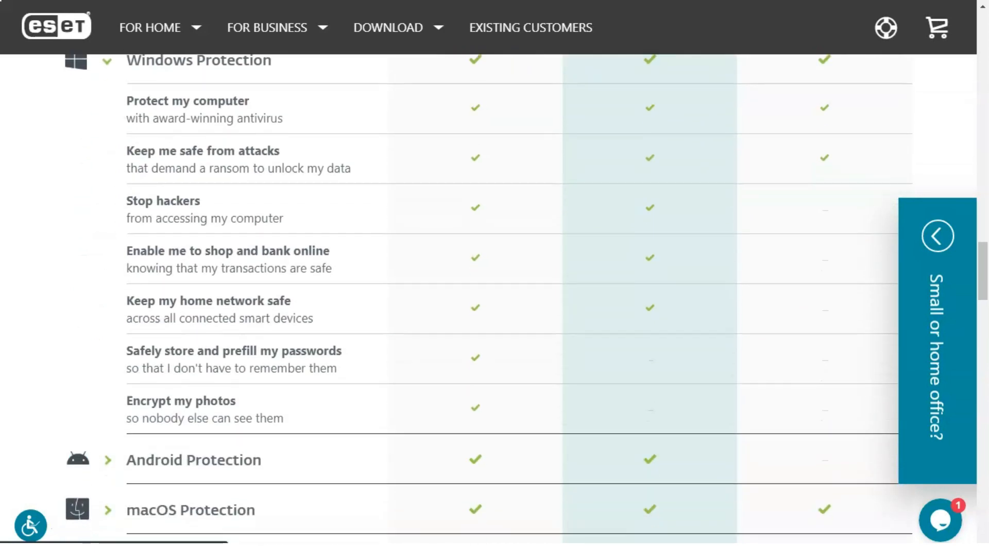
scroll(down, 3)
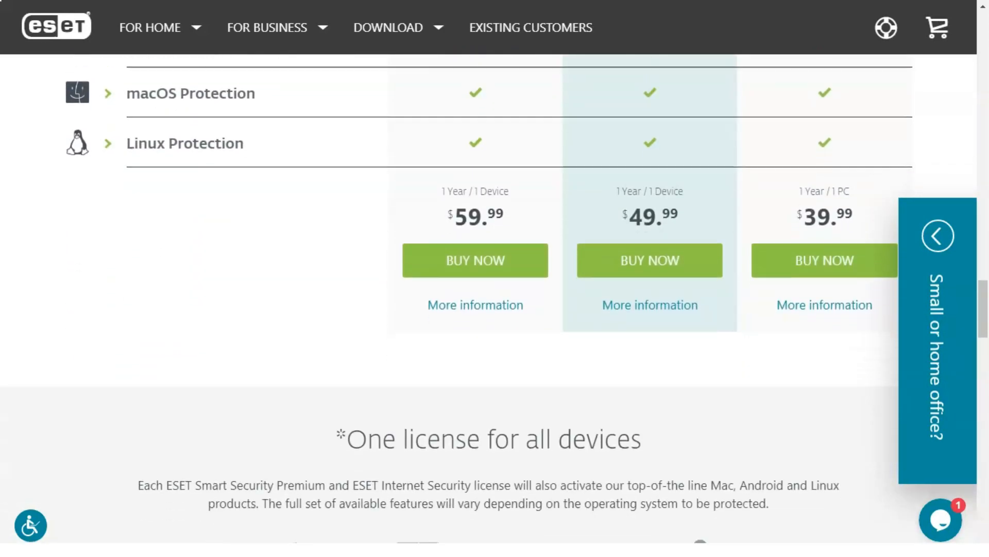
scroll(down, 3)
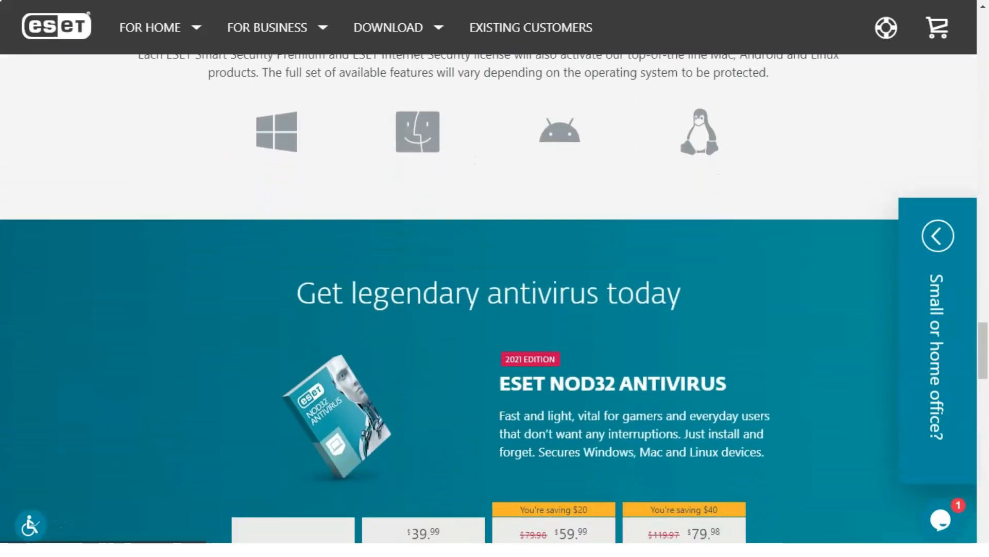
scroll(down, 3)
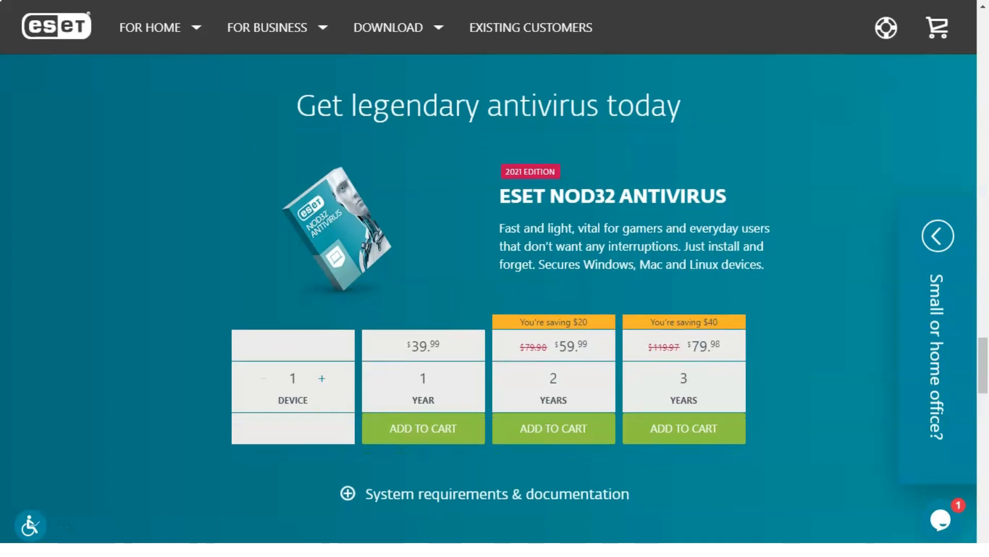
scroll(down, 3)
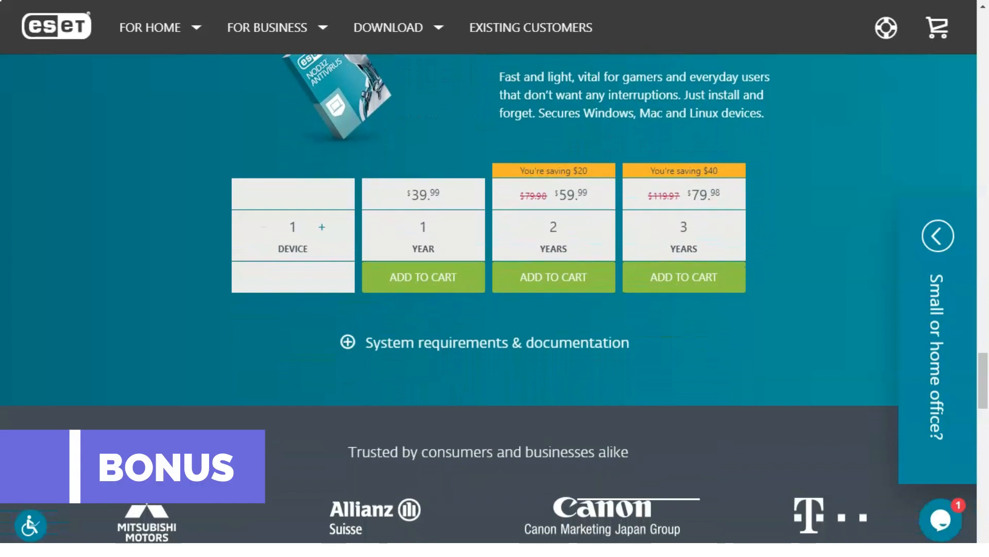
Step: Continue past customers and FAQs, then go to the Small or home office business page
scroll(down, 3)
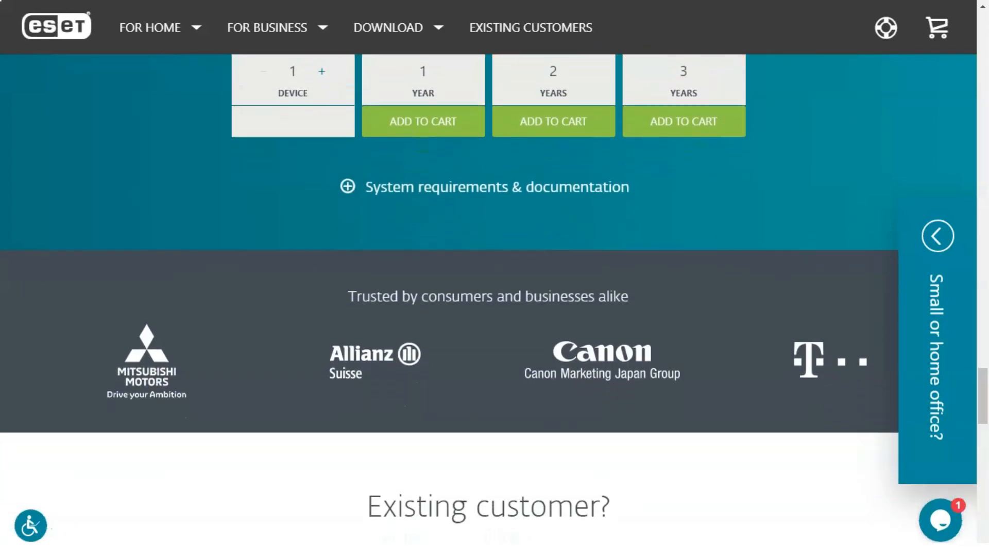
scroll(down, 3)
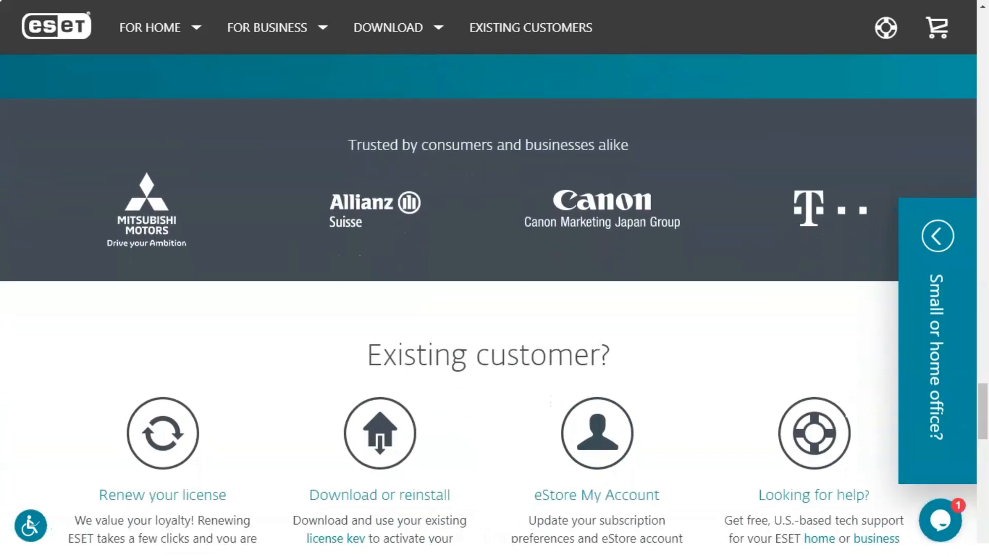
scroll(down, 3)
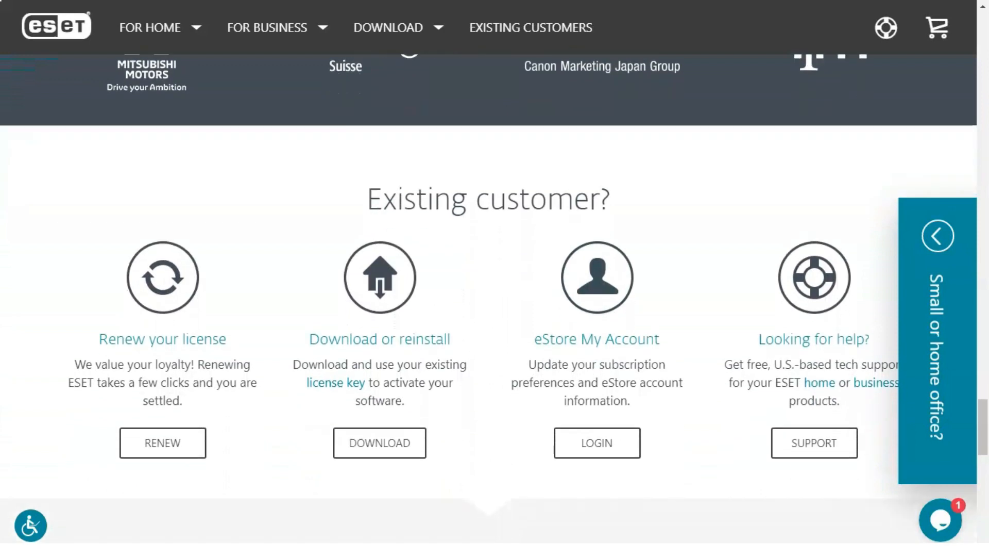
scroll(down, 3)
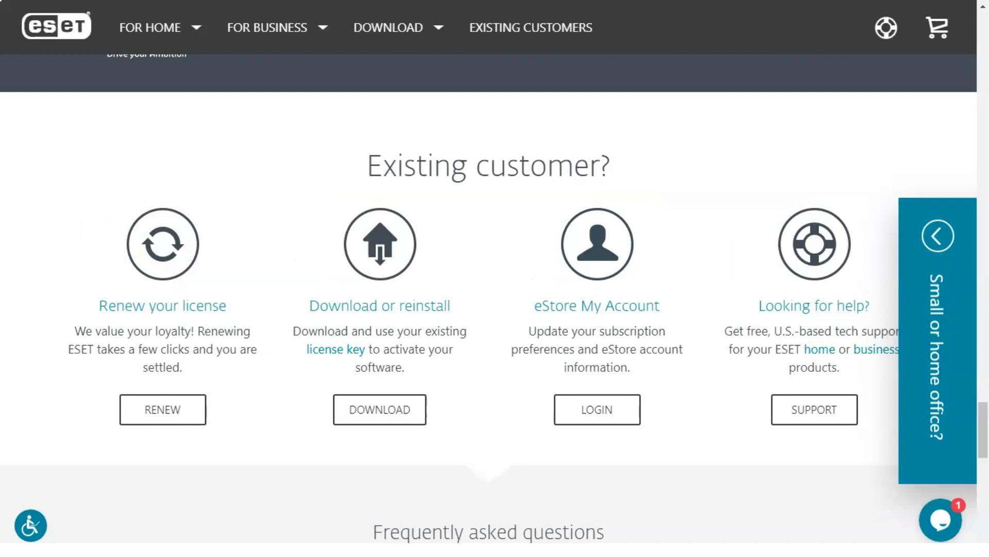
scroll(down, 3)
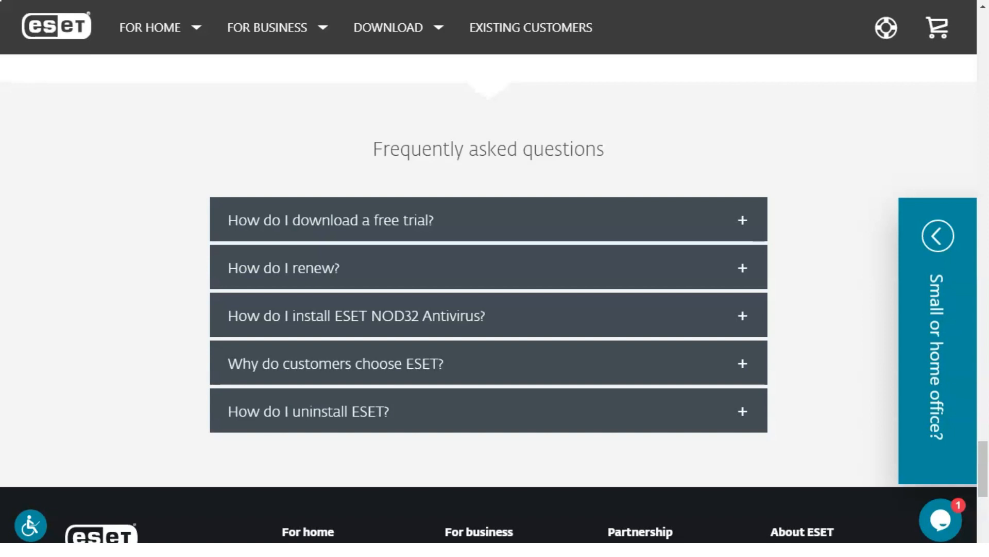
click(148, 27)
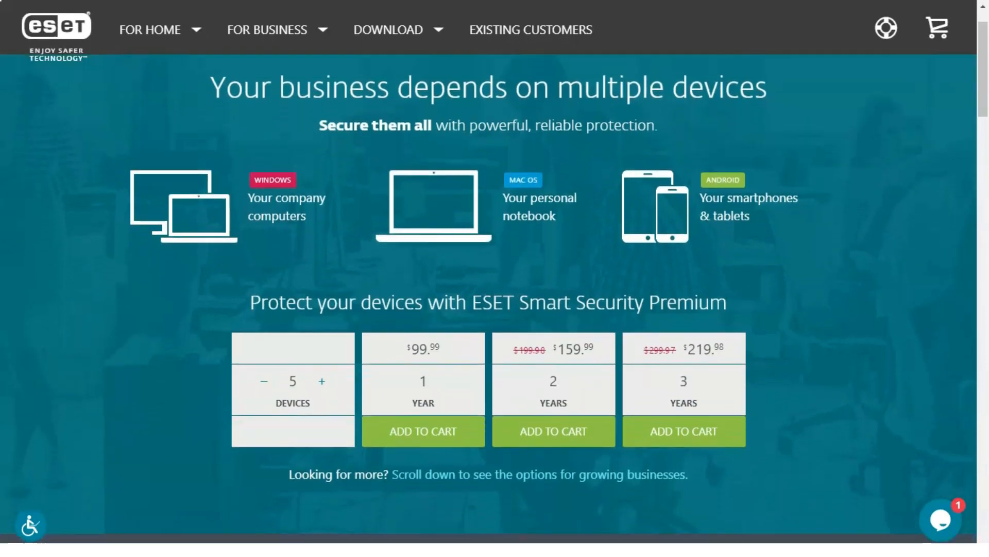
scroll(down, 3)
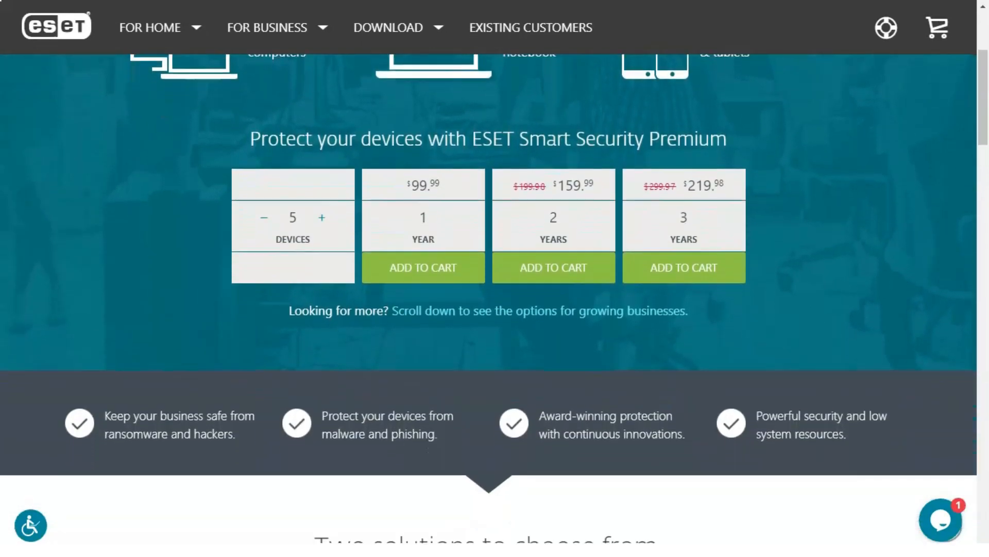
scroll(down, 3)
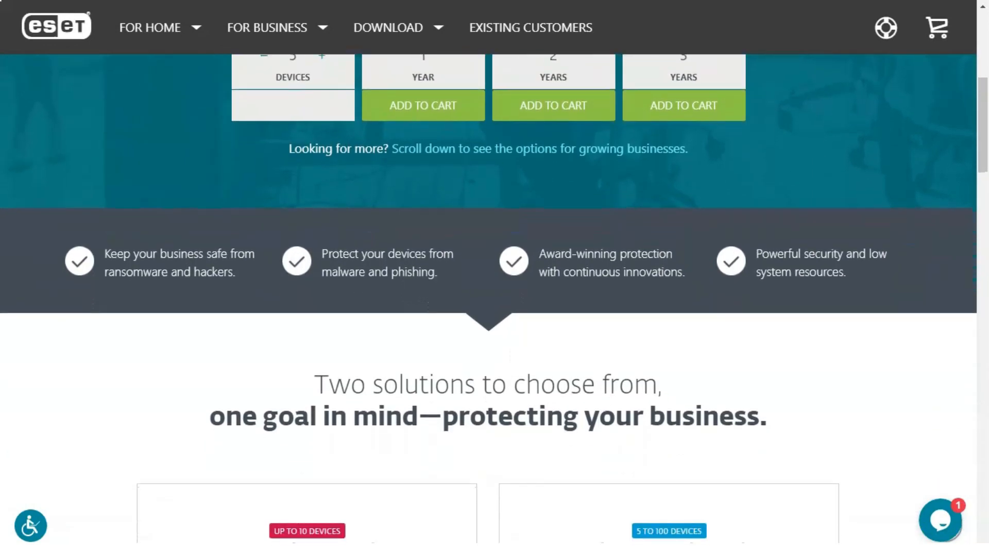
scroll(down, 3)
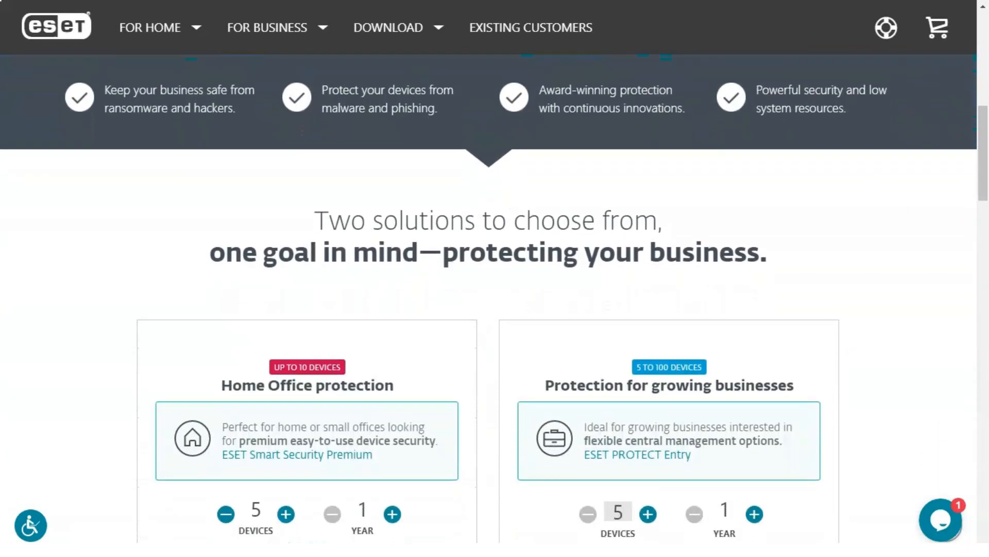
scroll(down, 3)
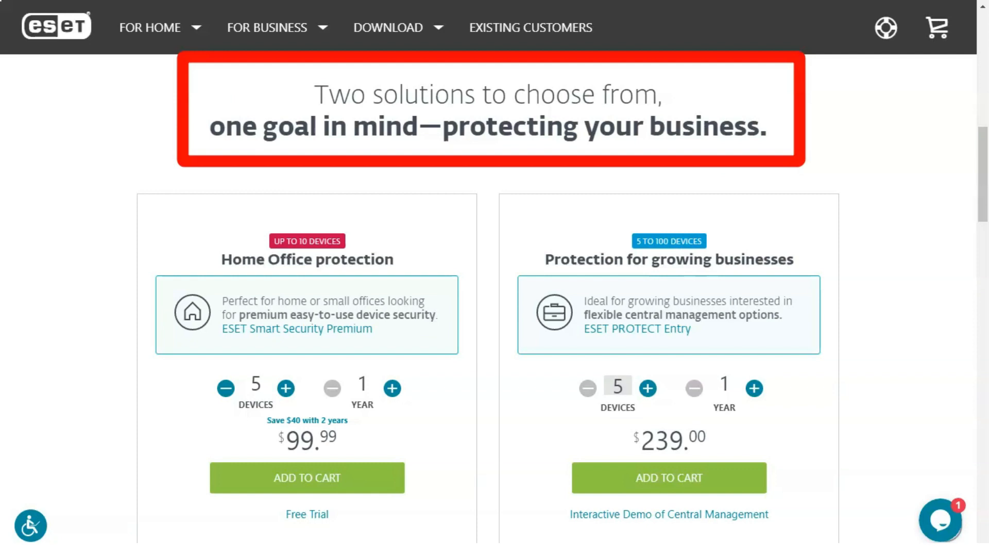
mouse_move(307, 259)
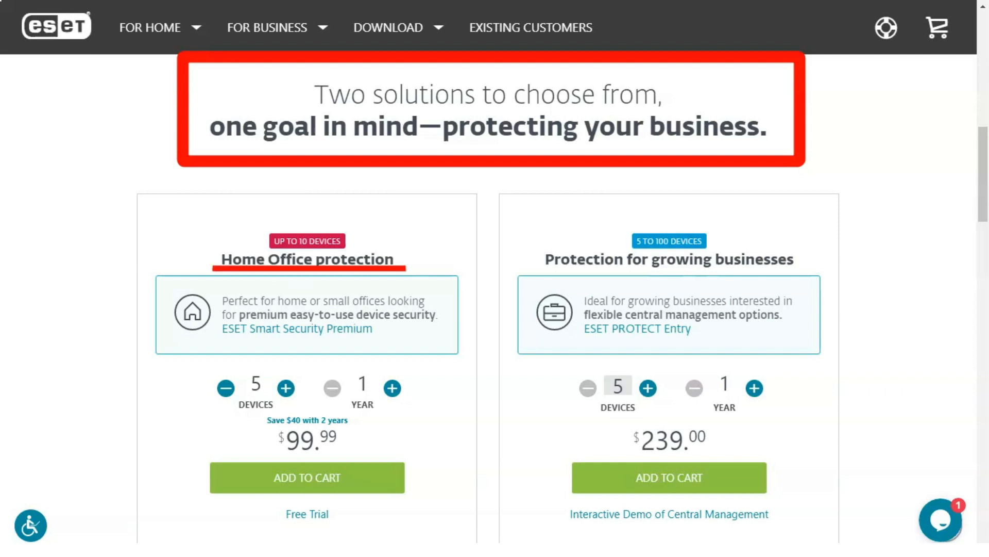
mouse_move(669, 259)
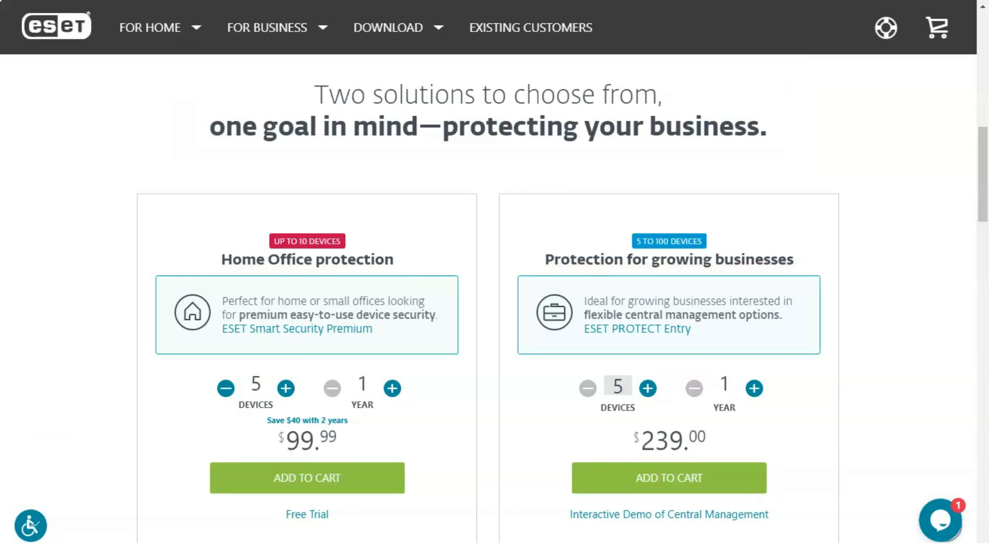
scroll(down, 3)
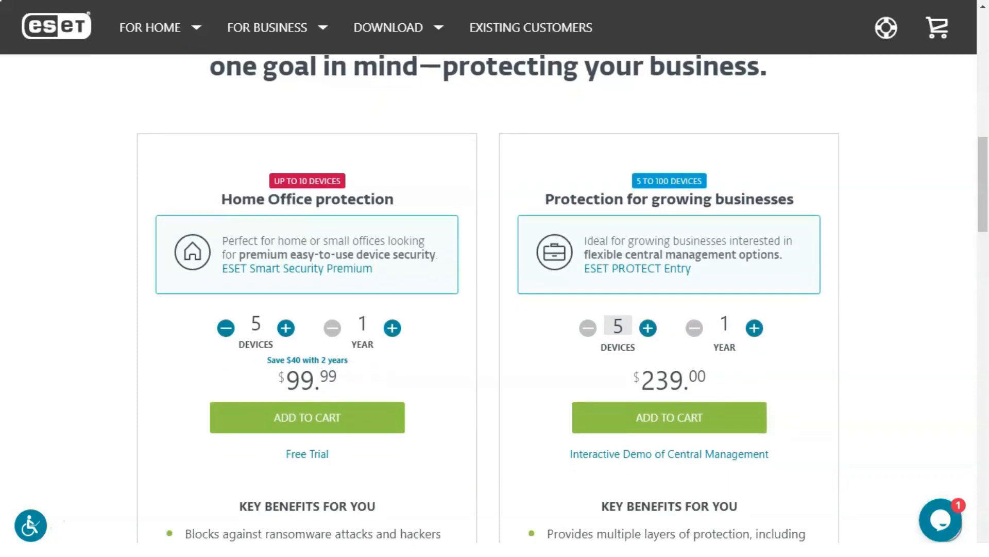
scroll(down, 3)
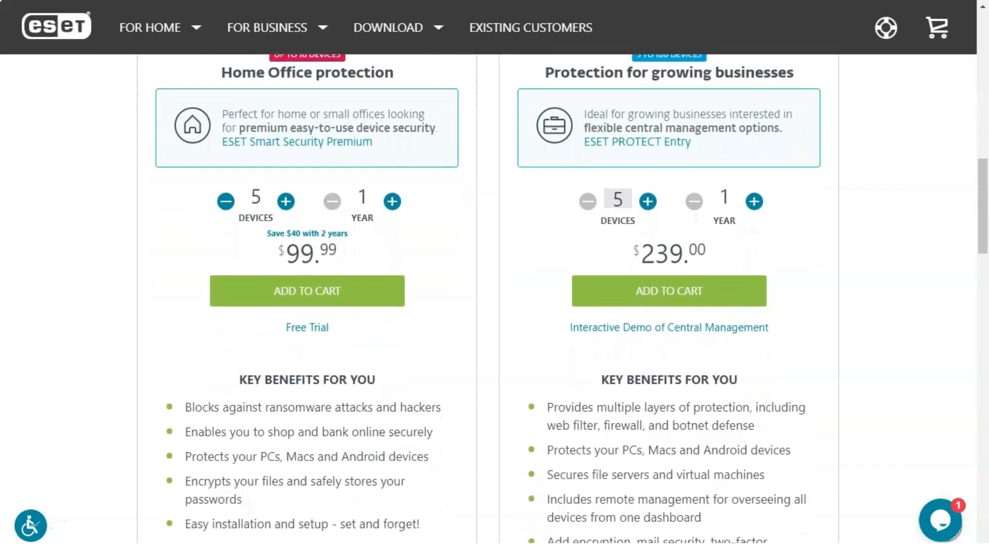
scroll(down, 3)
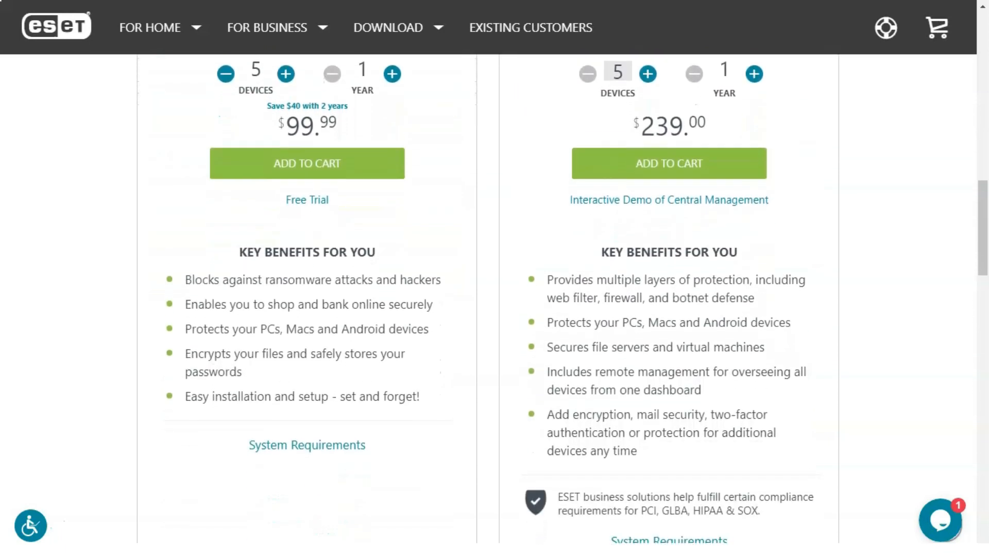
scroll(down, 3)
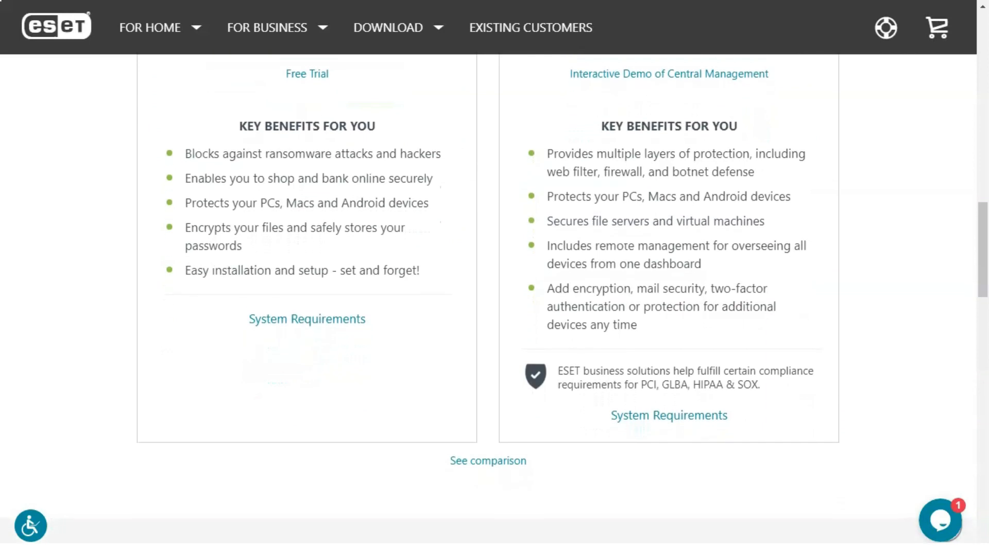
scroll(down, 3)
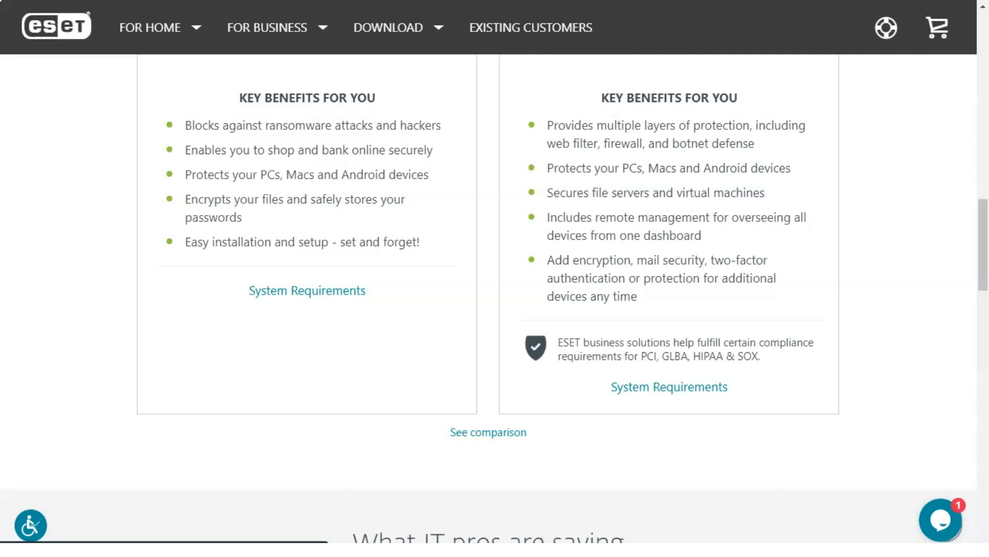
Step: Scroll down the business page and go to the ESET PROTECT Entry page priced $239 for 5 devices, 1 year
scroll(down, 3)
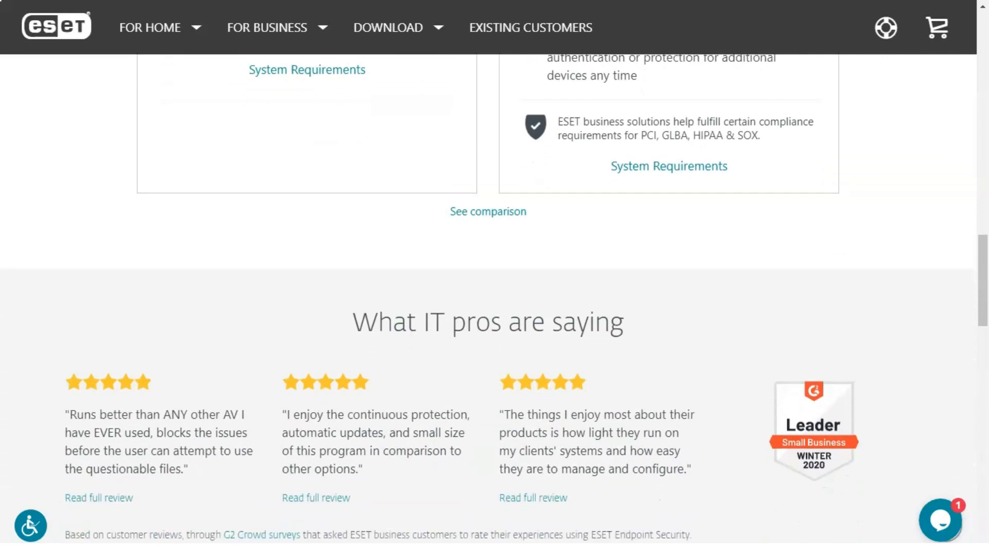
scroll(down, 3)
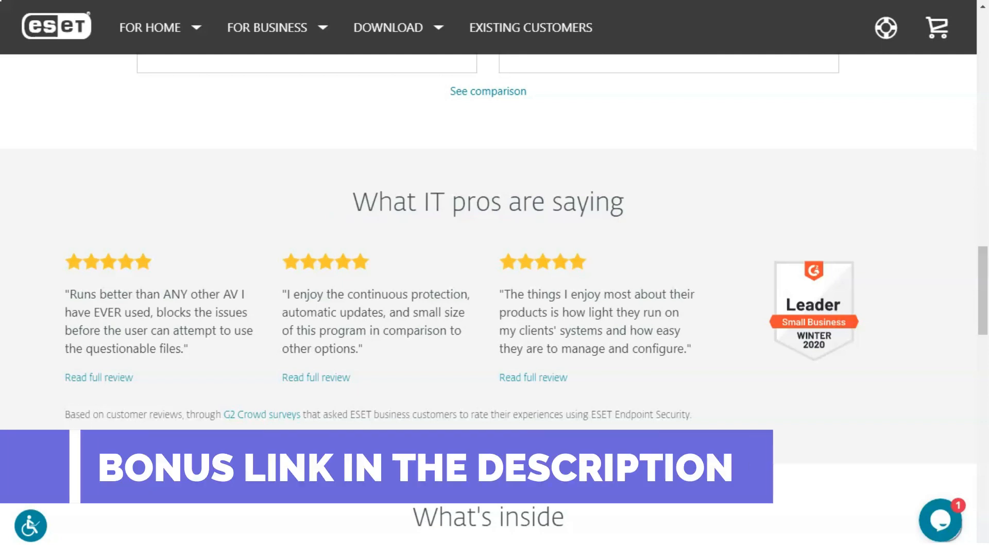
scroll(down, 3)
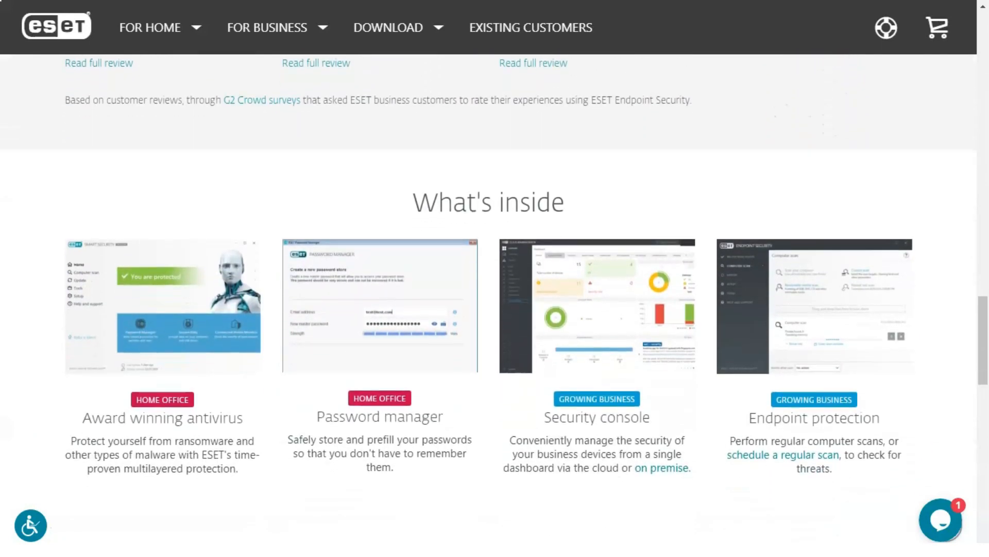
scroll(down, 3)
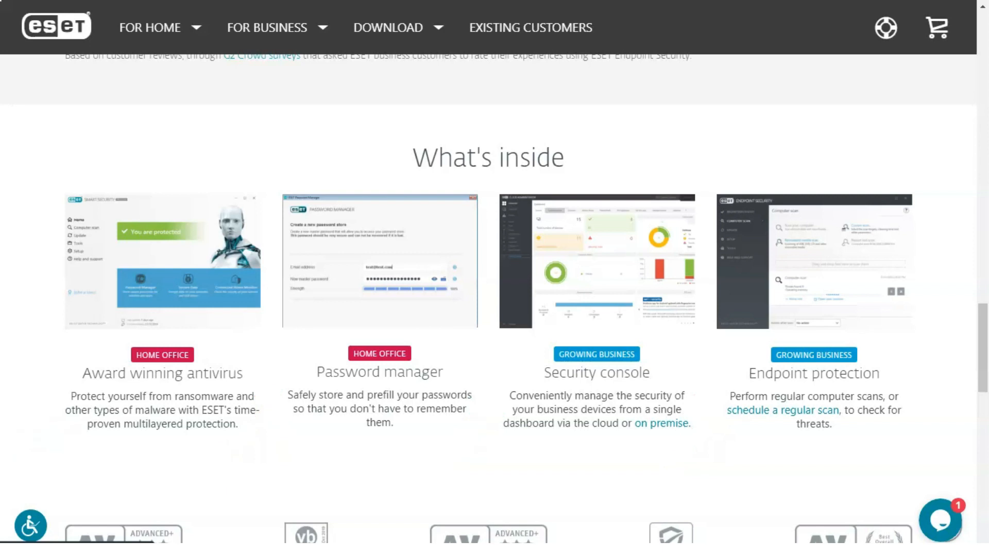
scroll(down, 3)
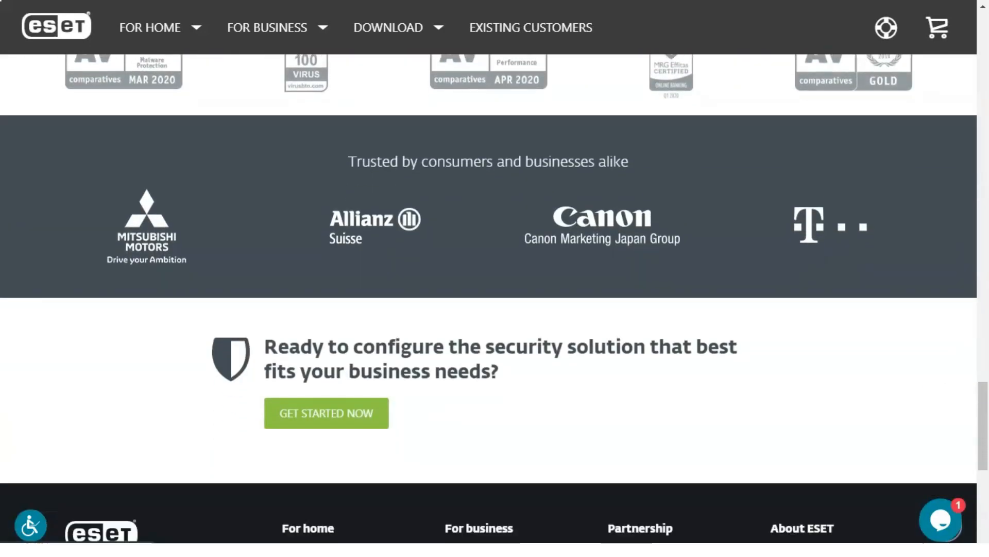
scroll(down, 3)
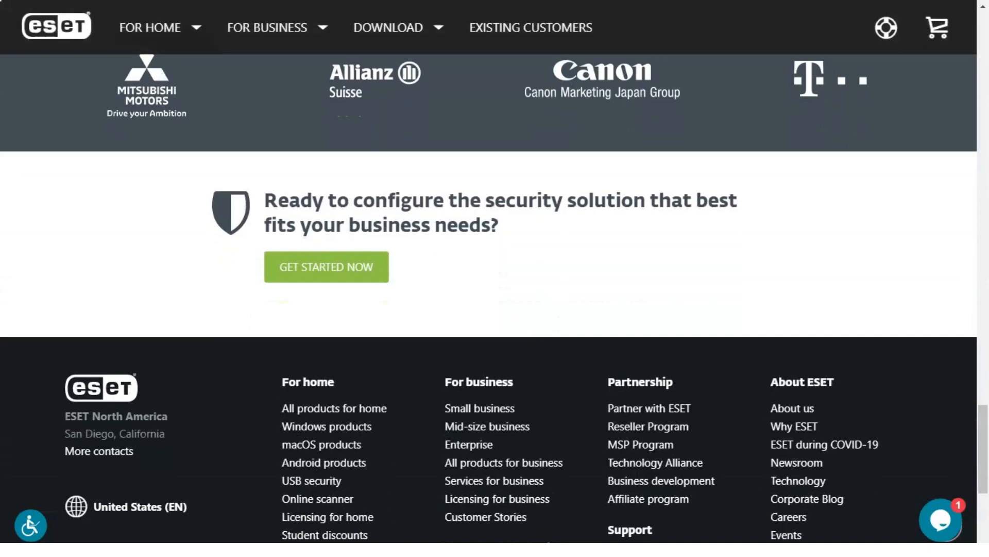
click(150, 26)
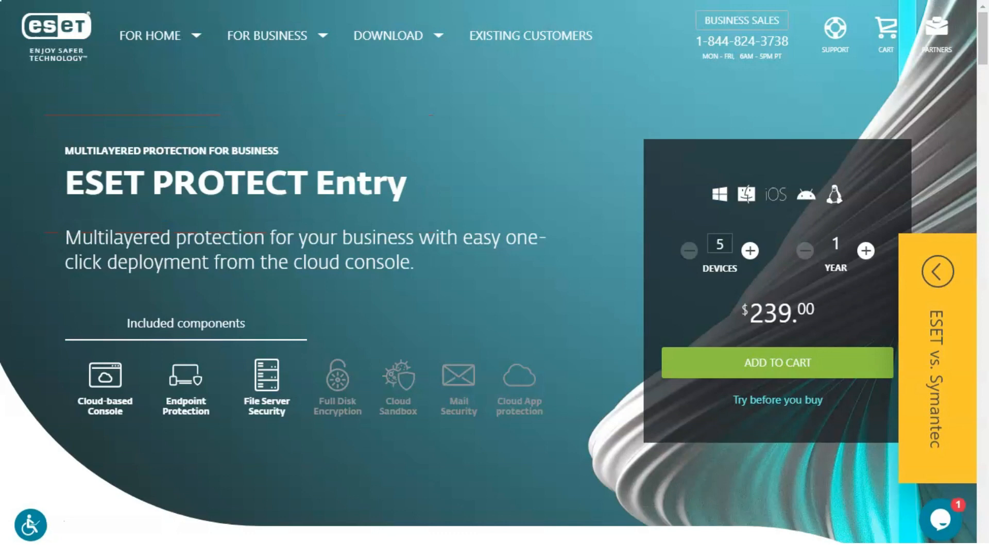
Step: Raise the device count to 7, return it to 5, and scroll to the benefits carousel
click(749, 251)
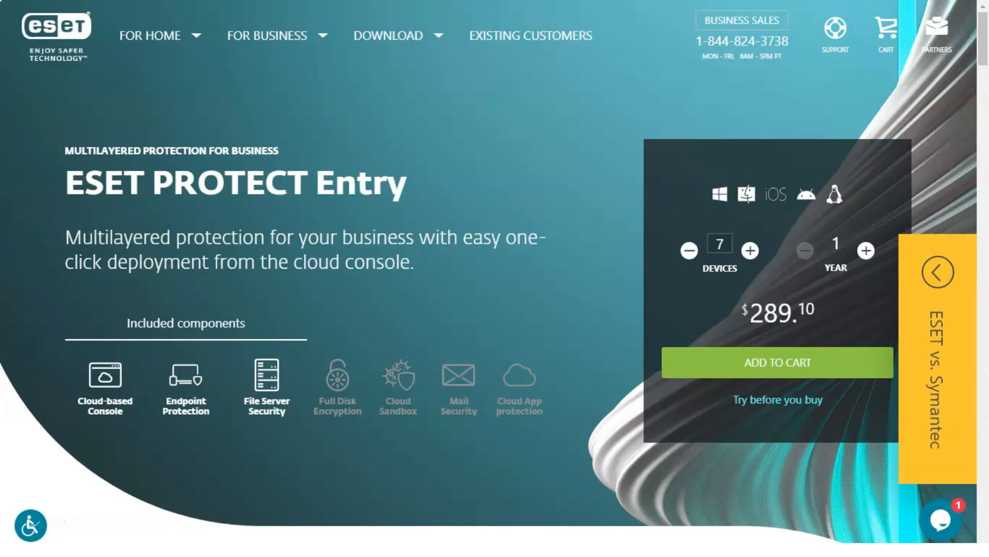
click(689, 250)
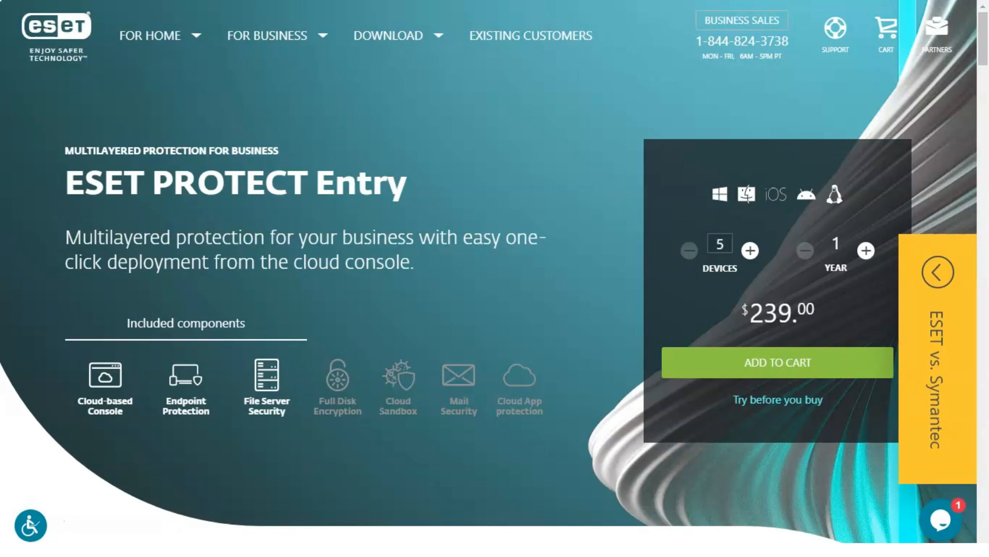
scroll(down, 3)
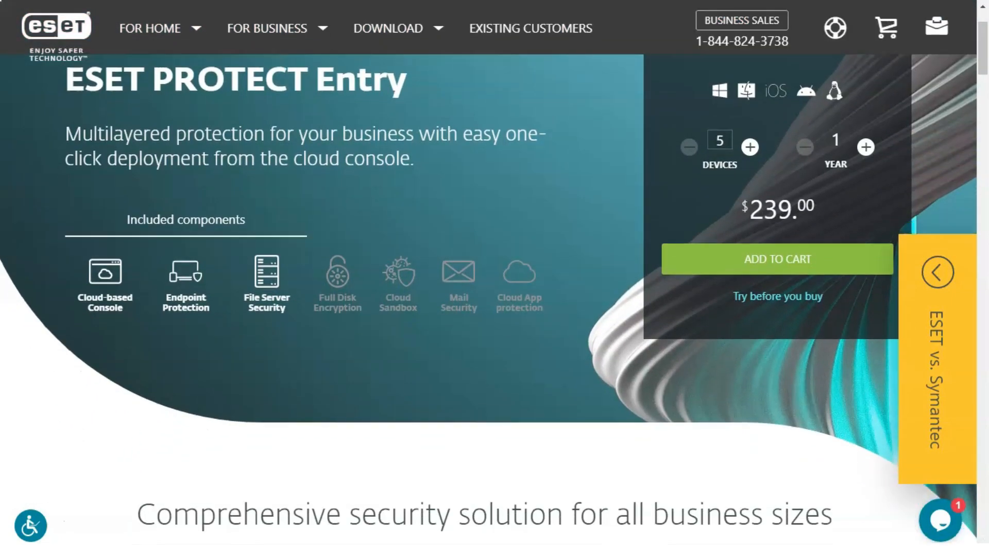
scroll(down, 3)
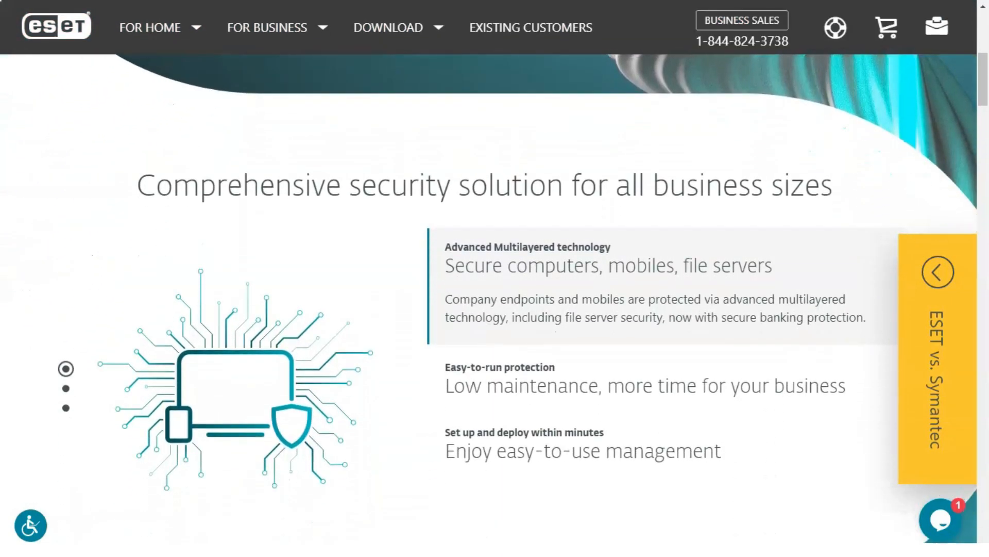
scroll(down, 3)
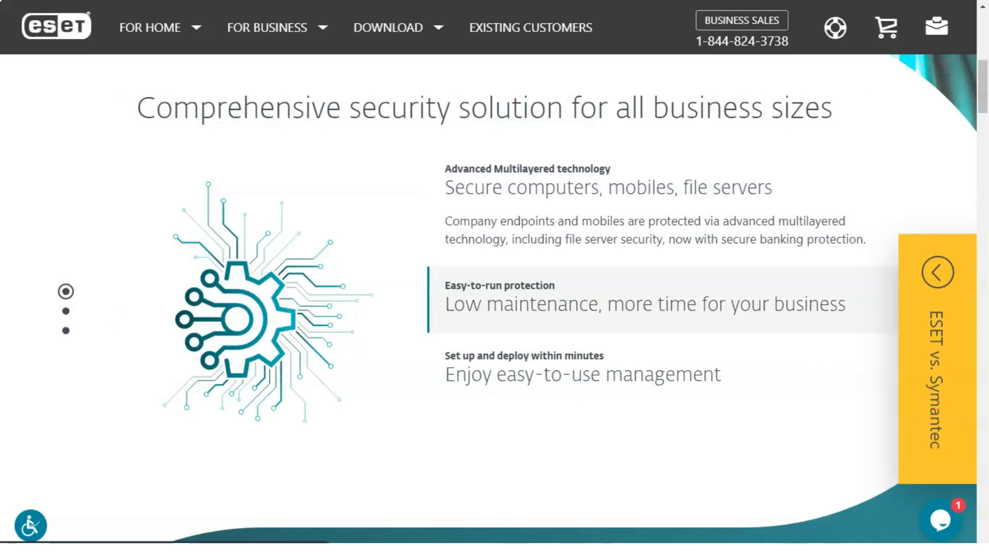
Step: Show the easy-to-use management benefit and scroll past components to 'Manage your endpoints wherever you are'
click(66, 311)
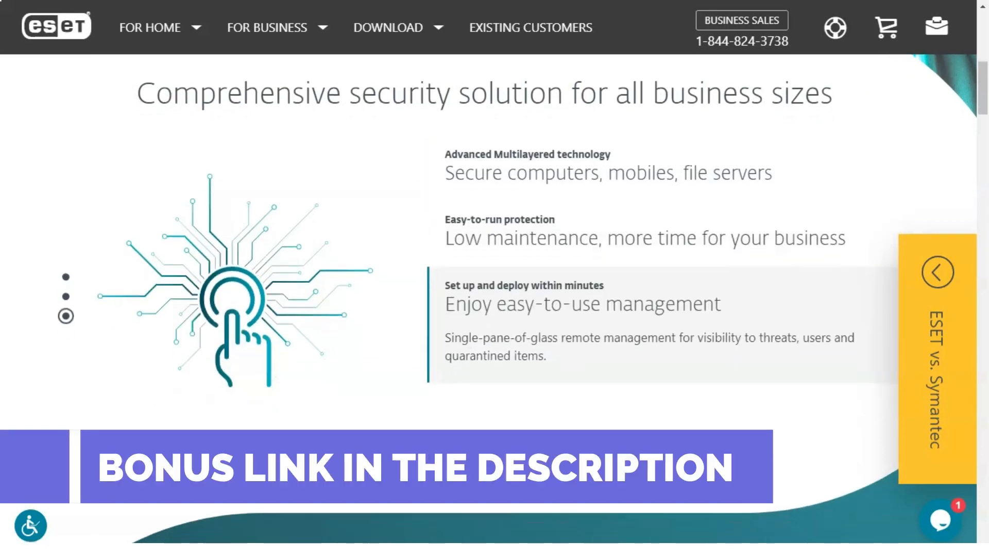
scroll(down, 3)
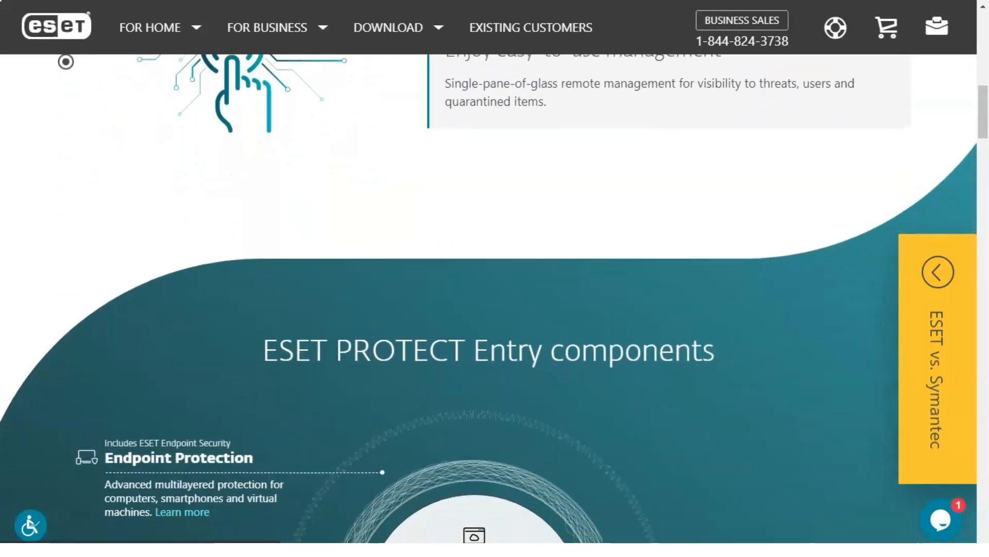
scroll(down, 3)
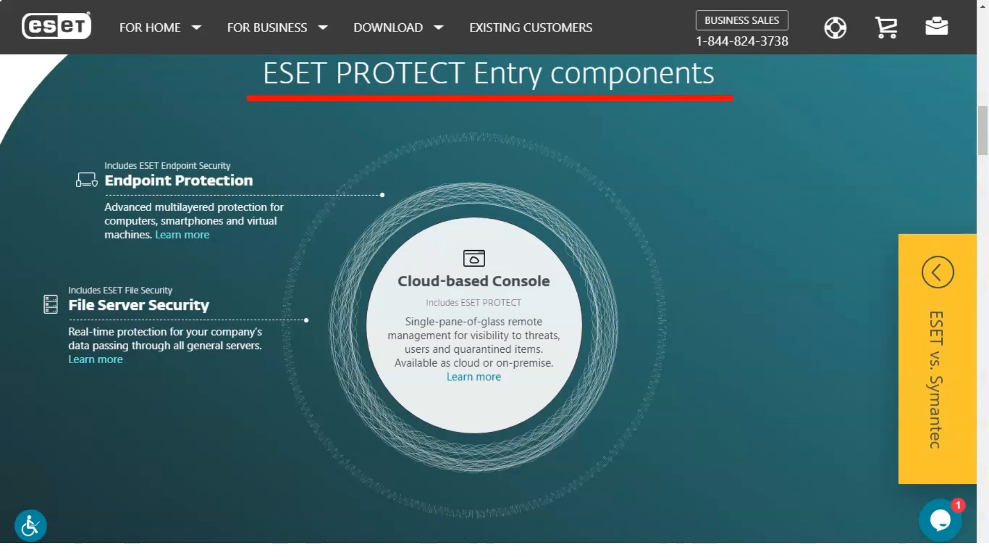
scroll(down, 3)
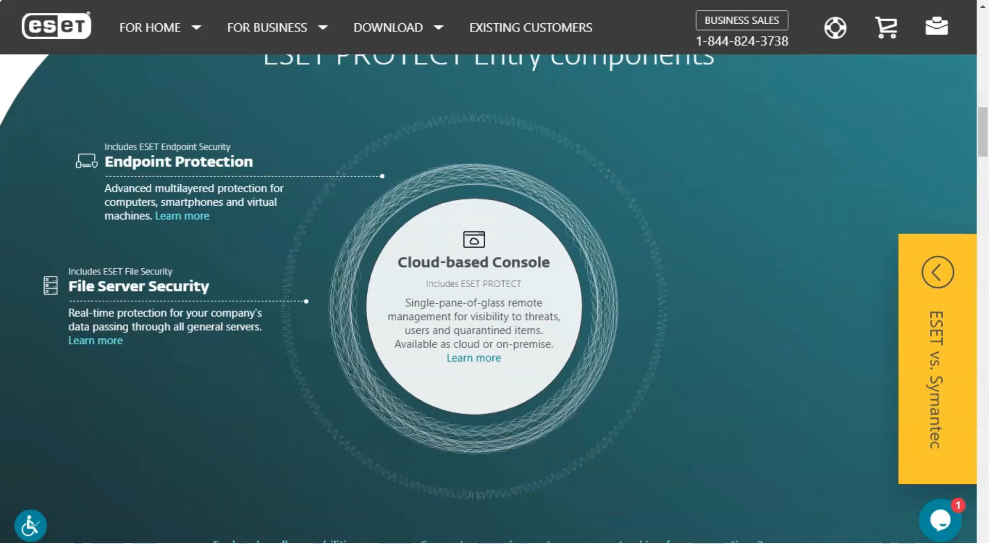
scroll(down, 3)
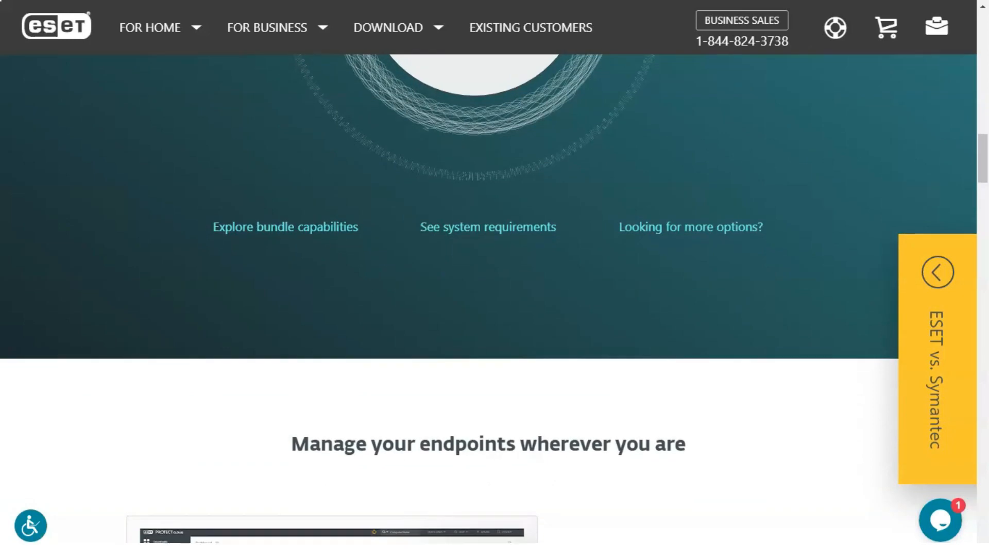
Step: Scroll past the interactive demo, feature cards and IT pros reviews to 'Get started' showing $239 for 5 devices
scroll(down, 3)
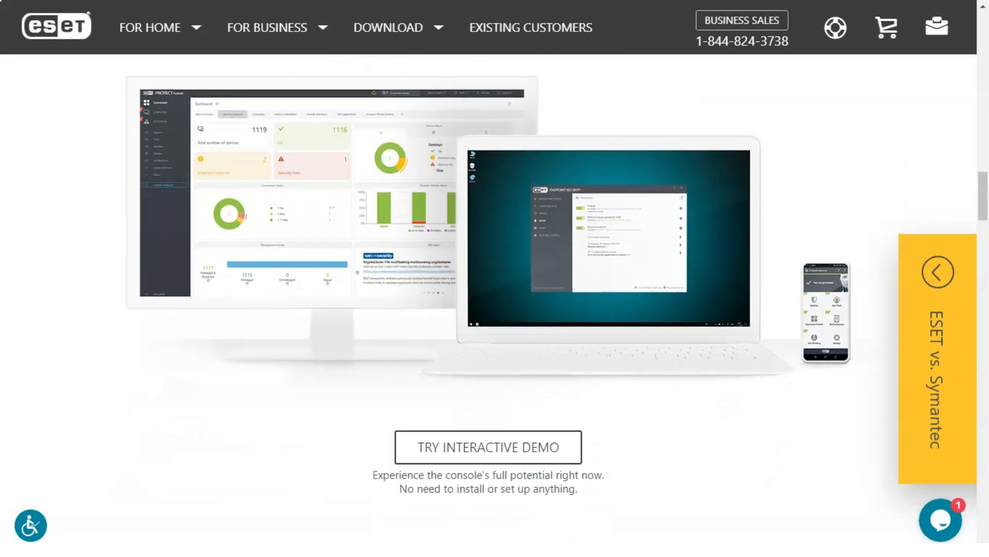
scroll(down, 3)
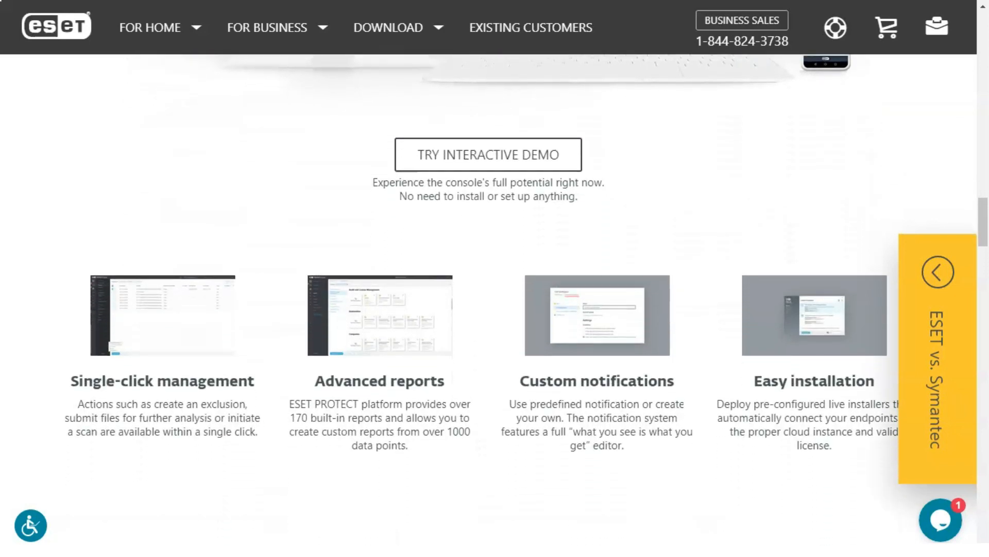
scroll(down, 3)
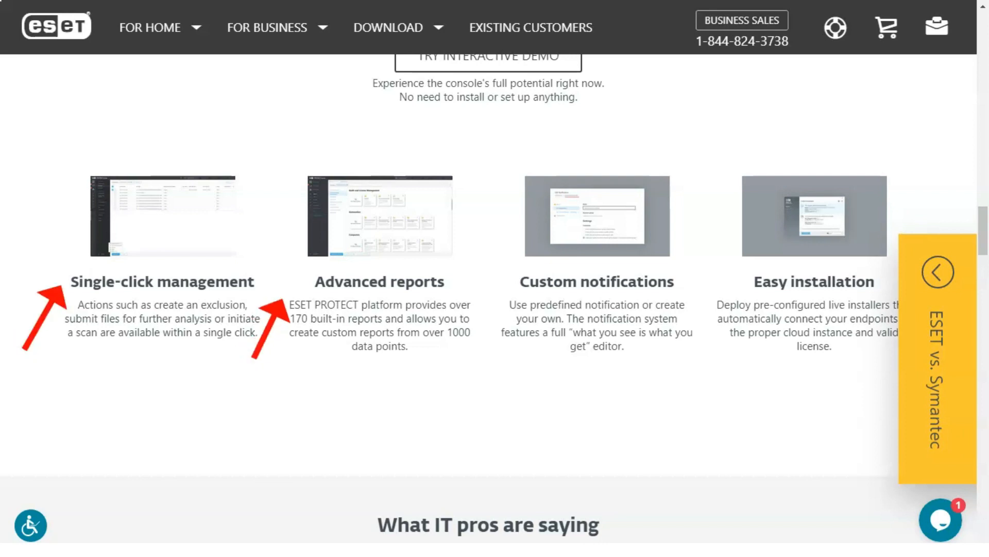
mouse_move(485, 341)
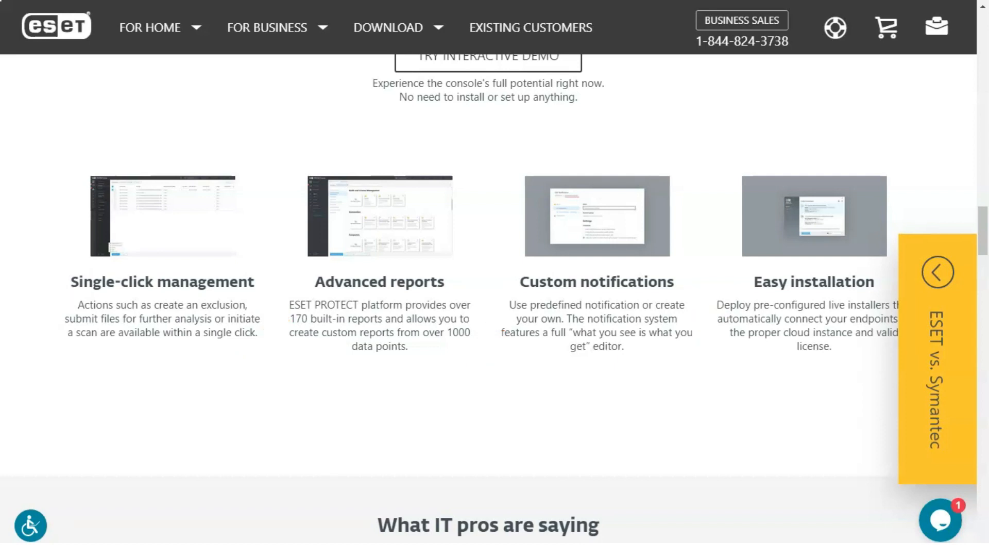
scroll(down, 3)
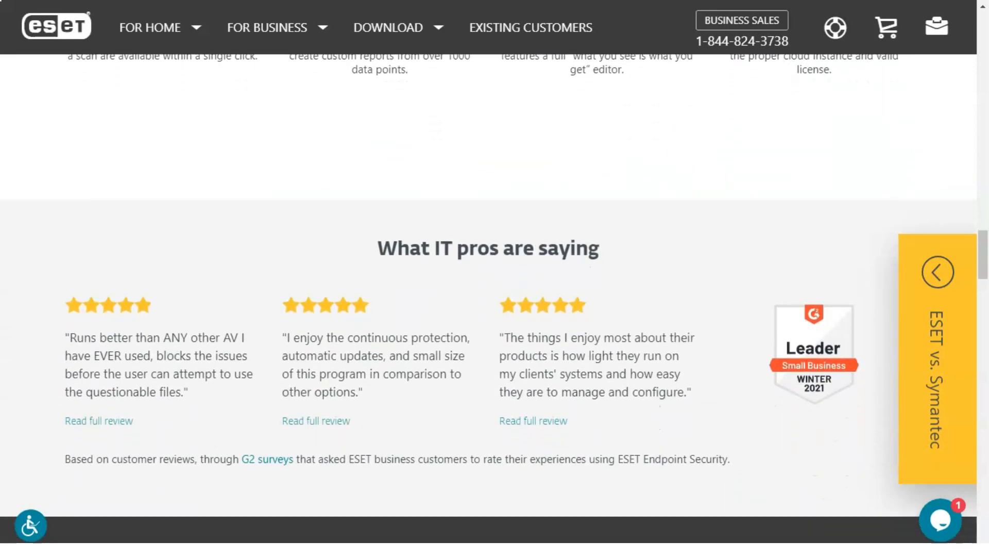
scroll(down, 3)
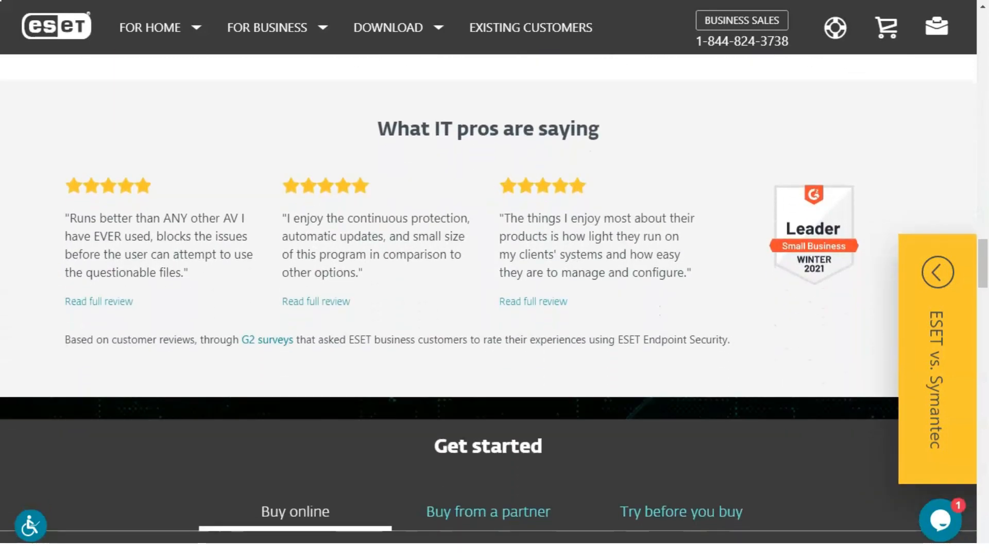
scroll(down, 3)
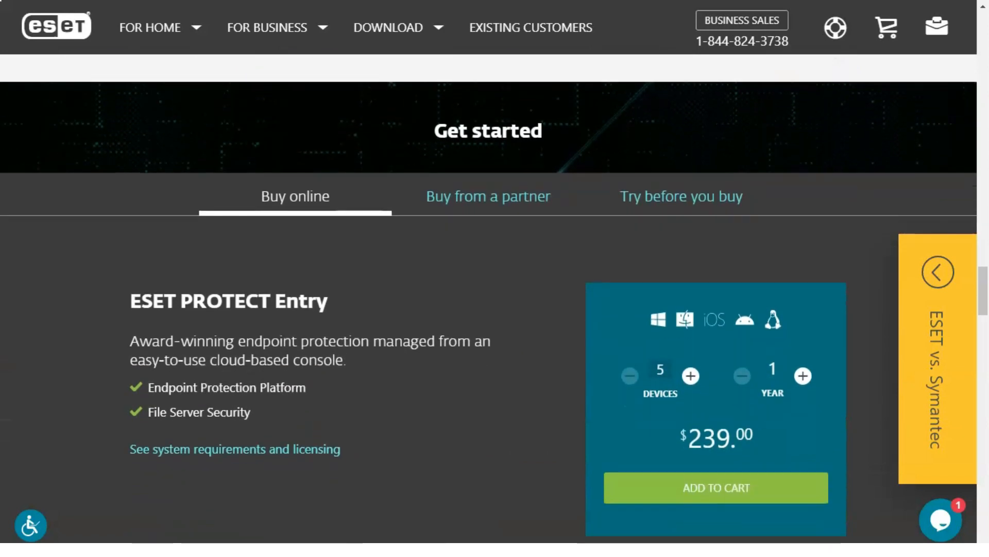
Step: View the Buy from a partner listings and the Try before you buy trial options
scroll(down, 3)
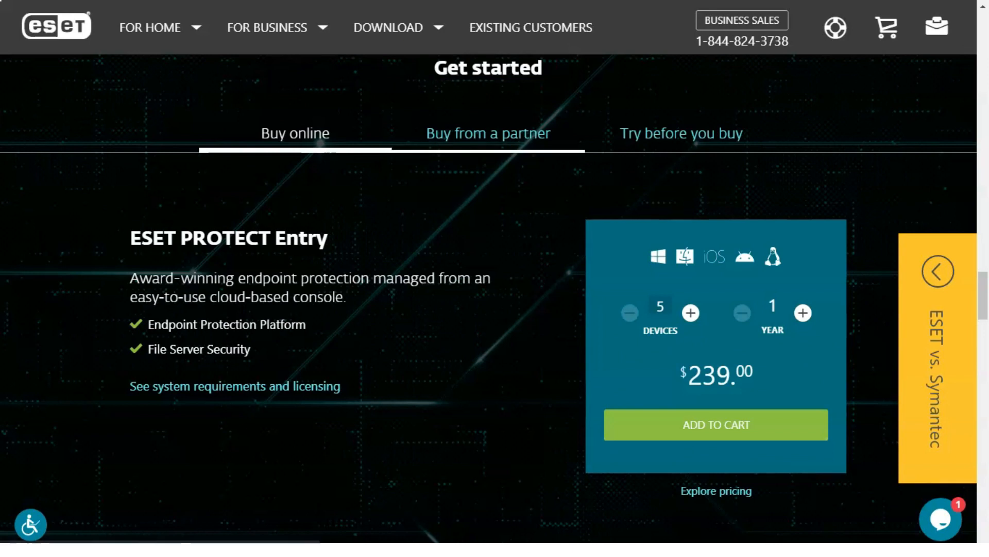
click(488, 133)
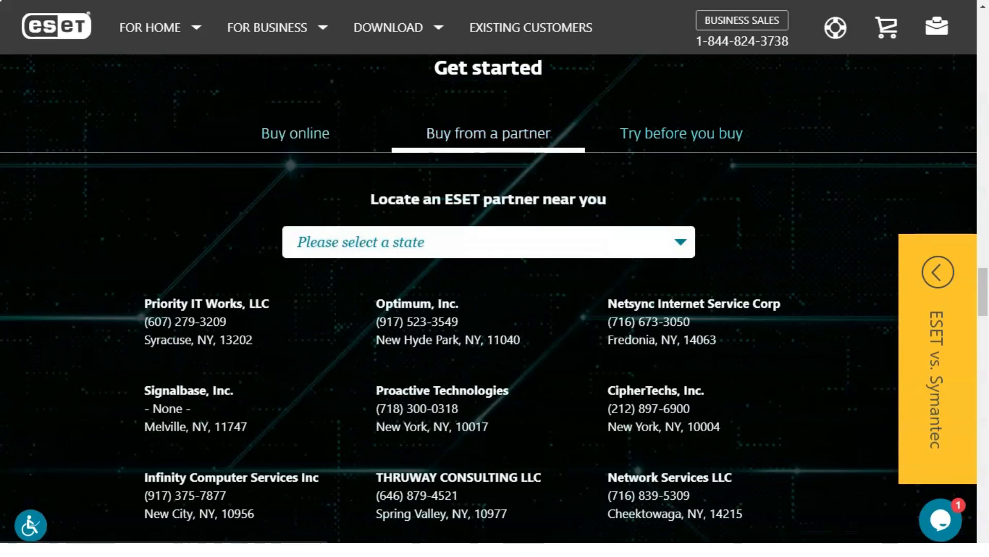
click(681, 133)
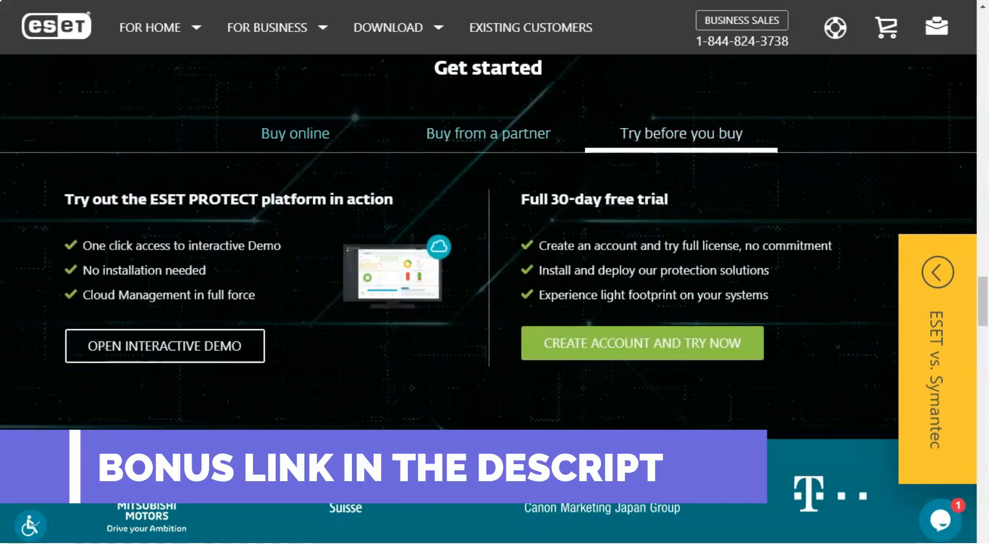
Step: Scroll down to the system requirements and license information
scroll(down, 3)
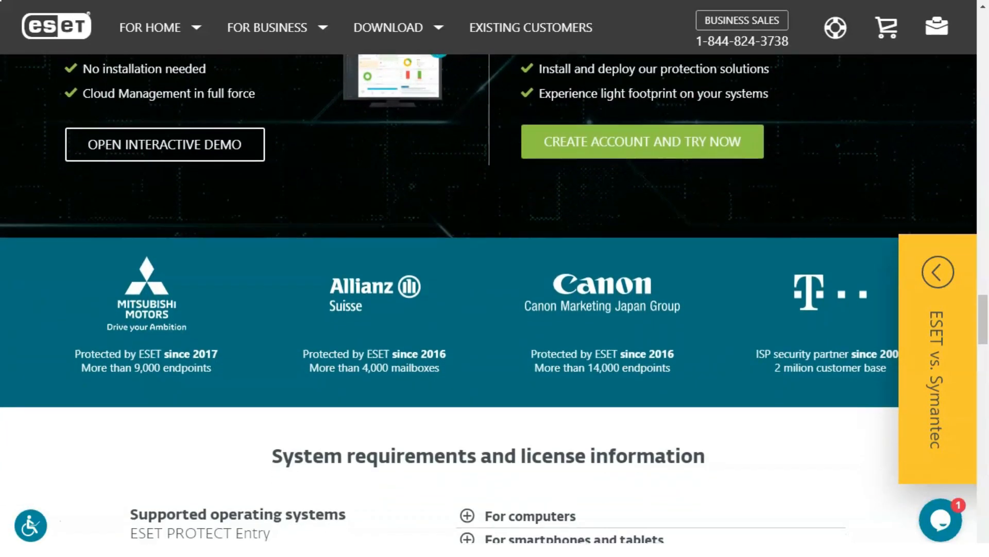
scroll(down, 3)
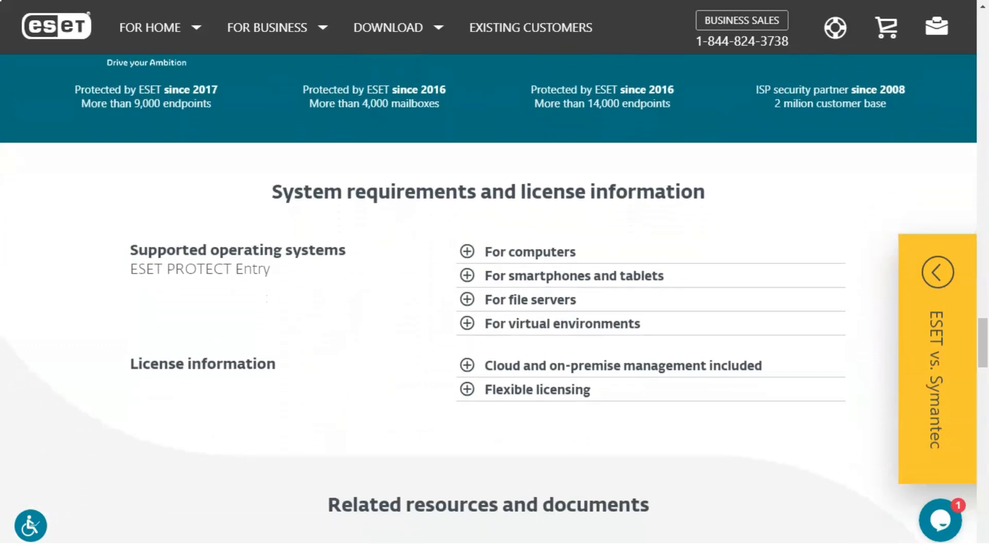
scroll(down, 3)
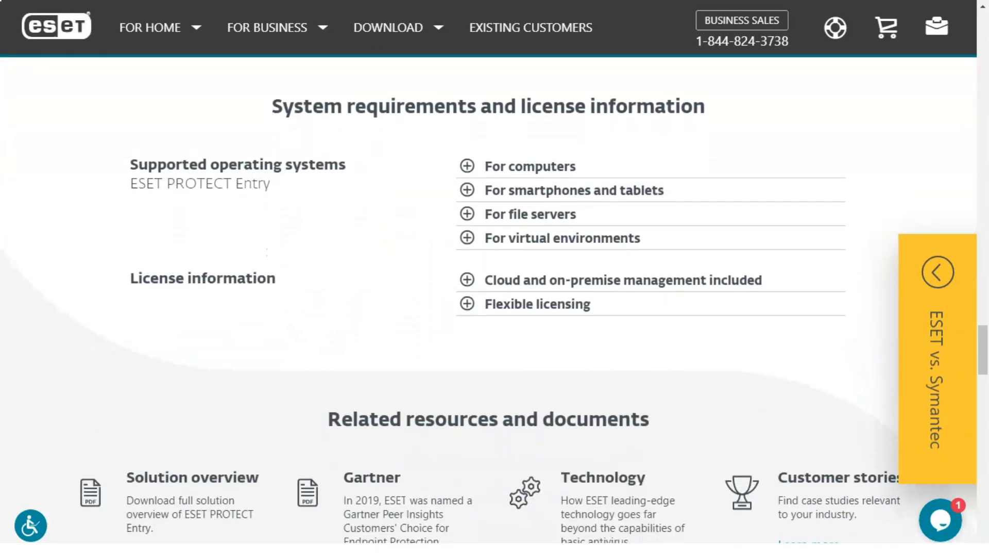